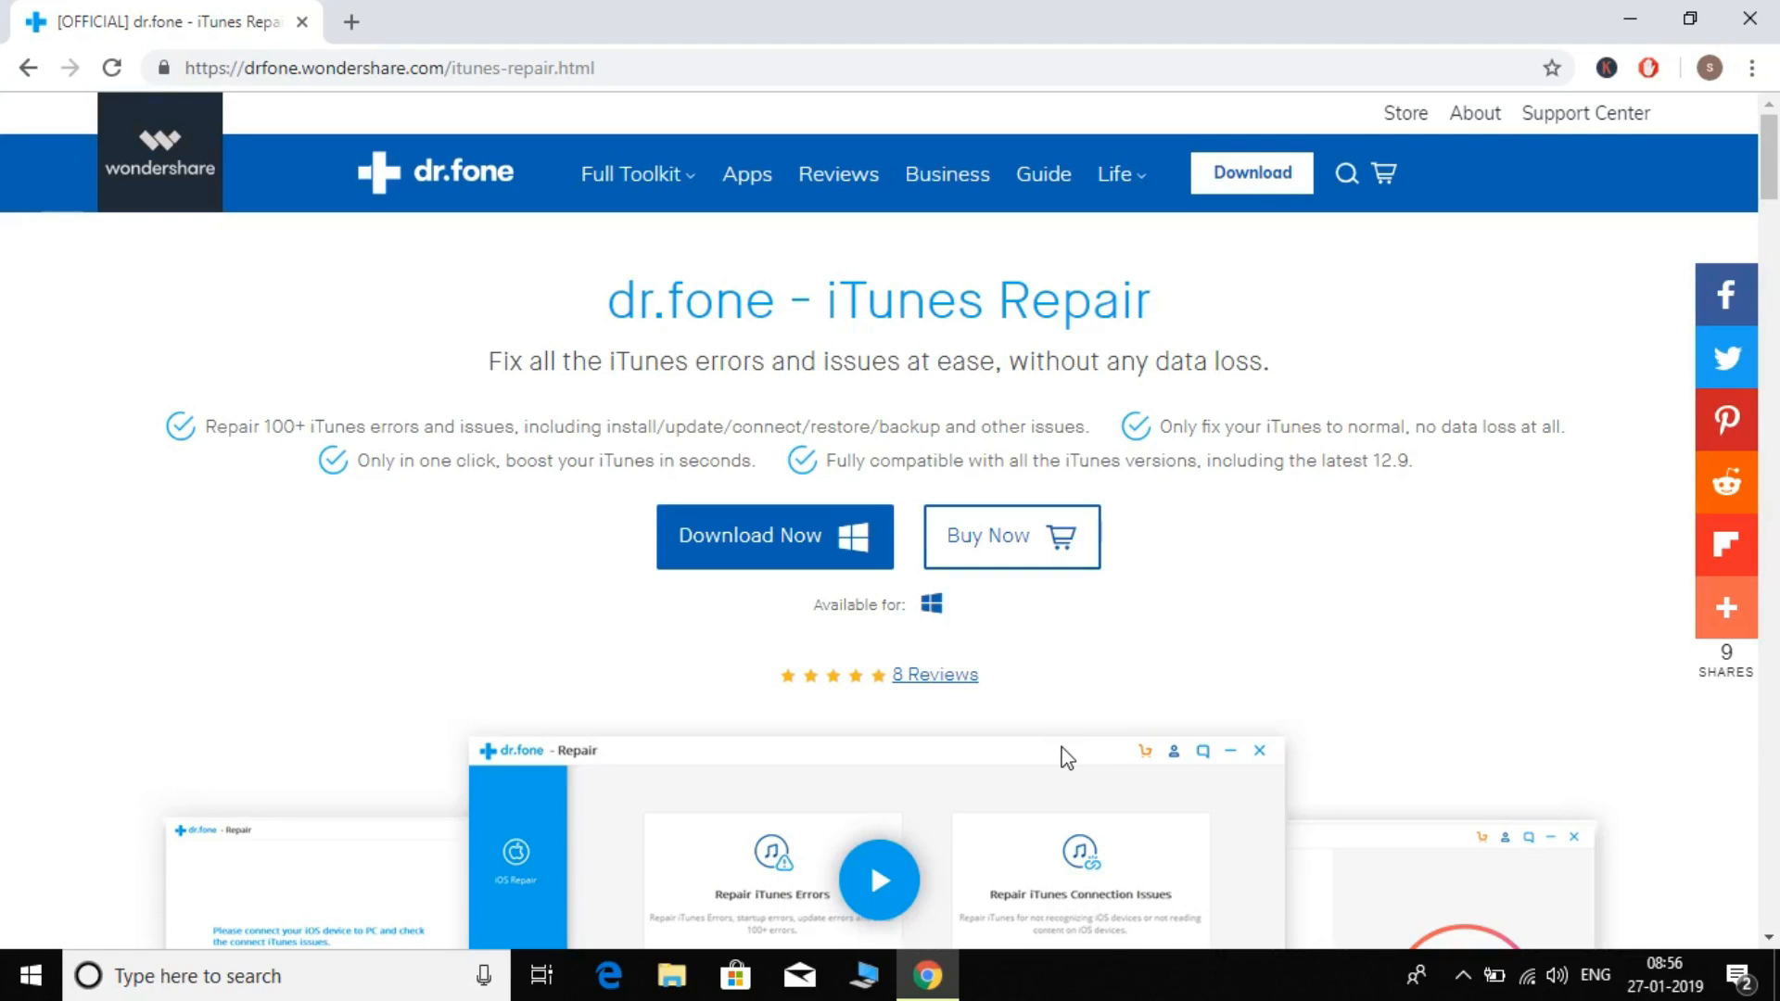
mouse_move(1009, 409)
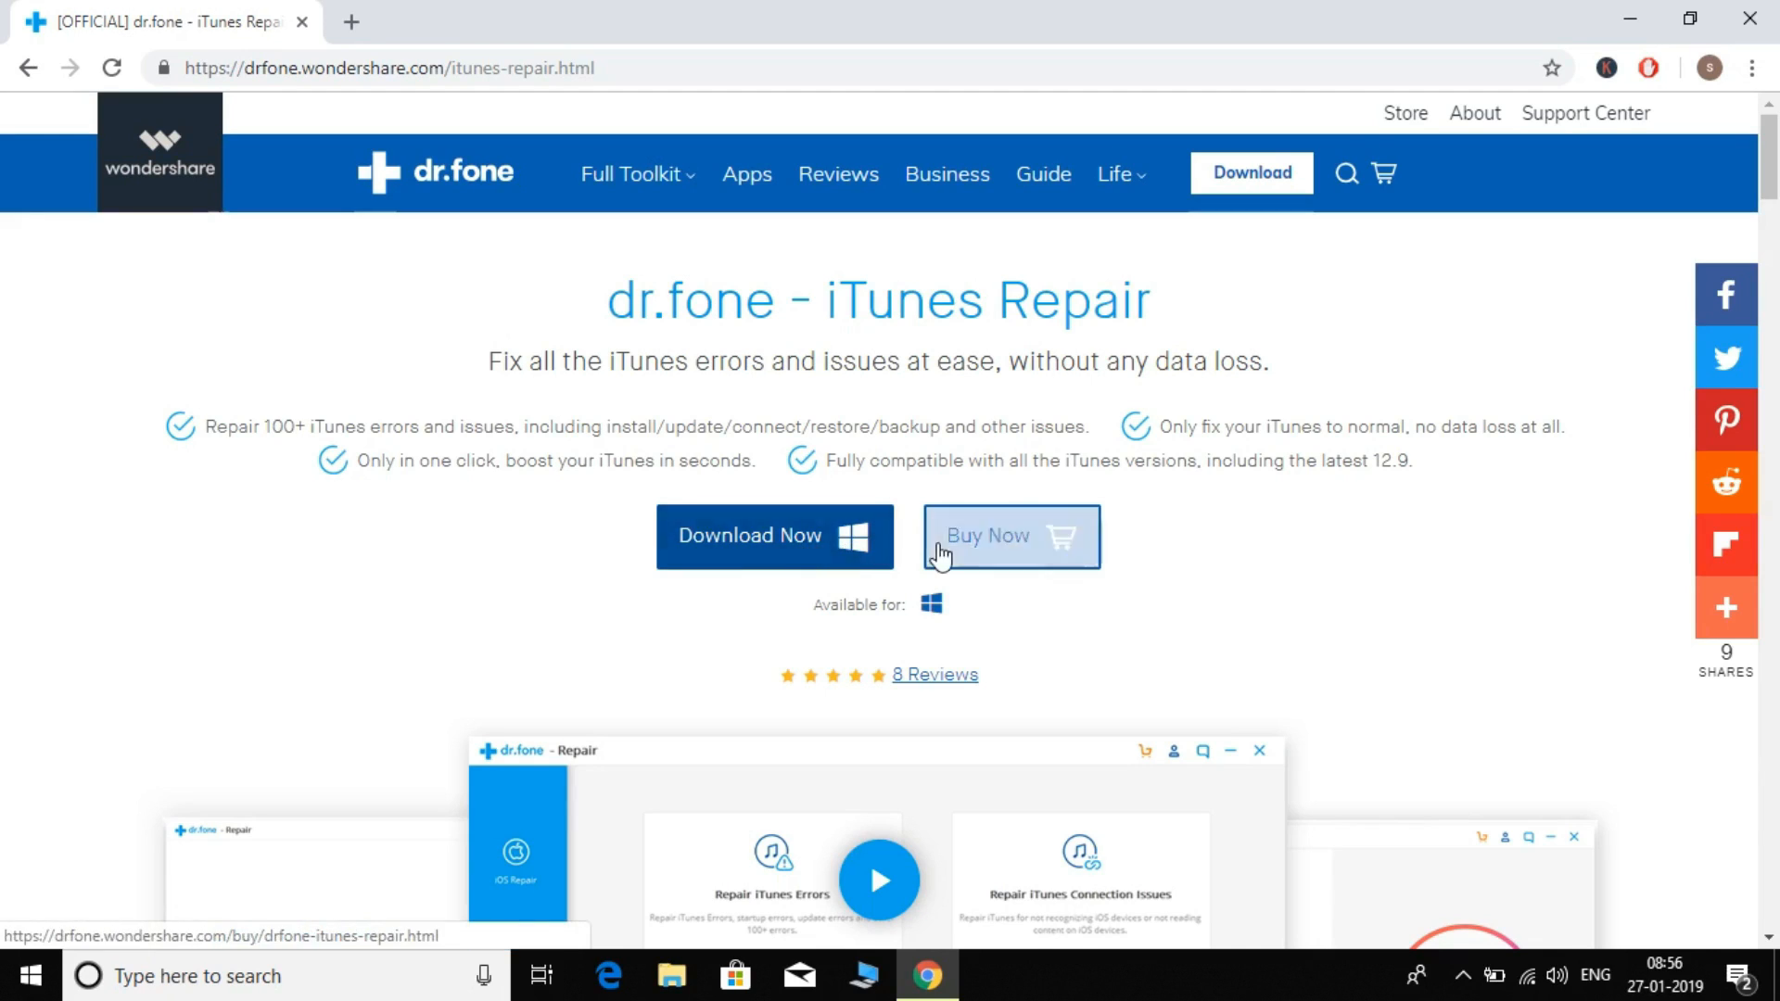
mouse_move(1070, 362)
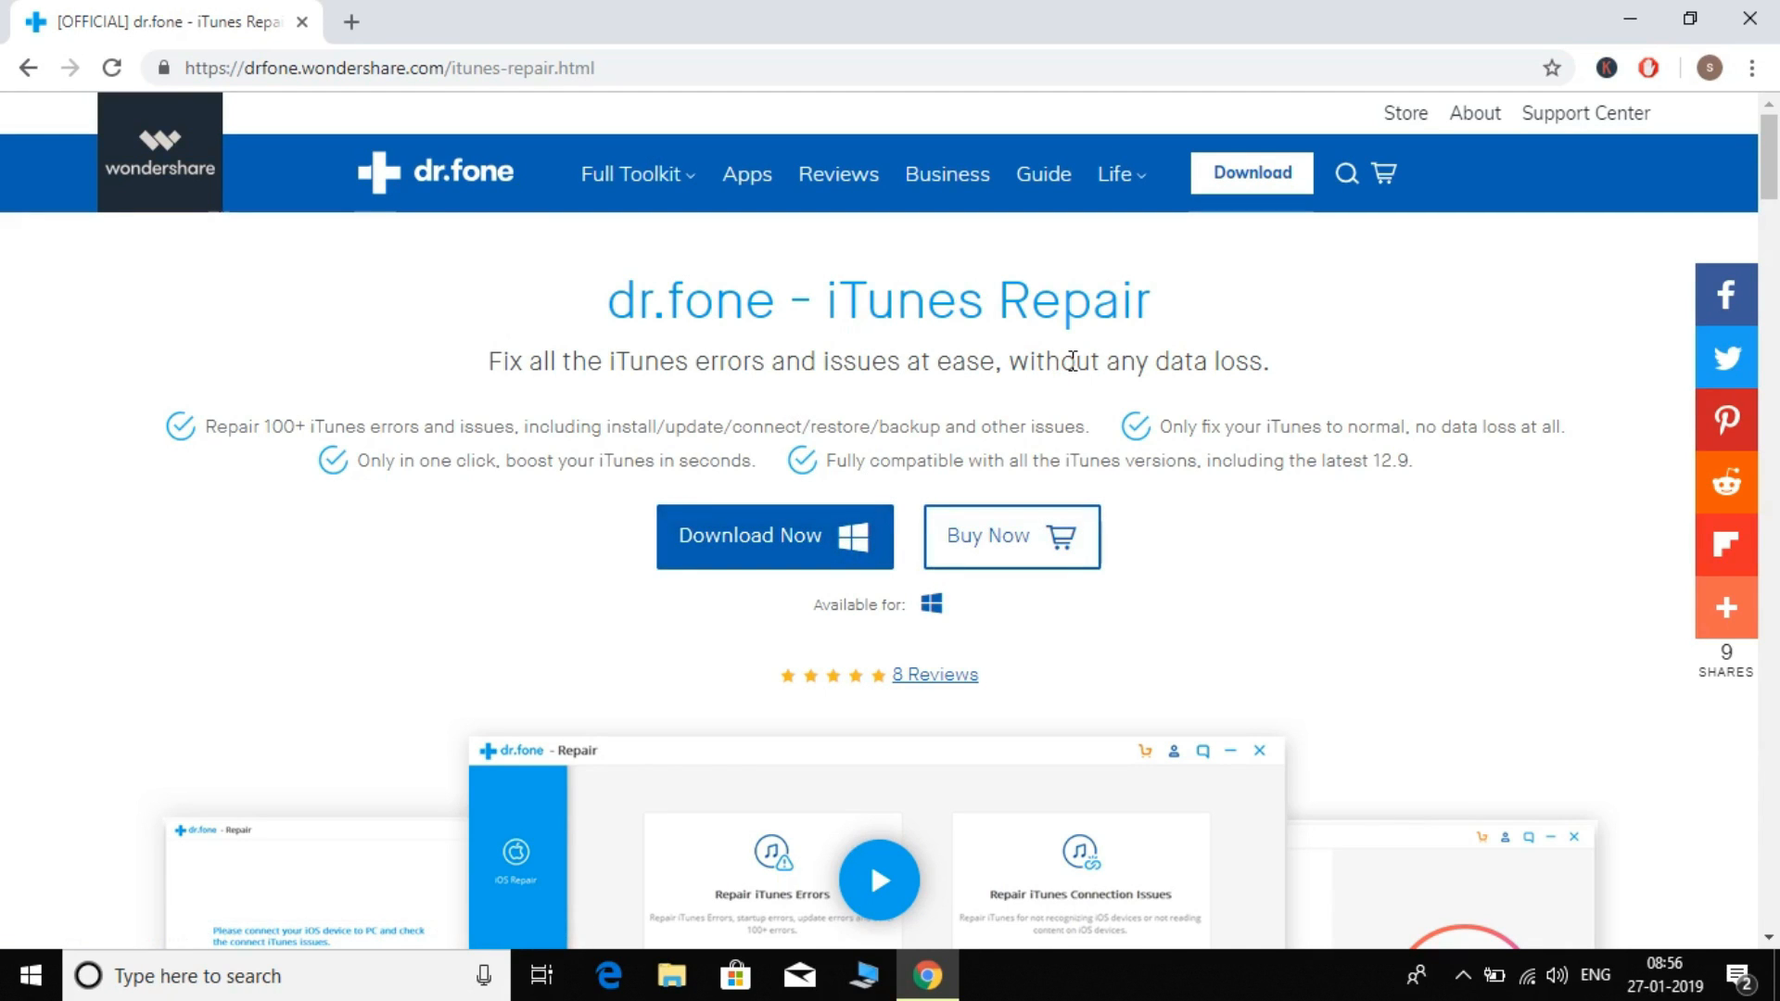
mouse_move(933, 391)
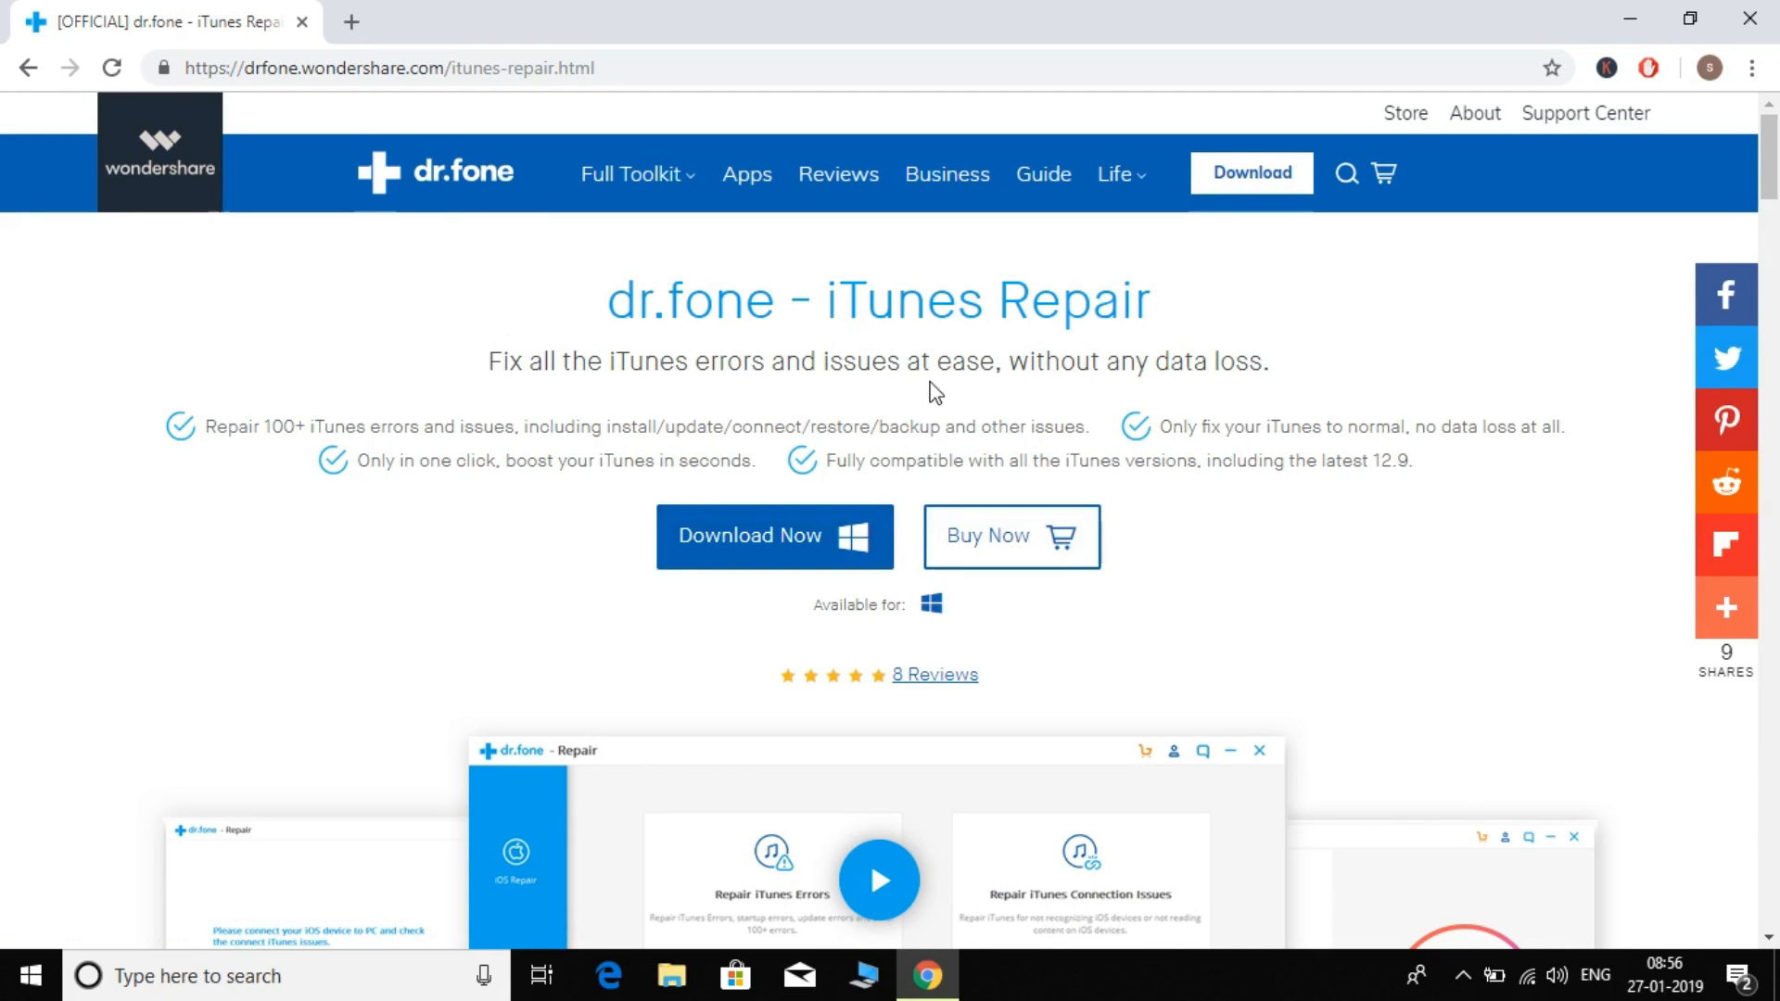
mouse_move(1311, 387)
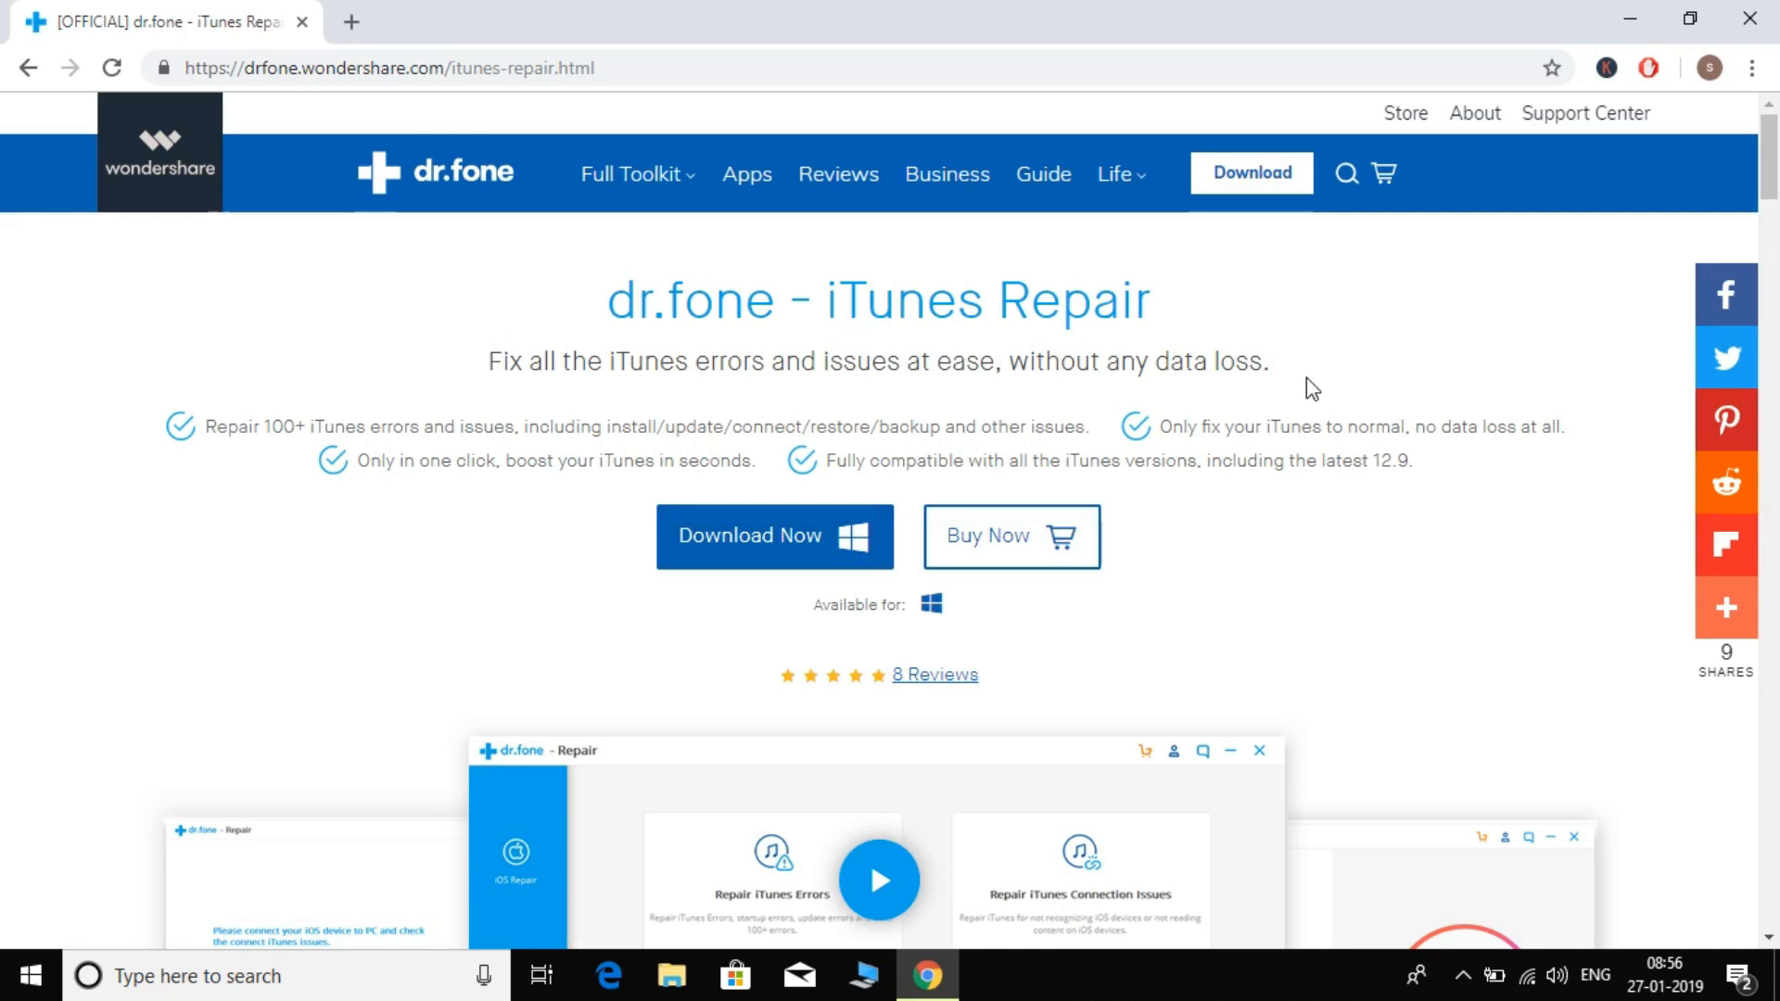
Launch dr.fone from its desktop shortcut to reach the main toolkit of phone modules
scroll(down, 3)
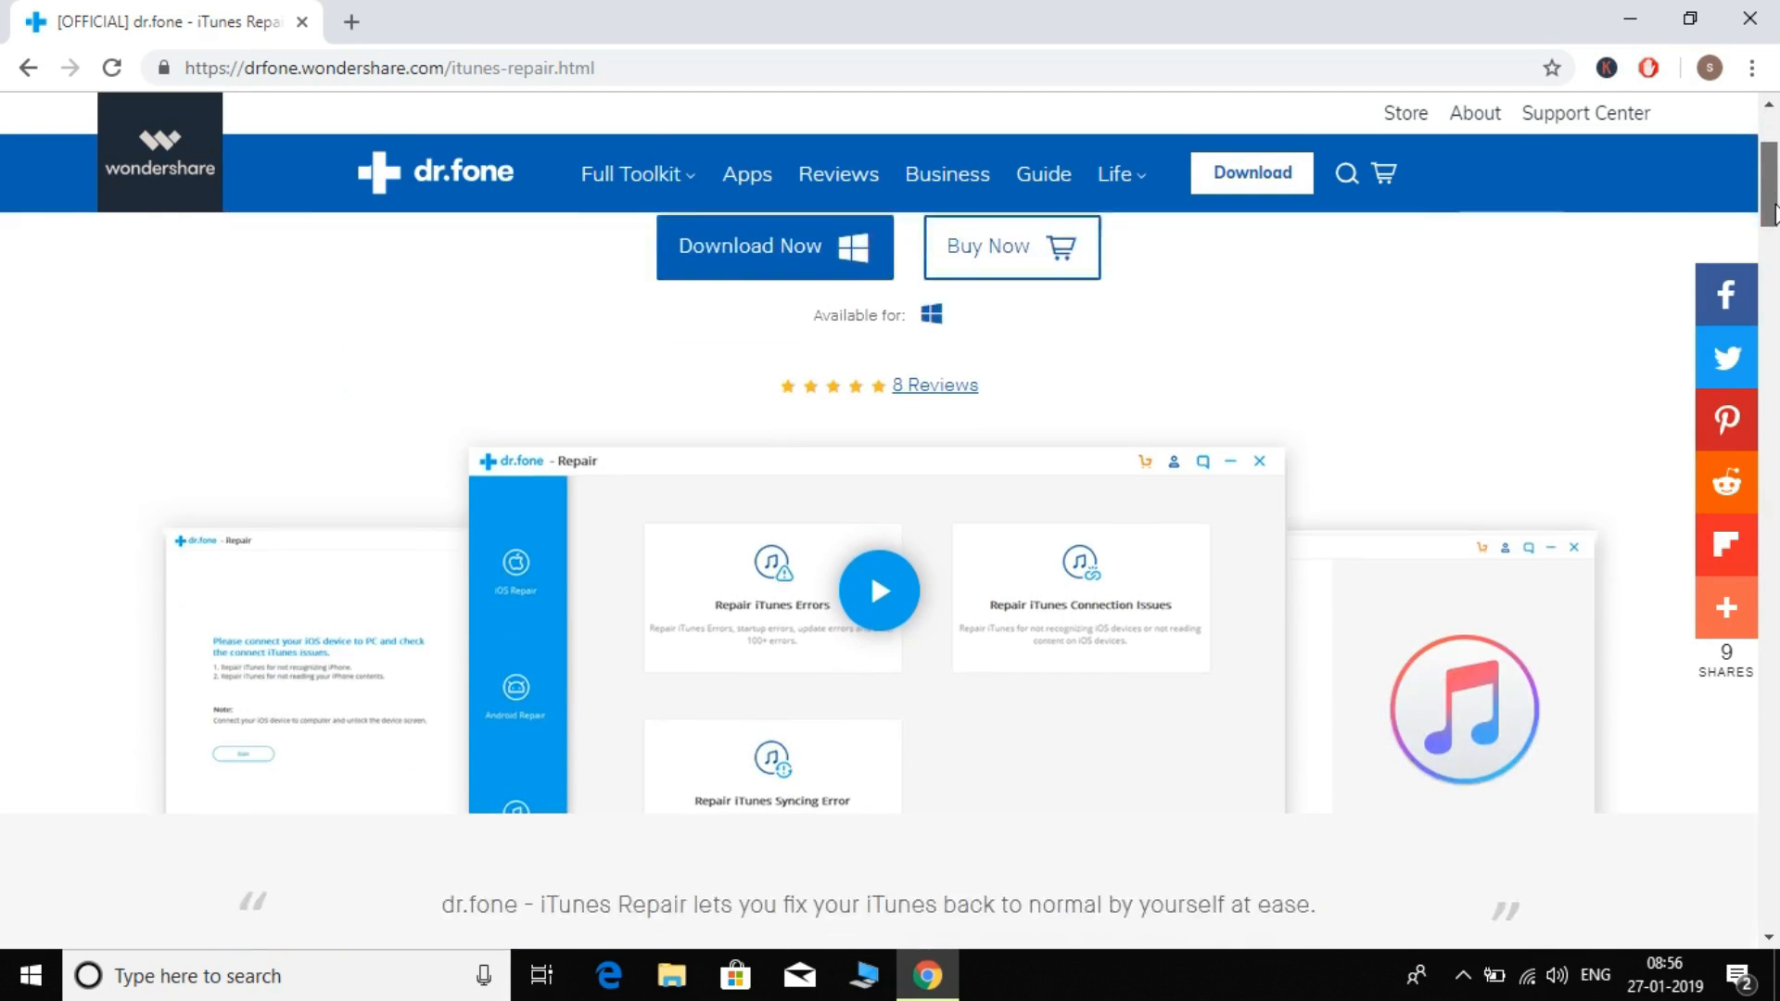
scroll(down, 3)
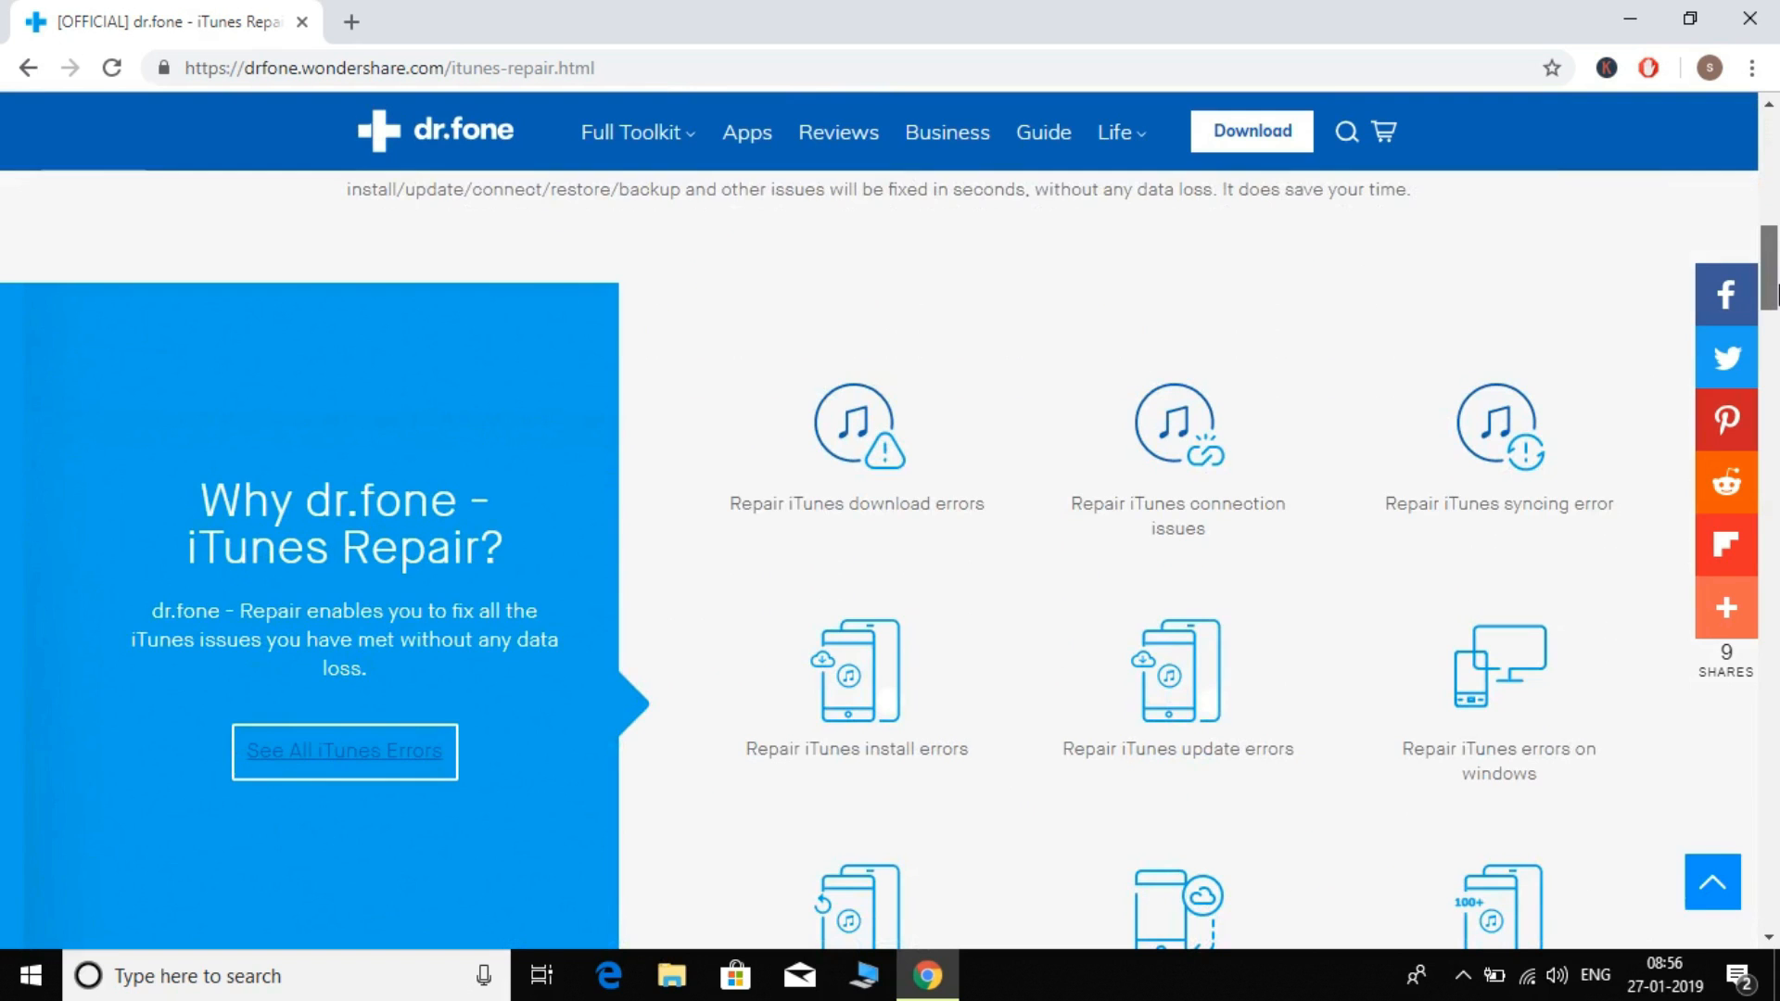
scroll(down, 3)
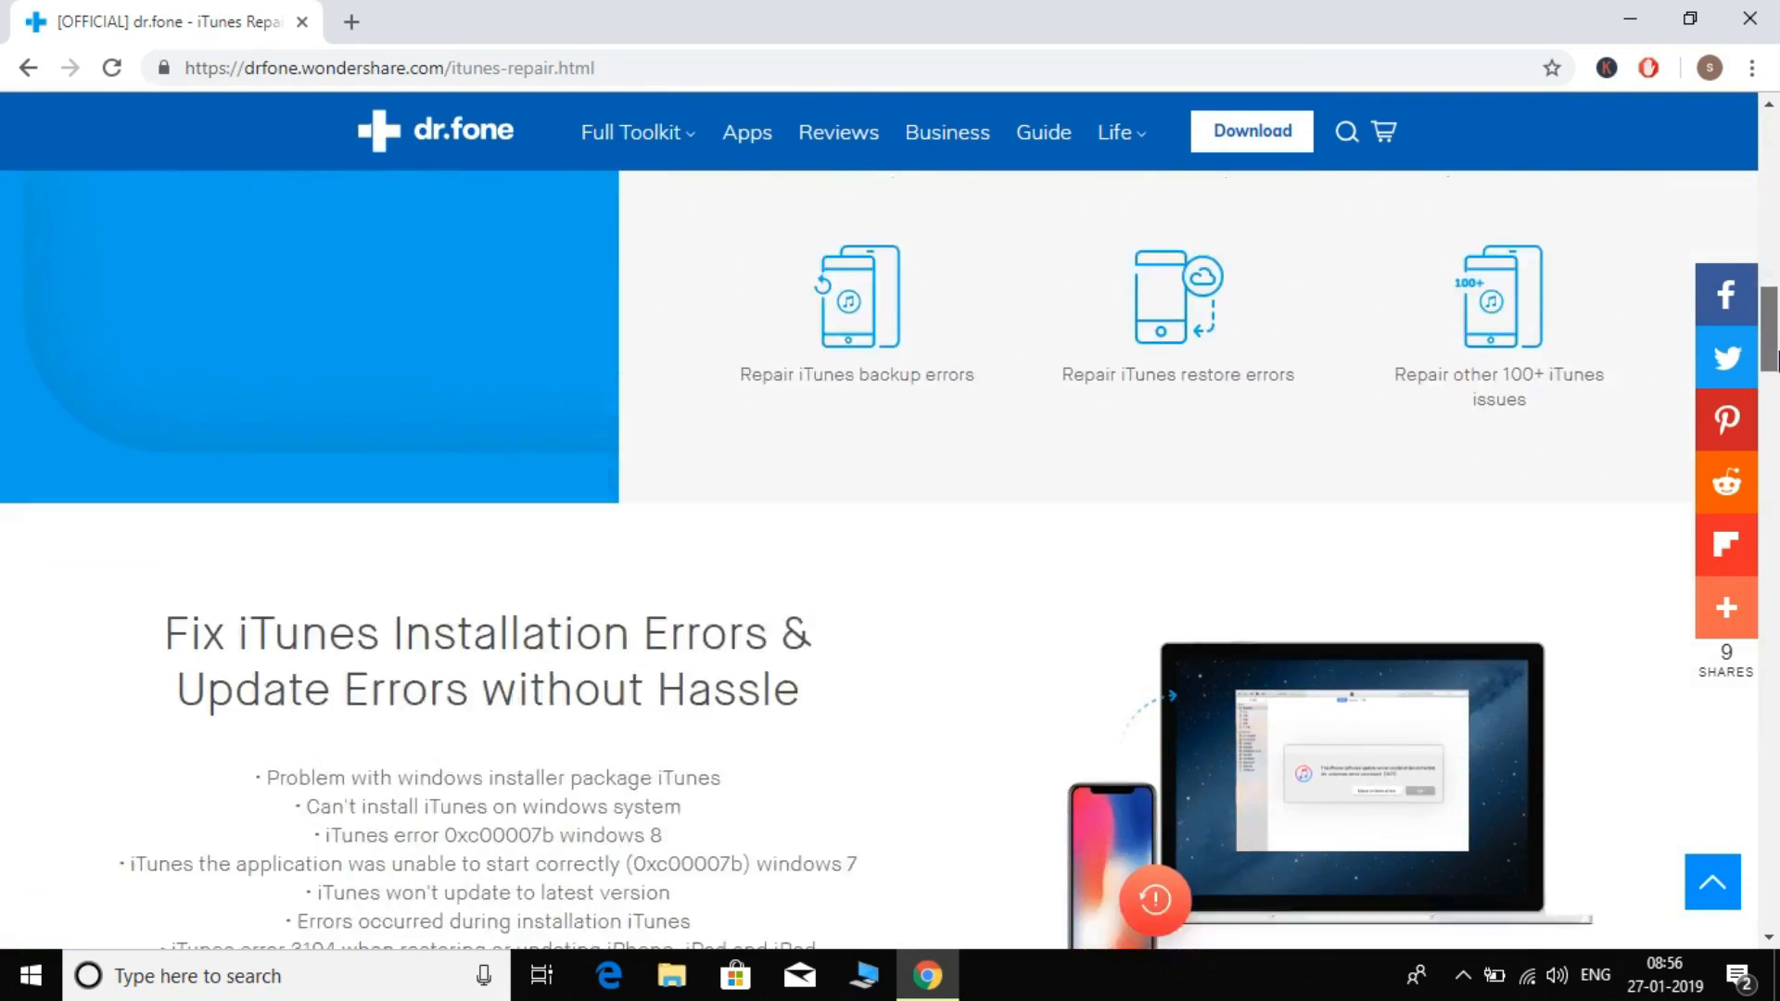
scroll(down, 3)
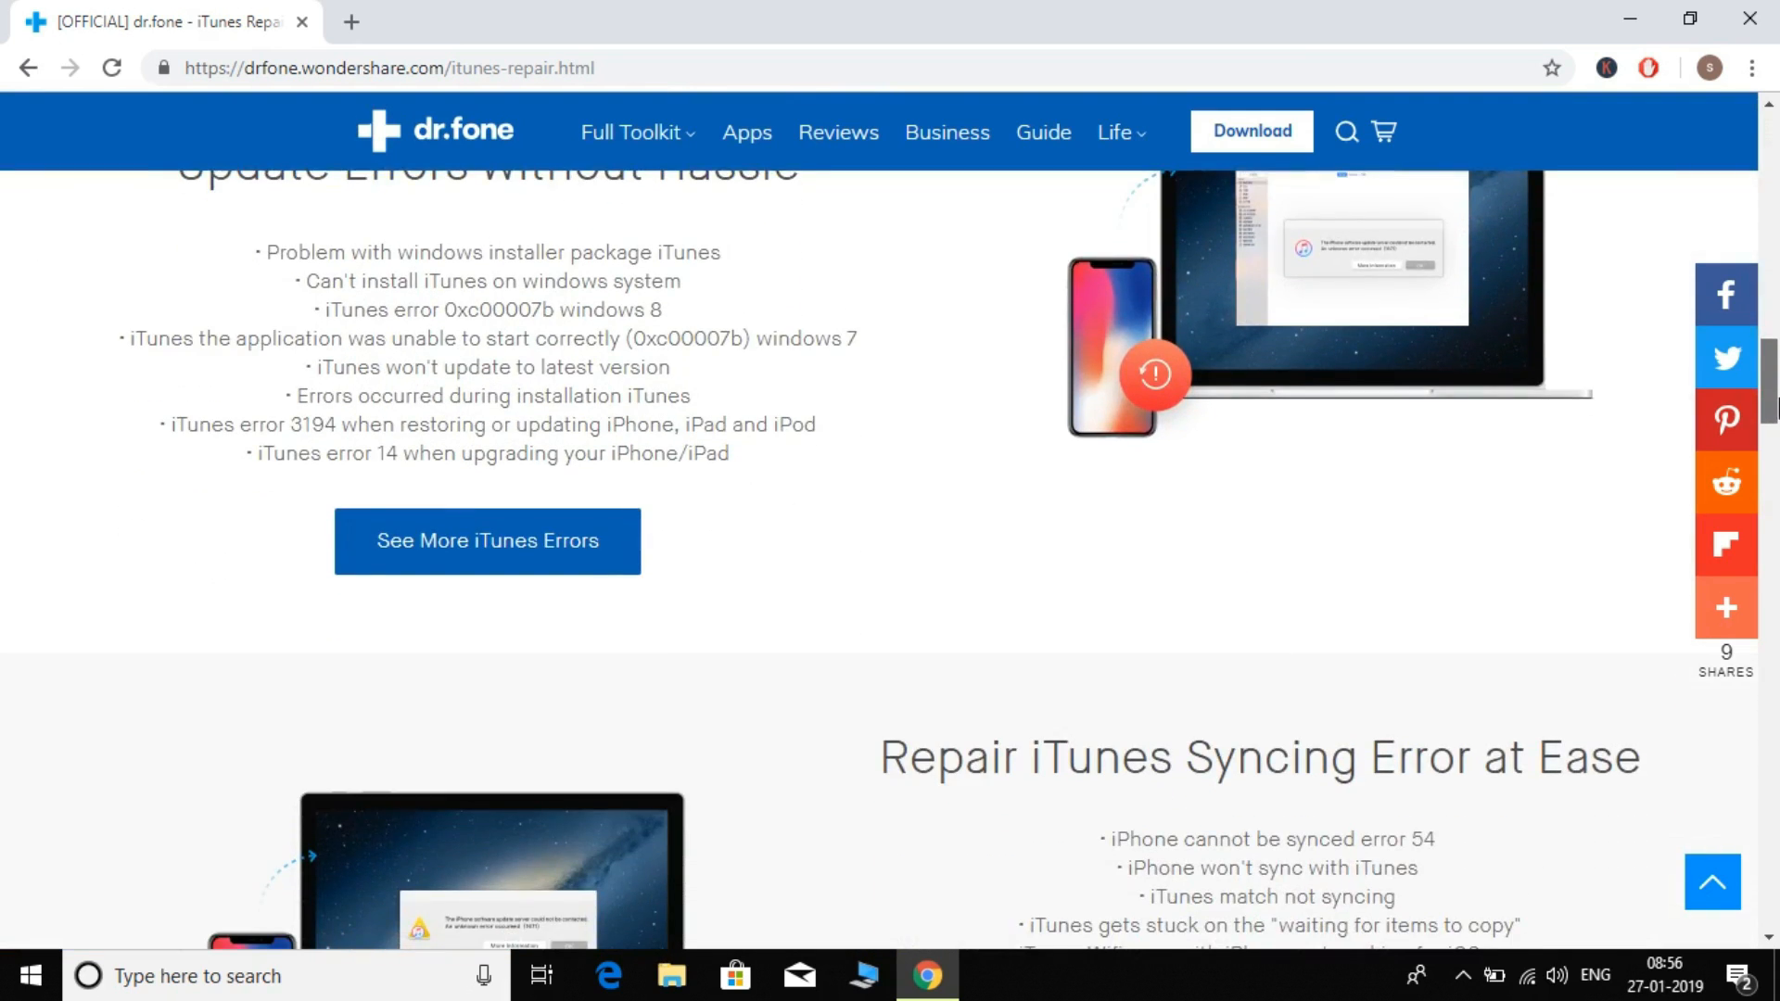
mouse_move(1045, 464)
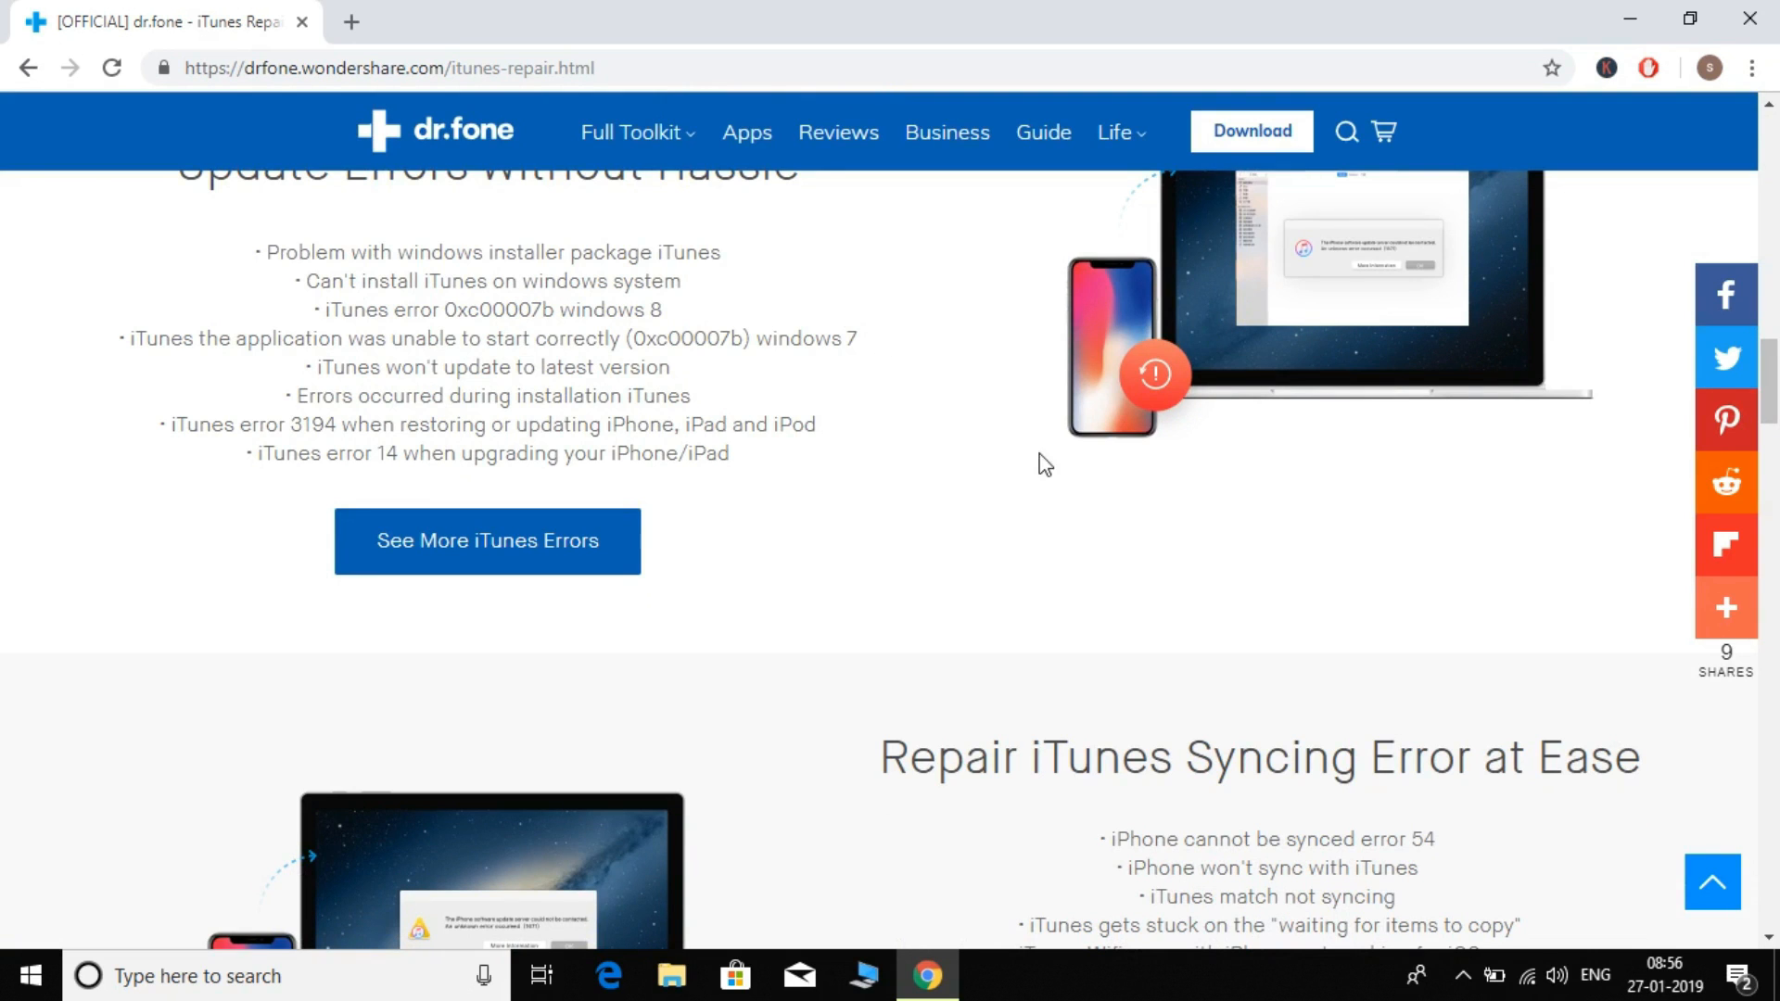
scroll(down, 3)
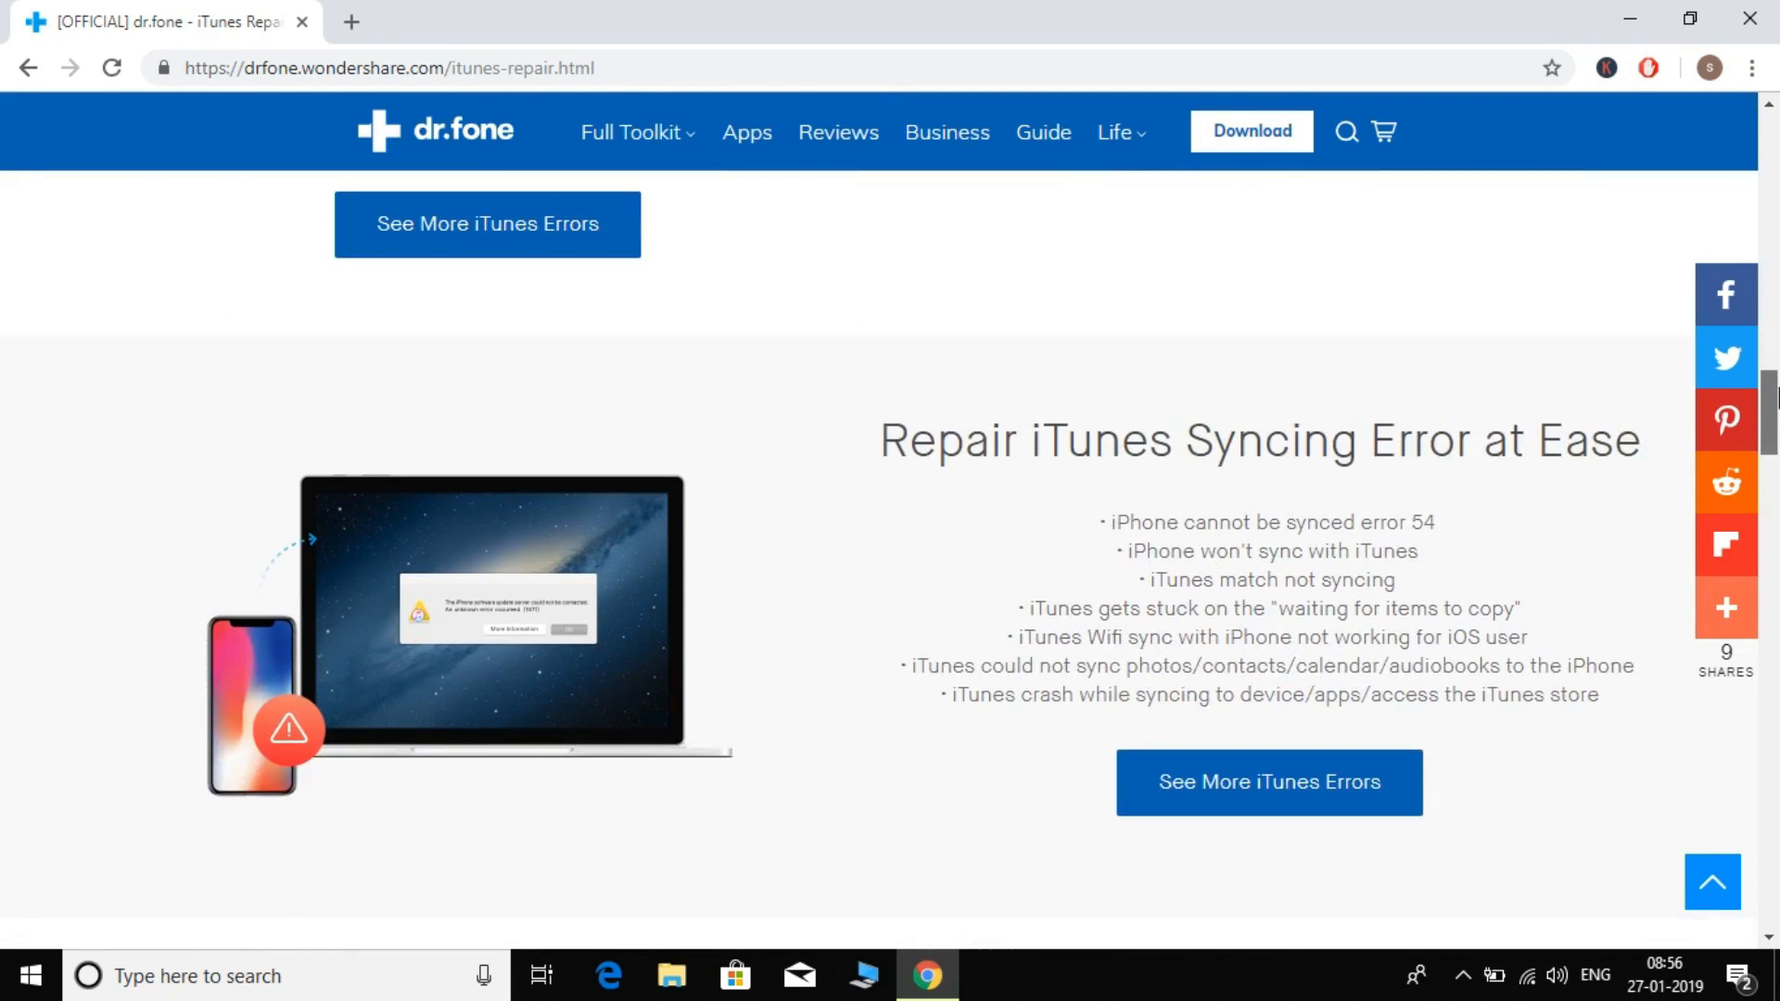
scroll(down, 3)
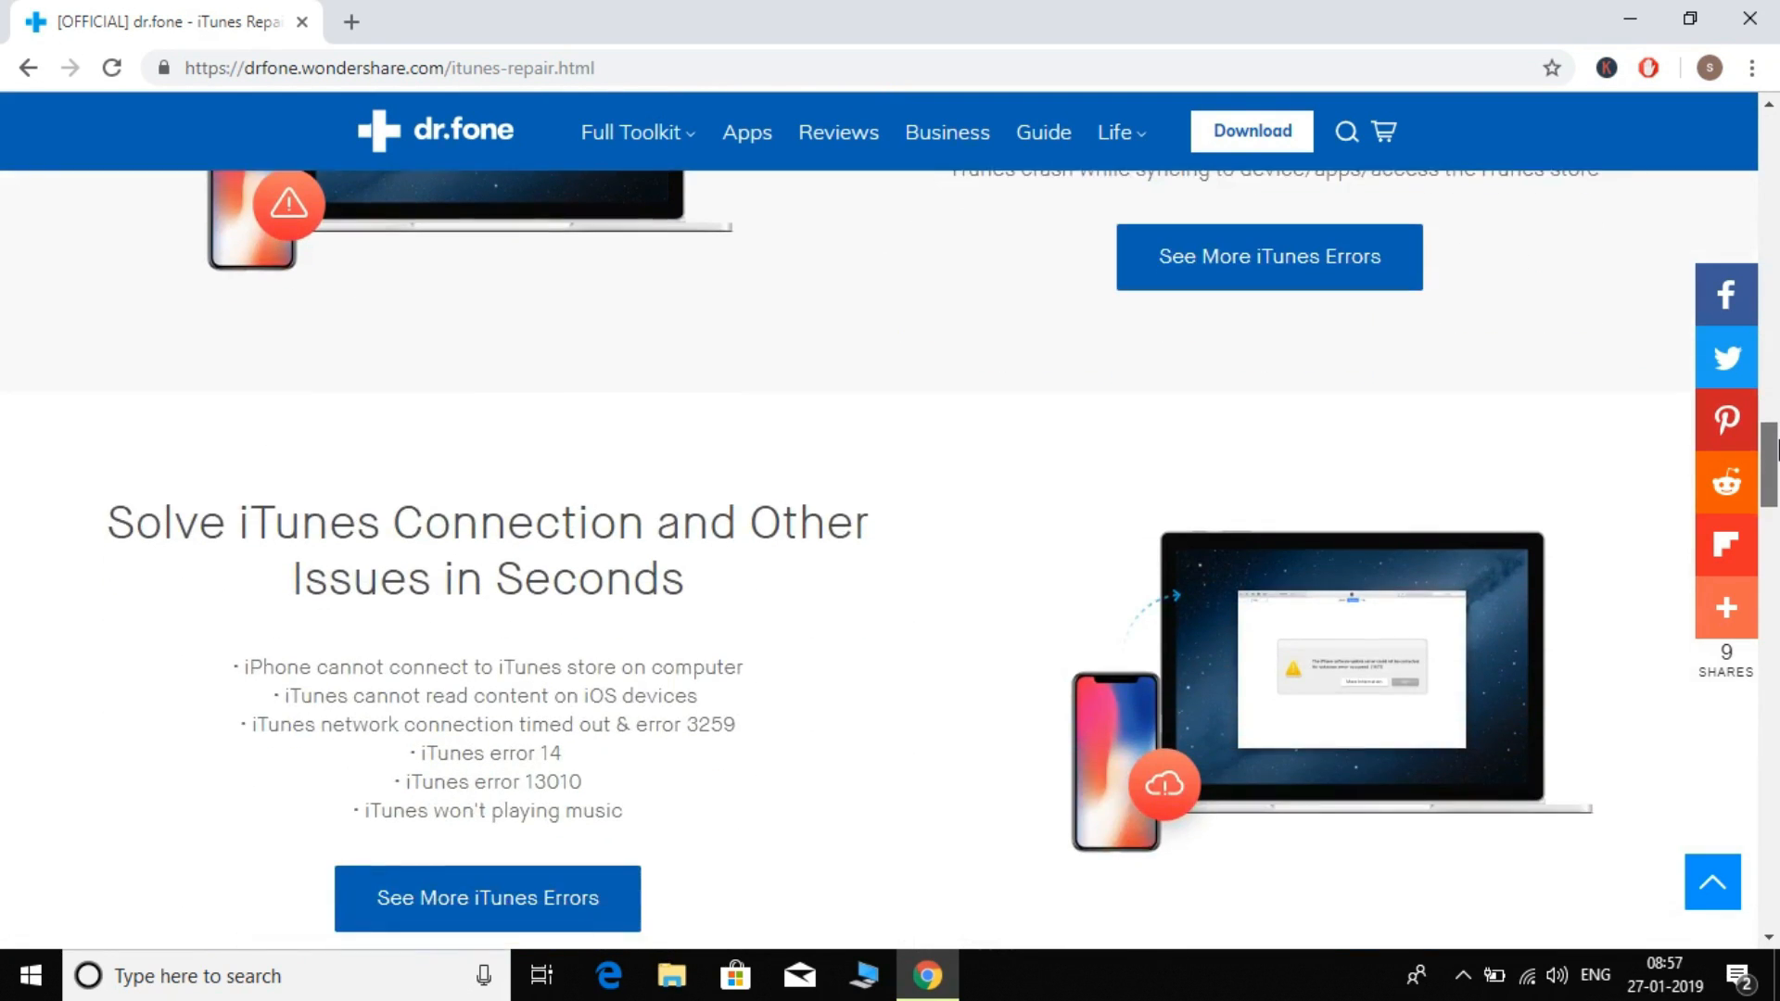
scroll(down, 3)
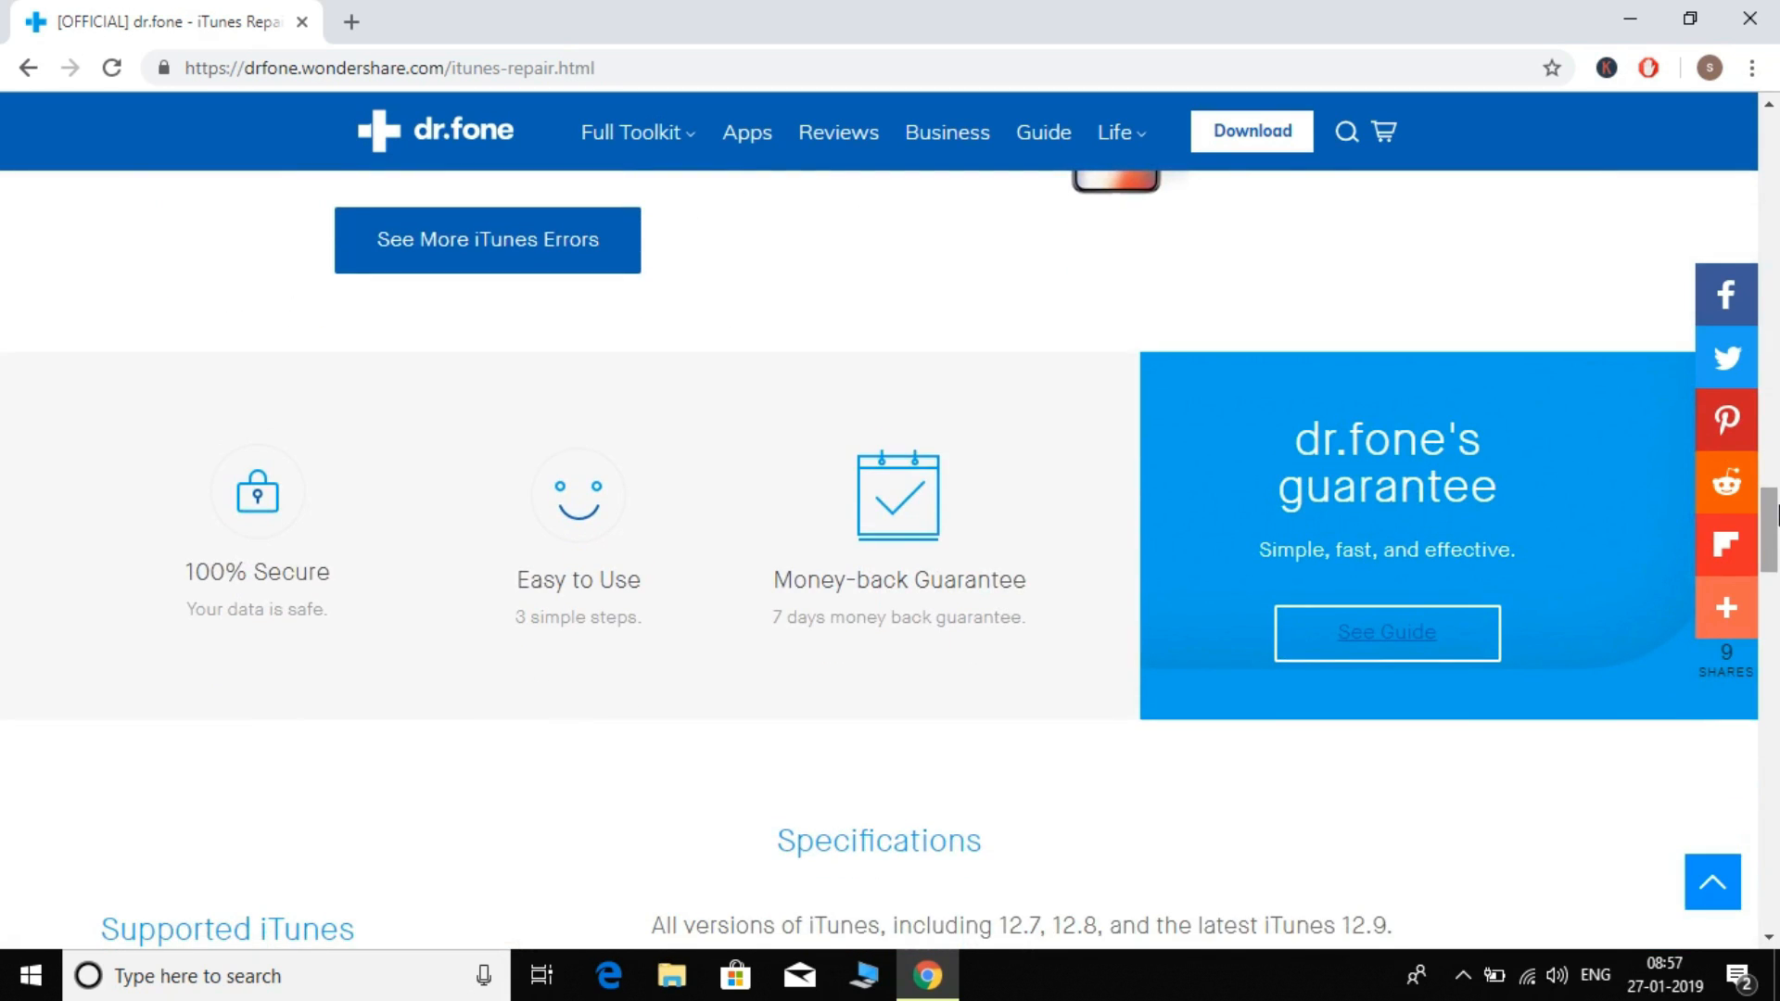
scroll(down, 3)
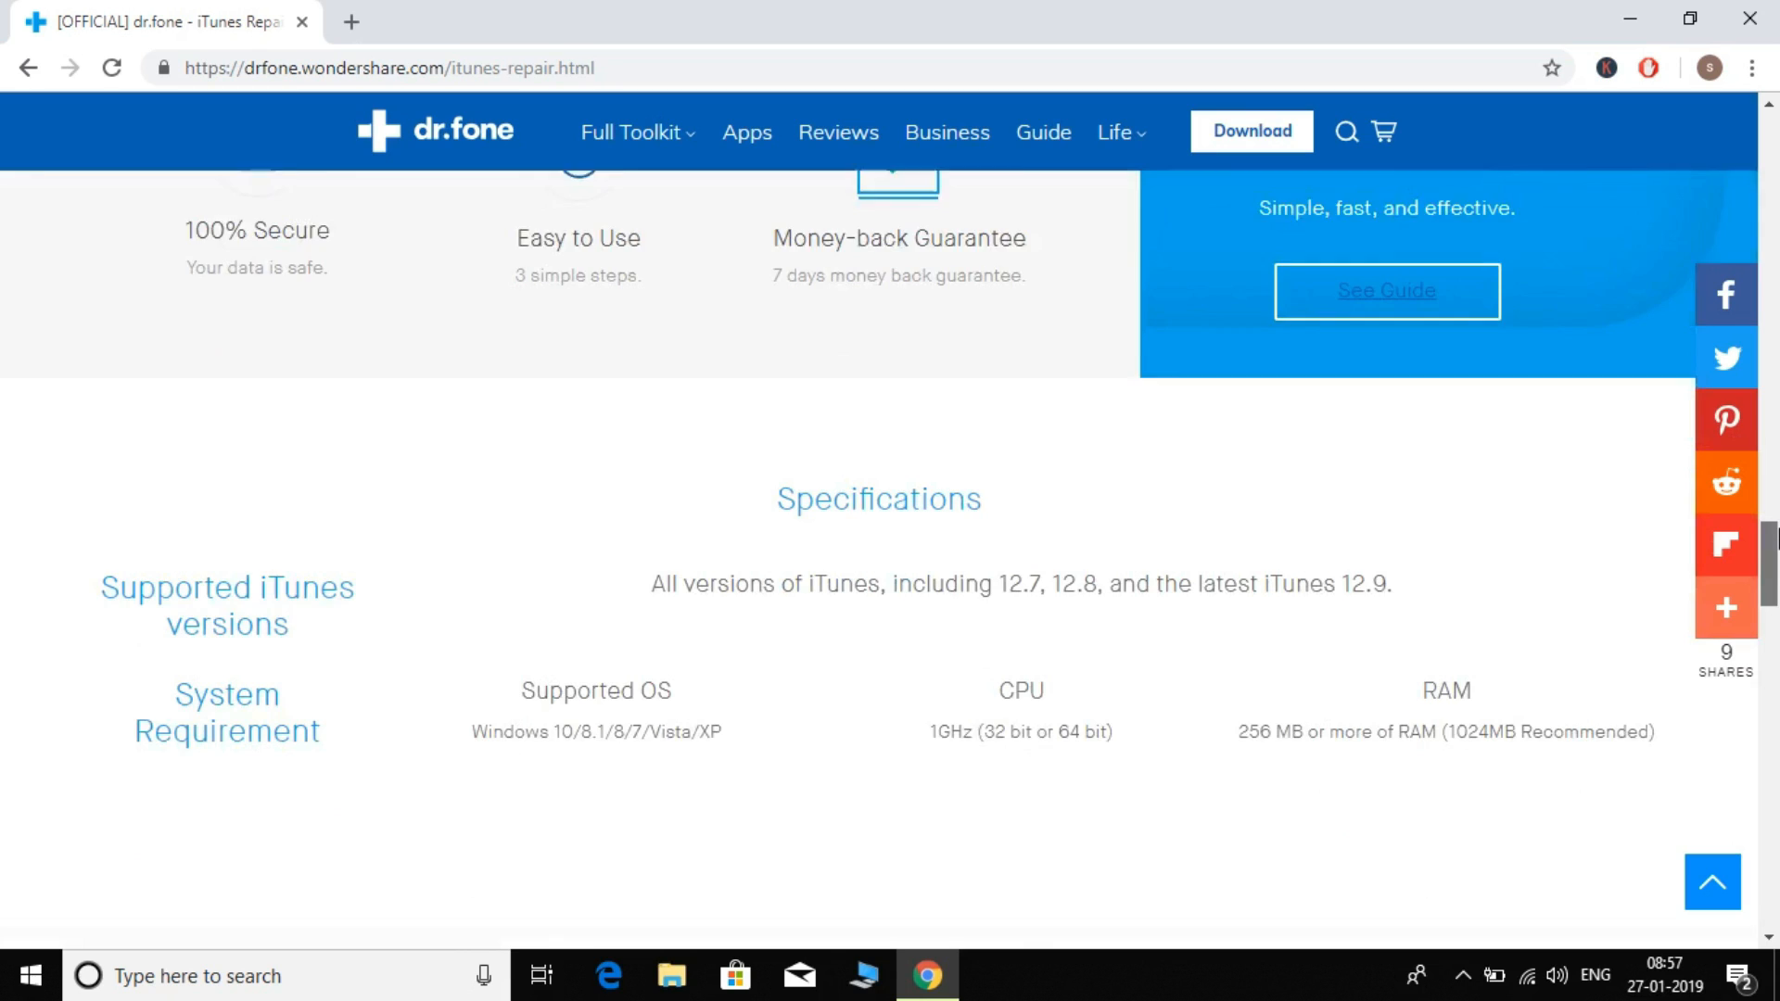
scroll(down, 3)
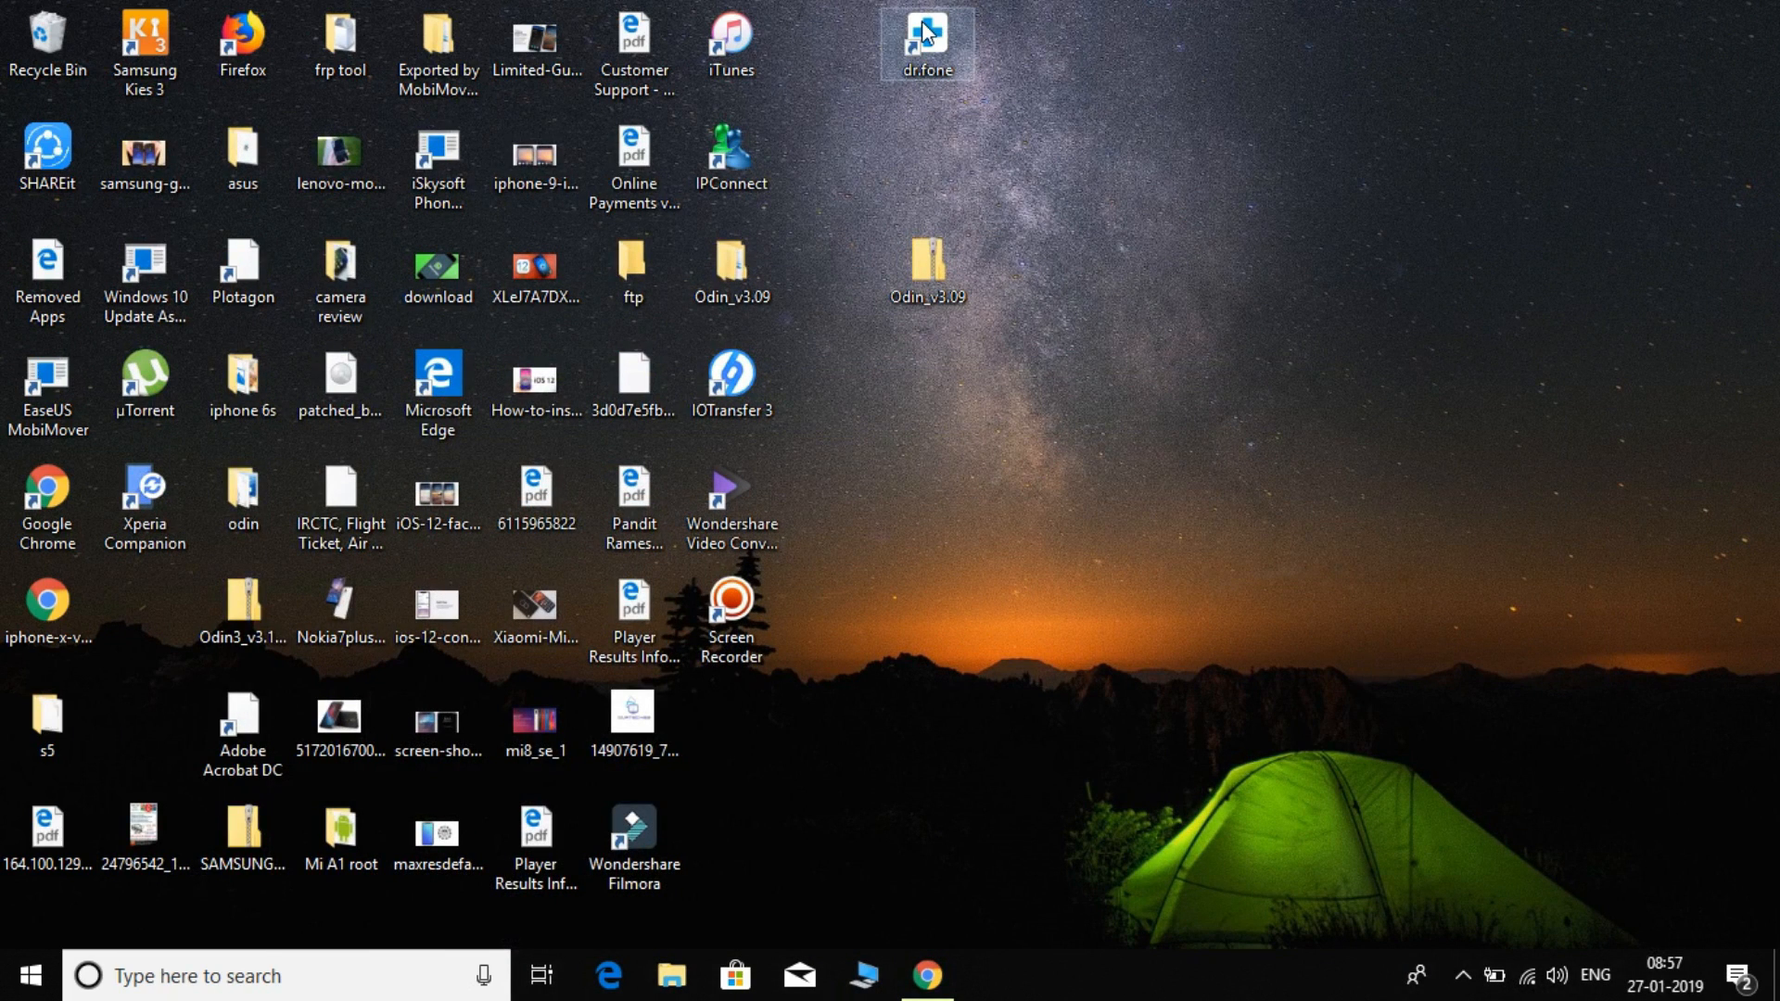
mouse_move(929, 39)
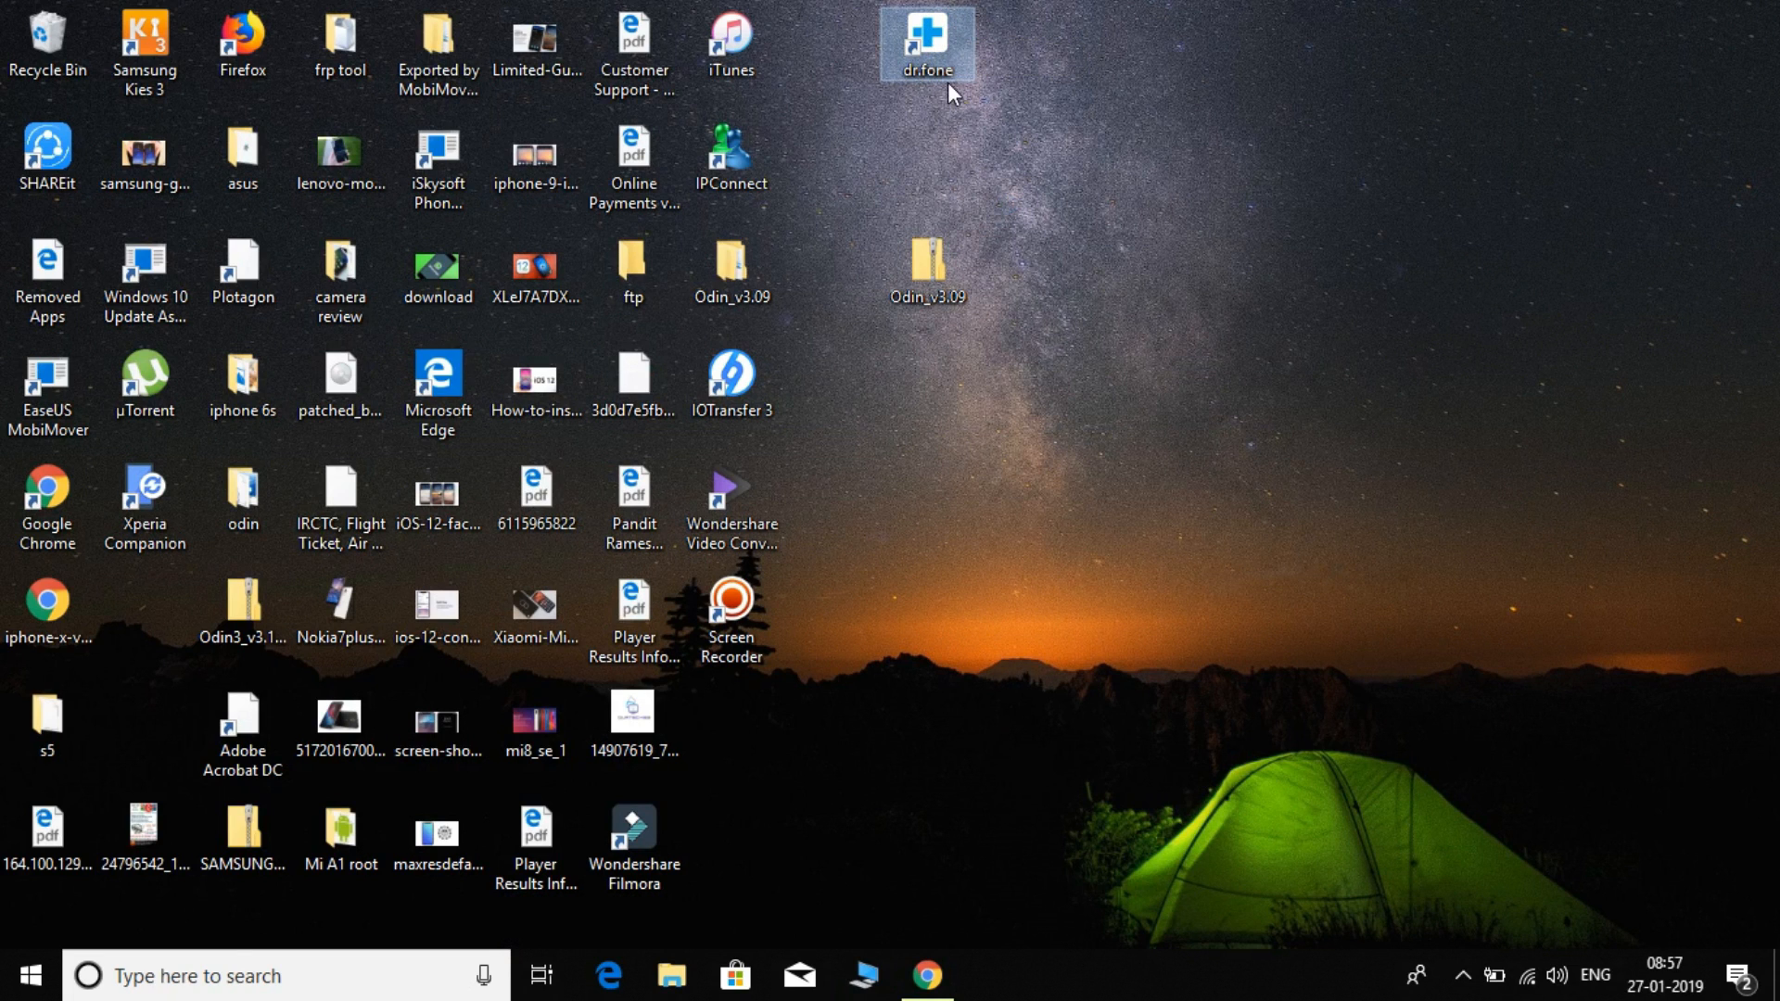
double_click(927, 43)
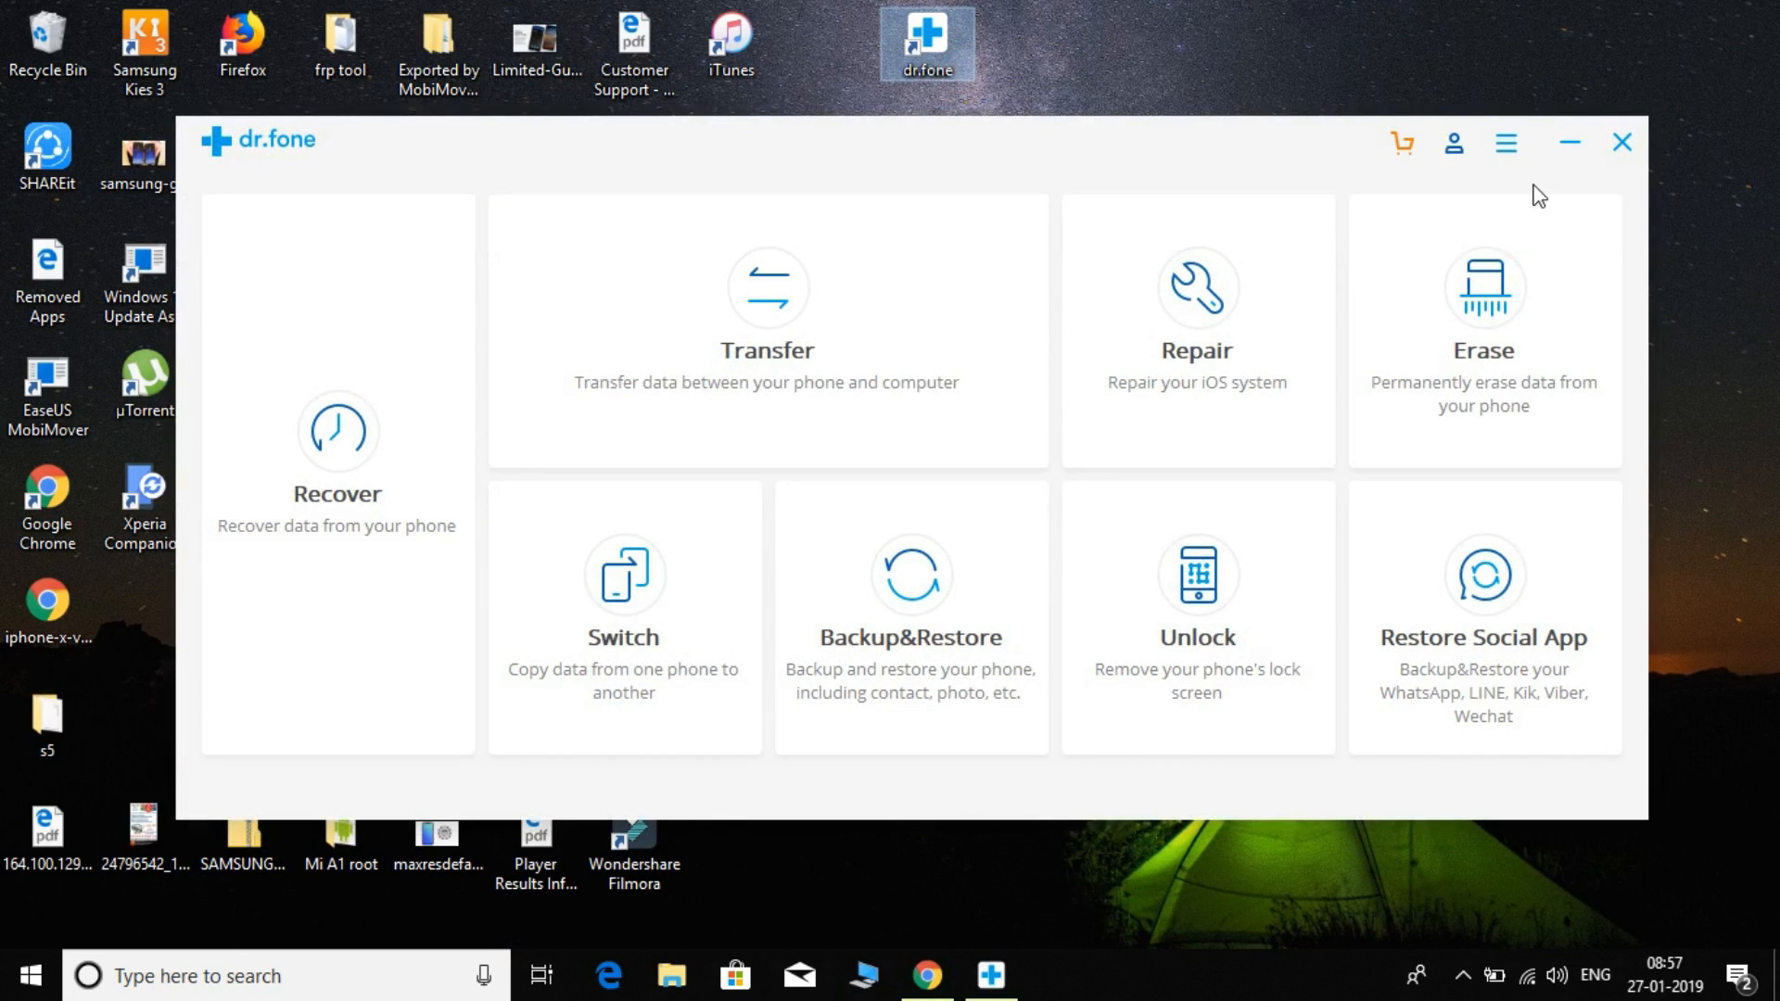
mouse_move(1196, 391)
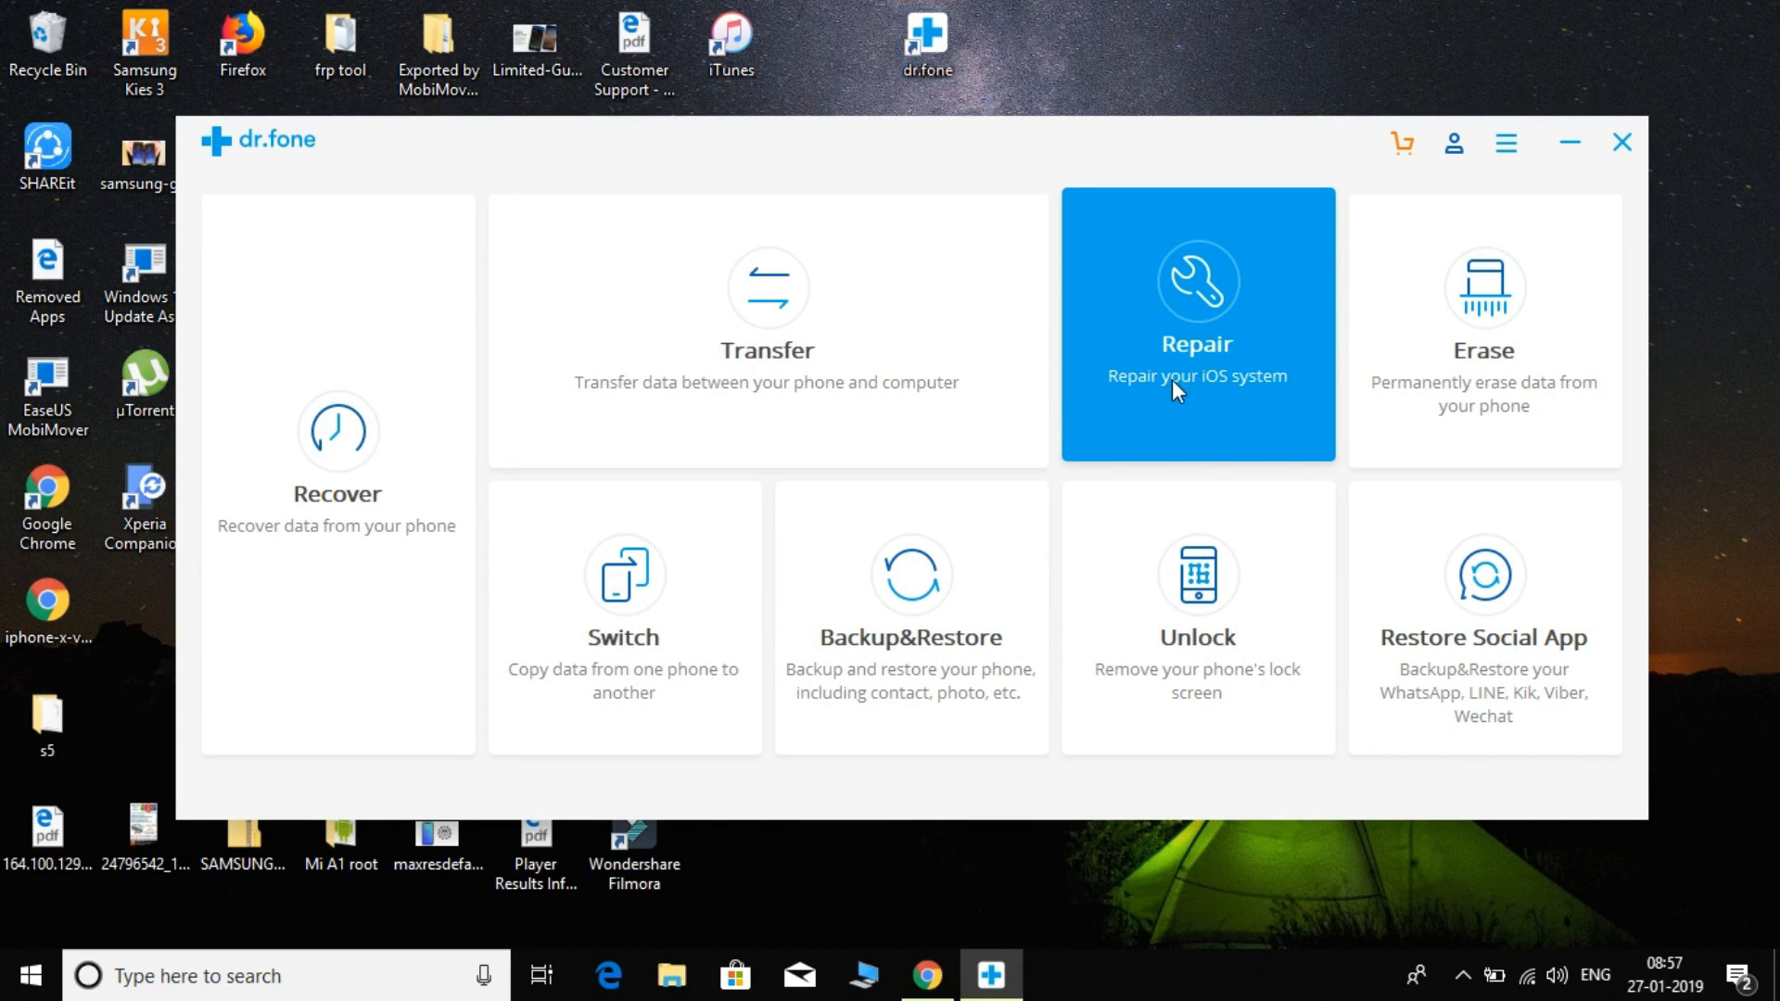
Enter the iOS system Repair tool, pick the stuck-on-logo problem and start the repair
click(1196, 330)
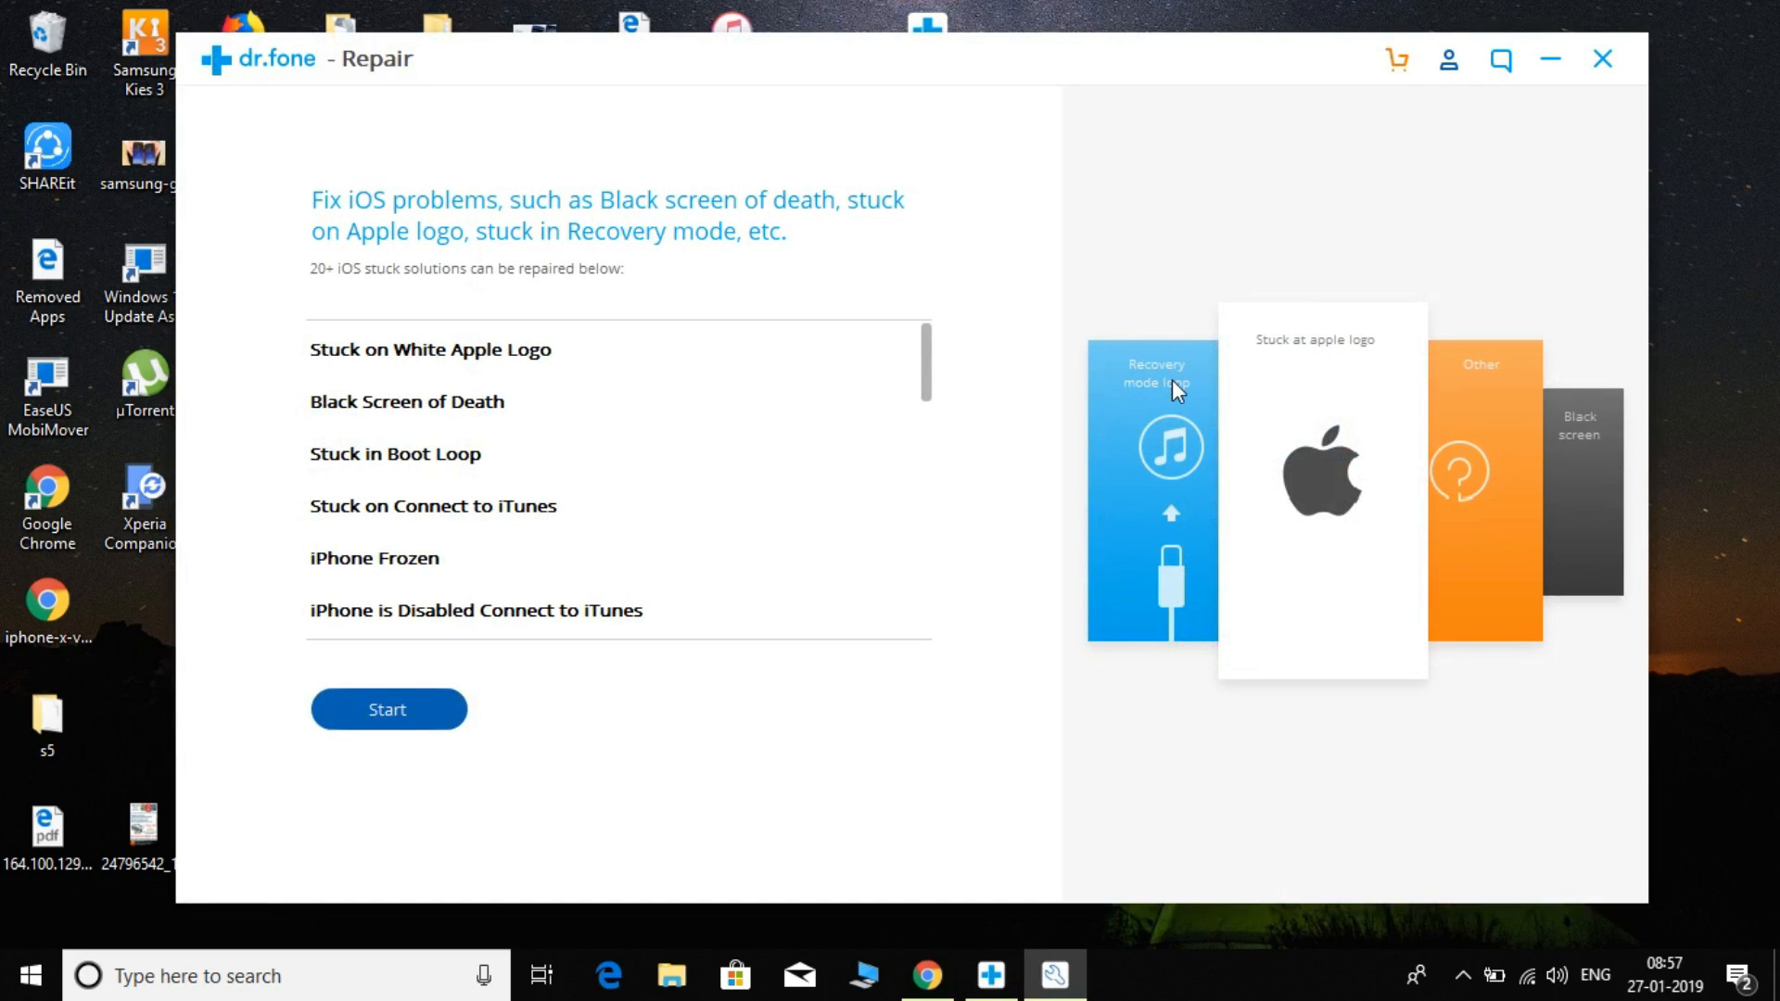
mouse_move(445, 393)
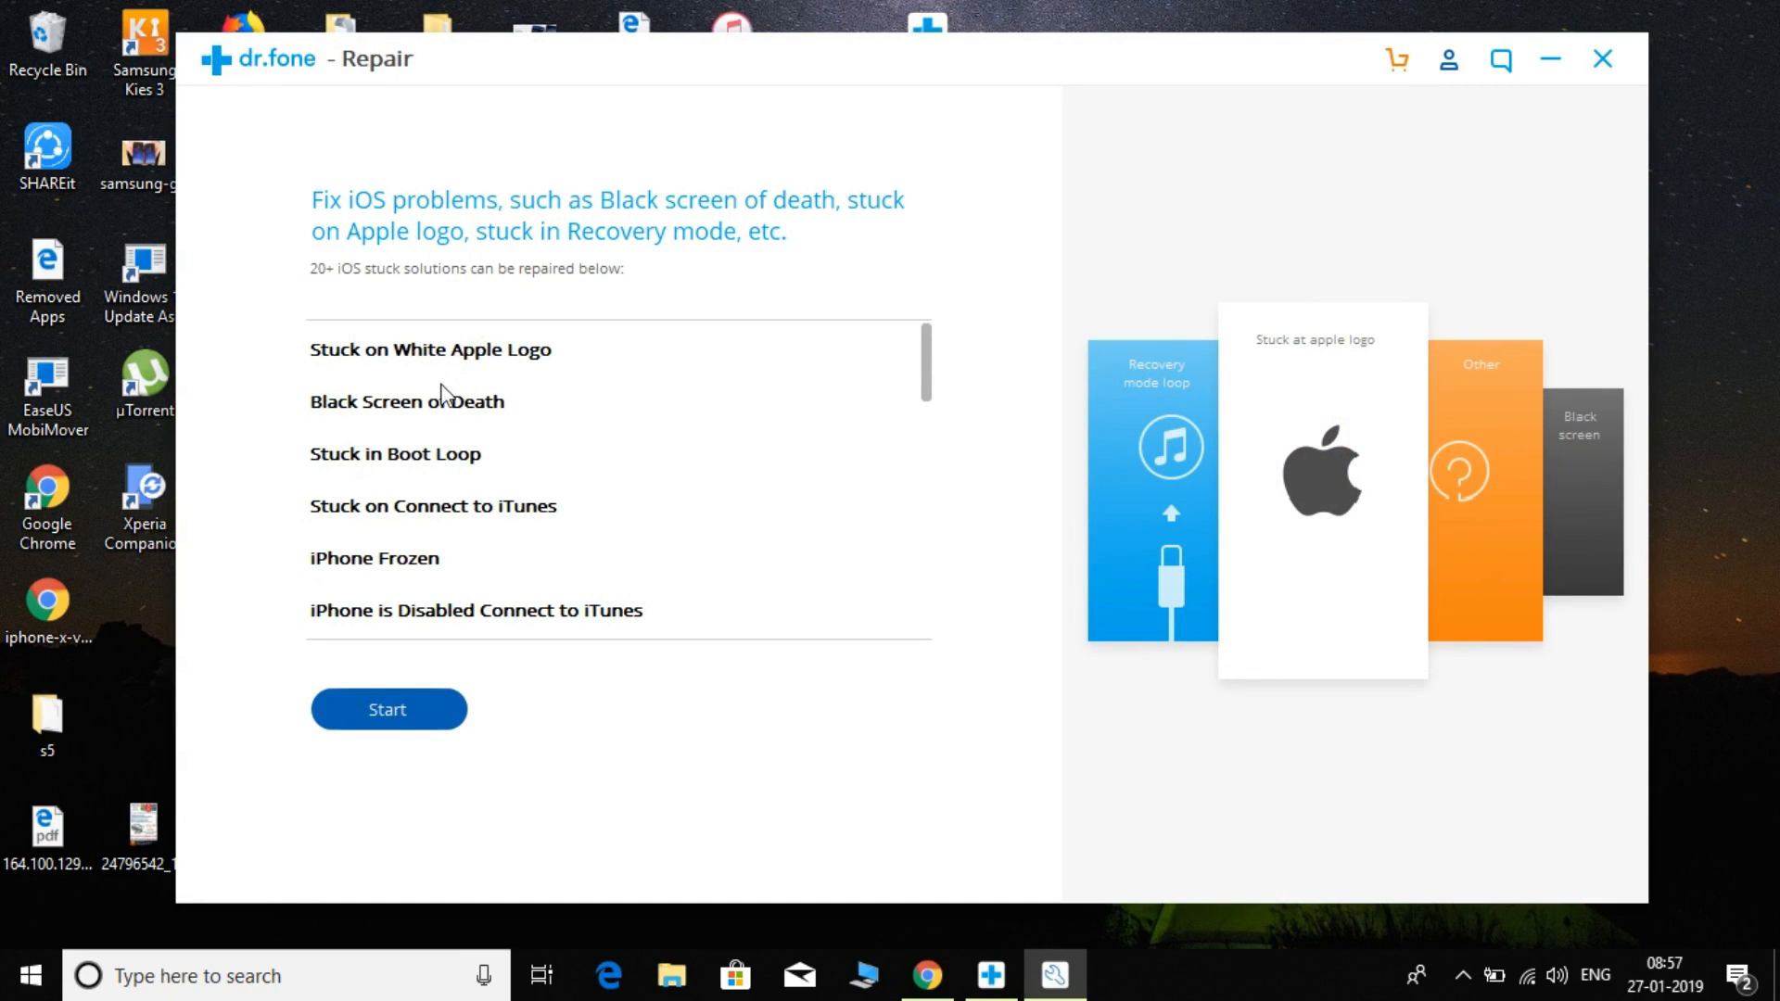
mouse_move(816, 414)
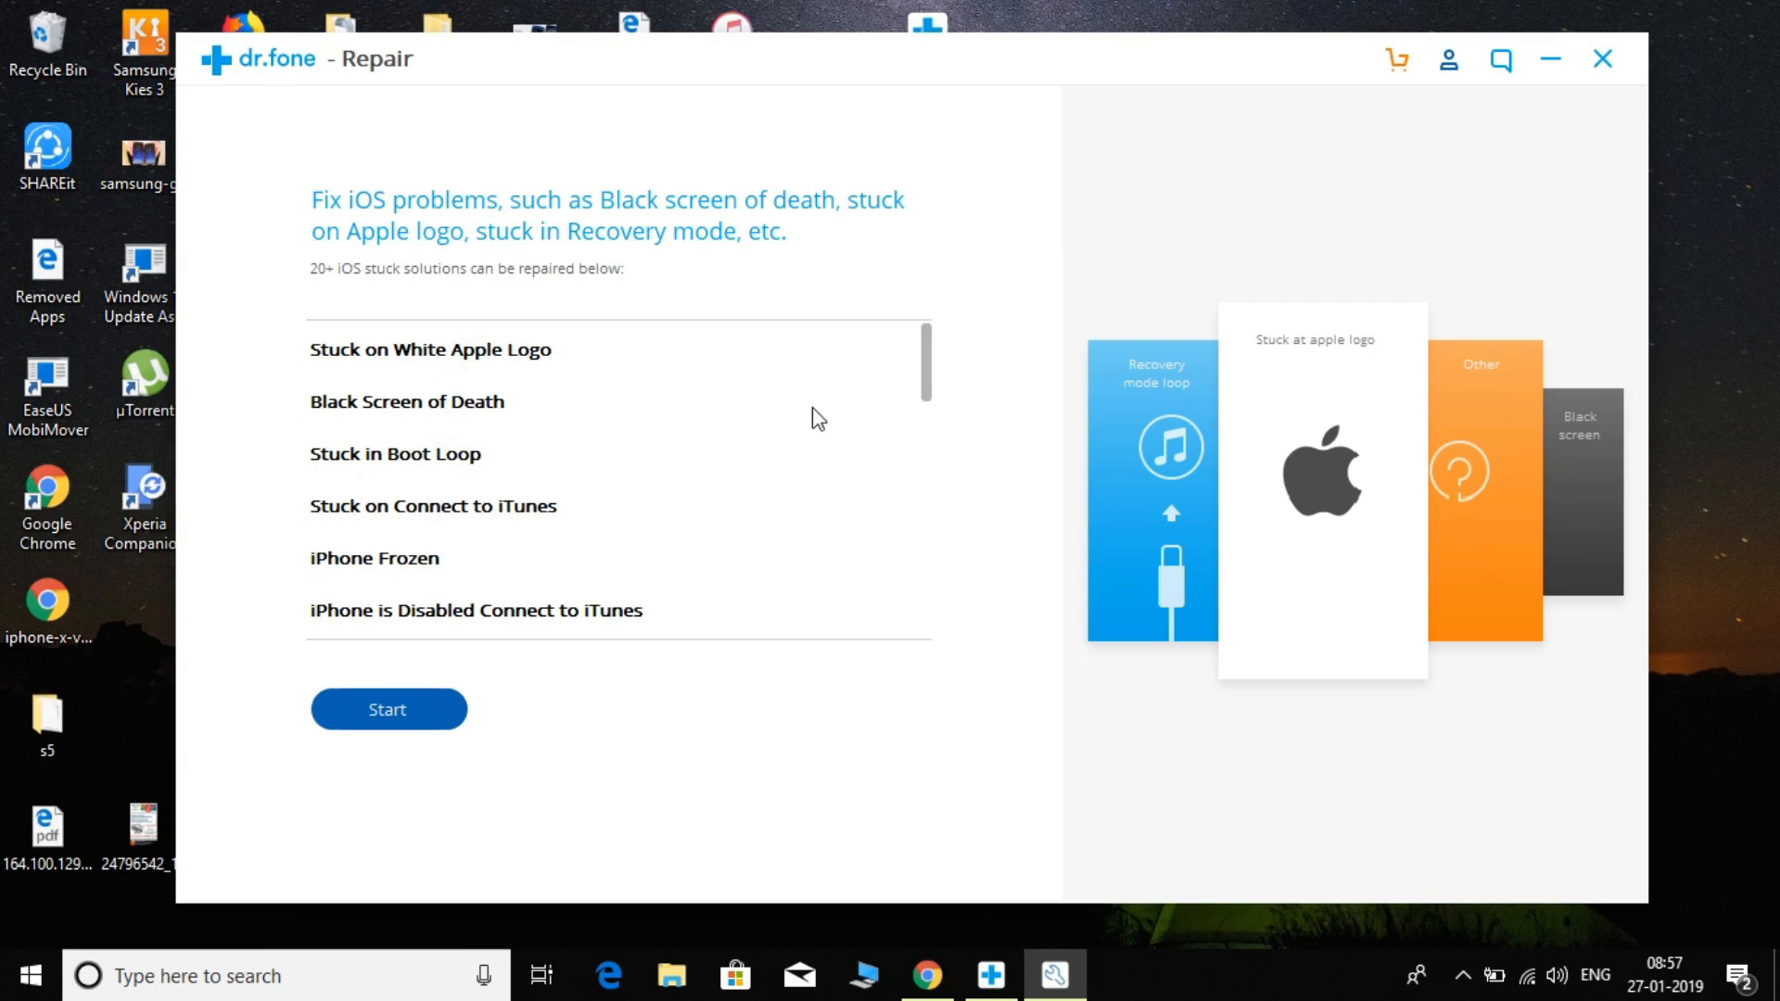
mouse_move(898, 393)
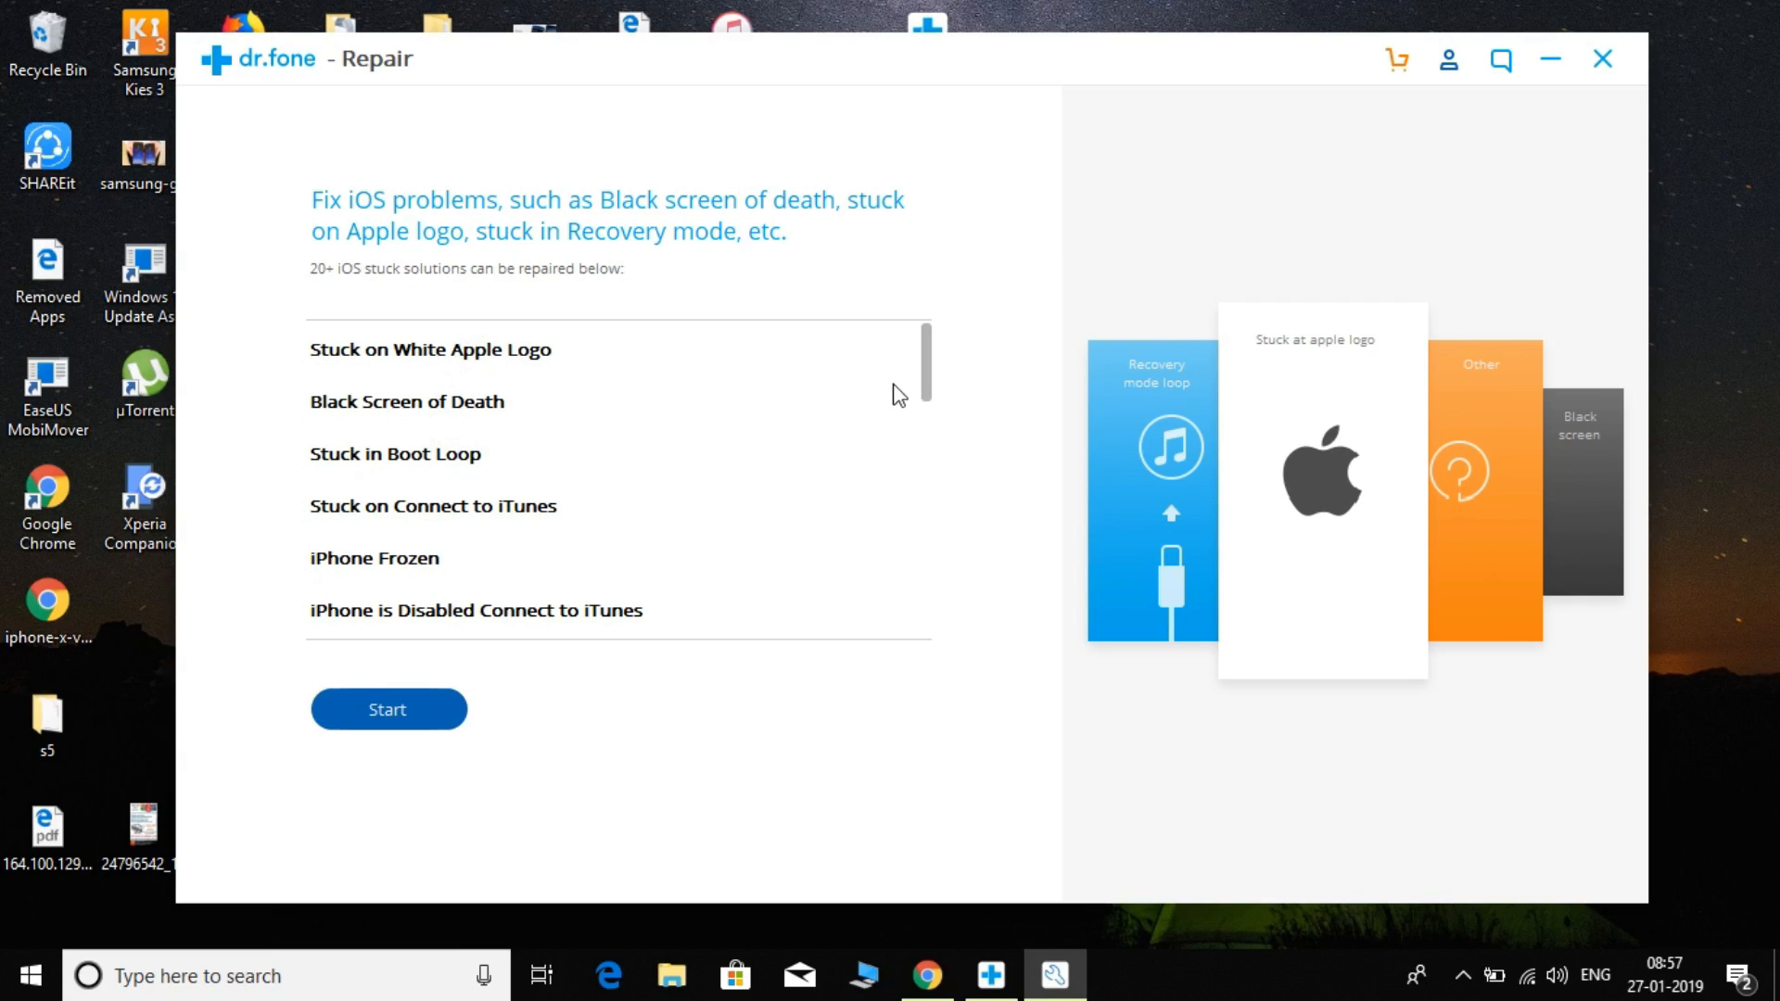
mouse_move(940, 386)
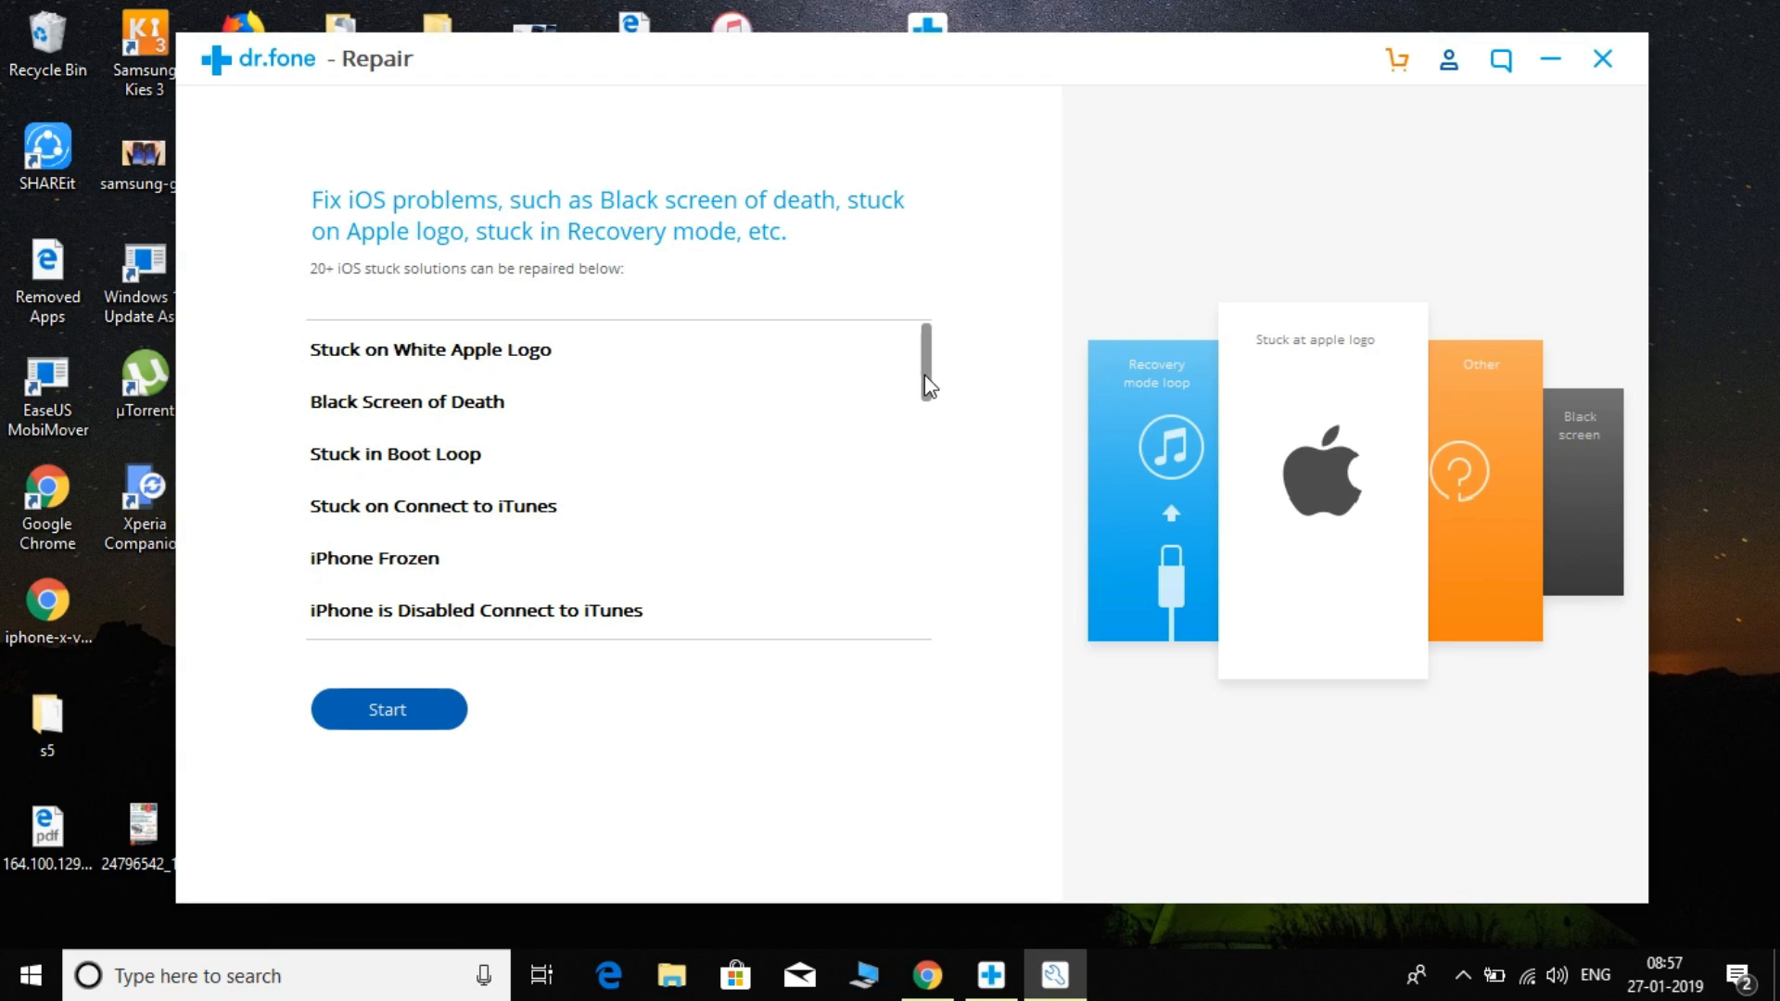
scroll(down, 3)
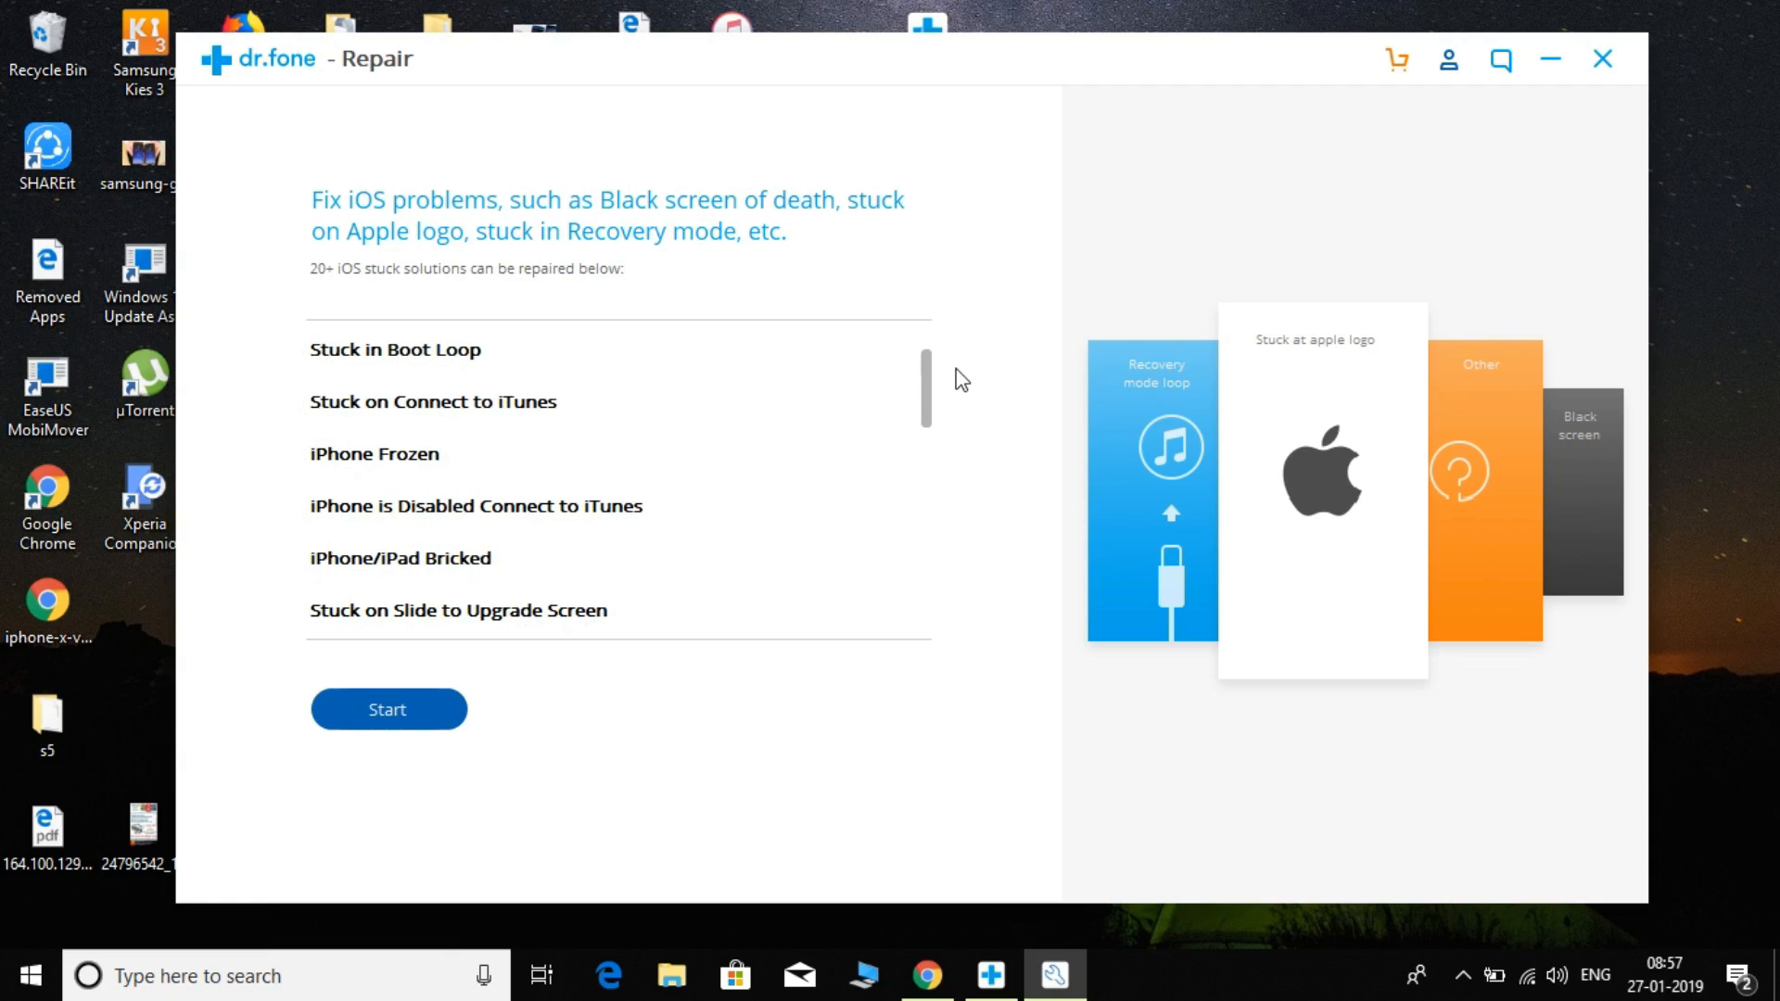
scroll(down, 3)
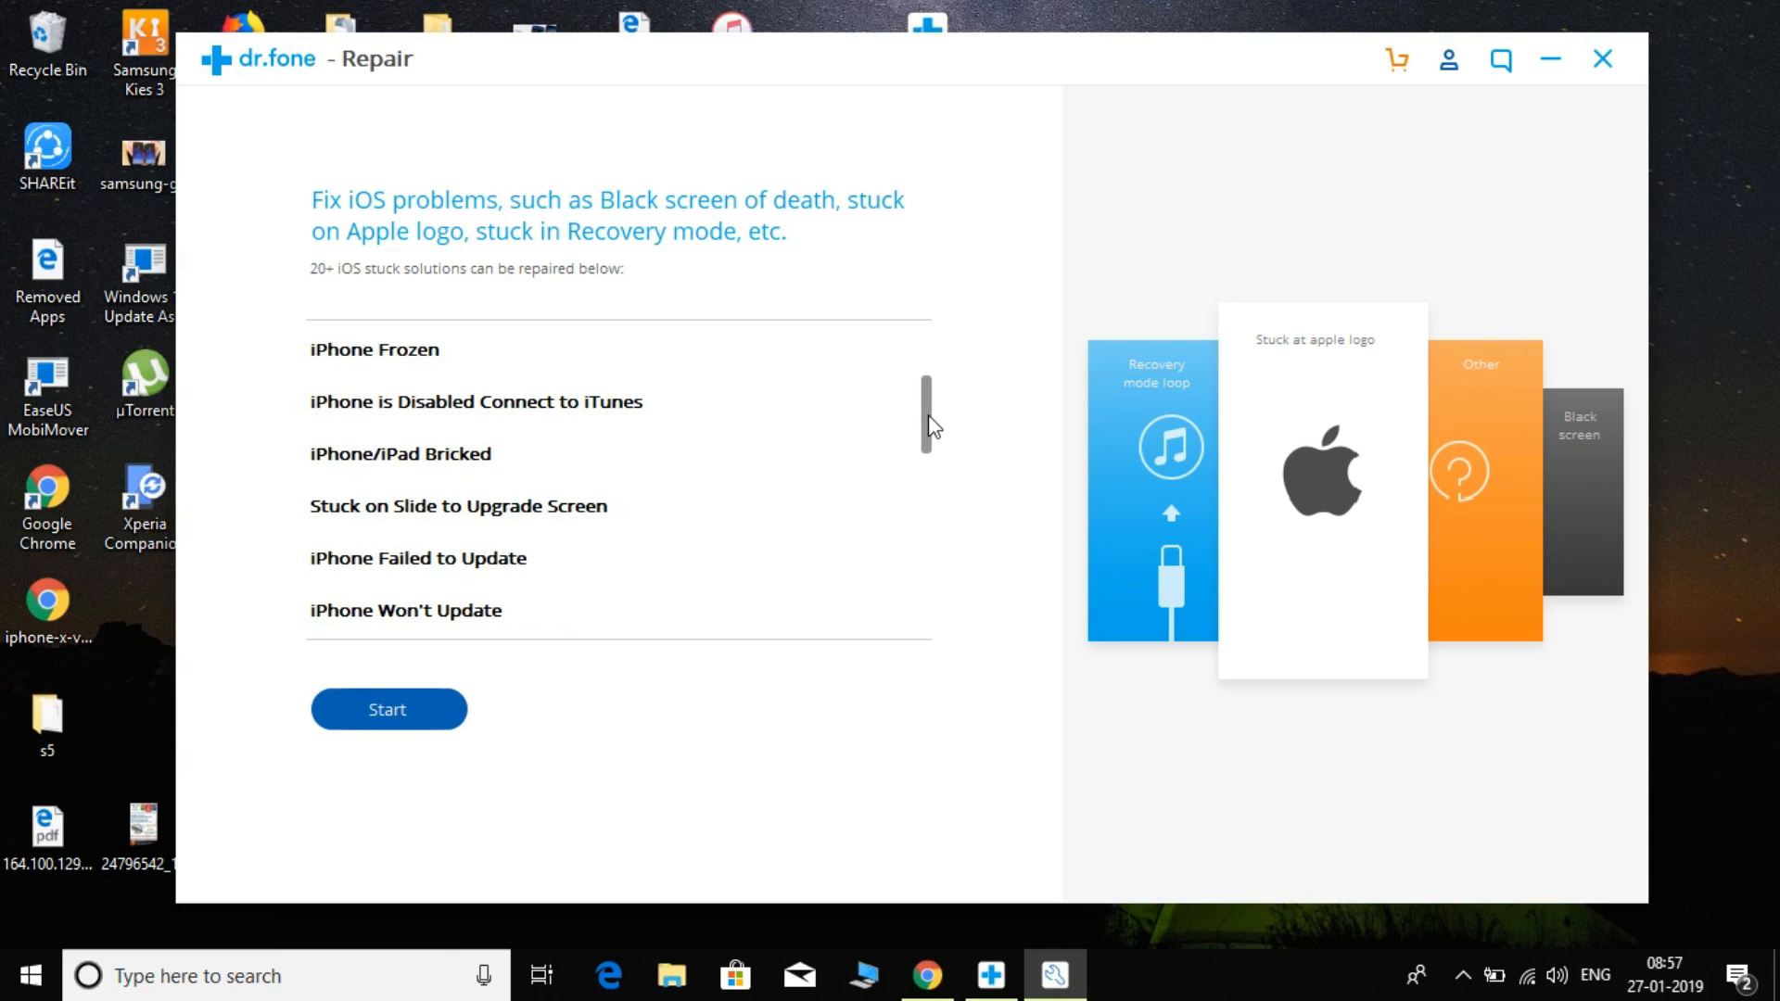
scroll(down, 3)
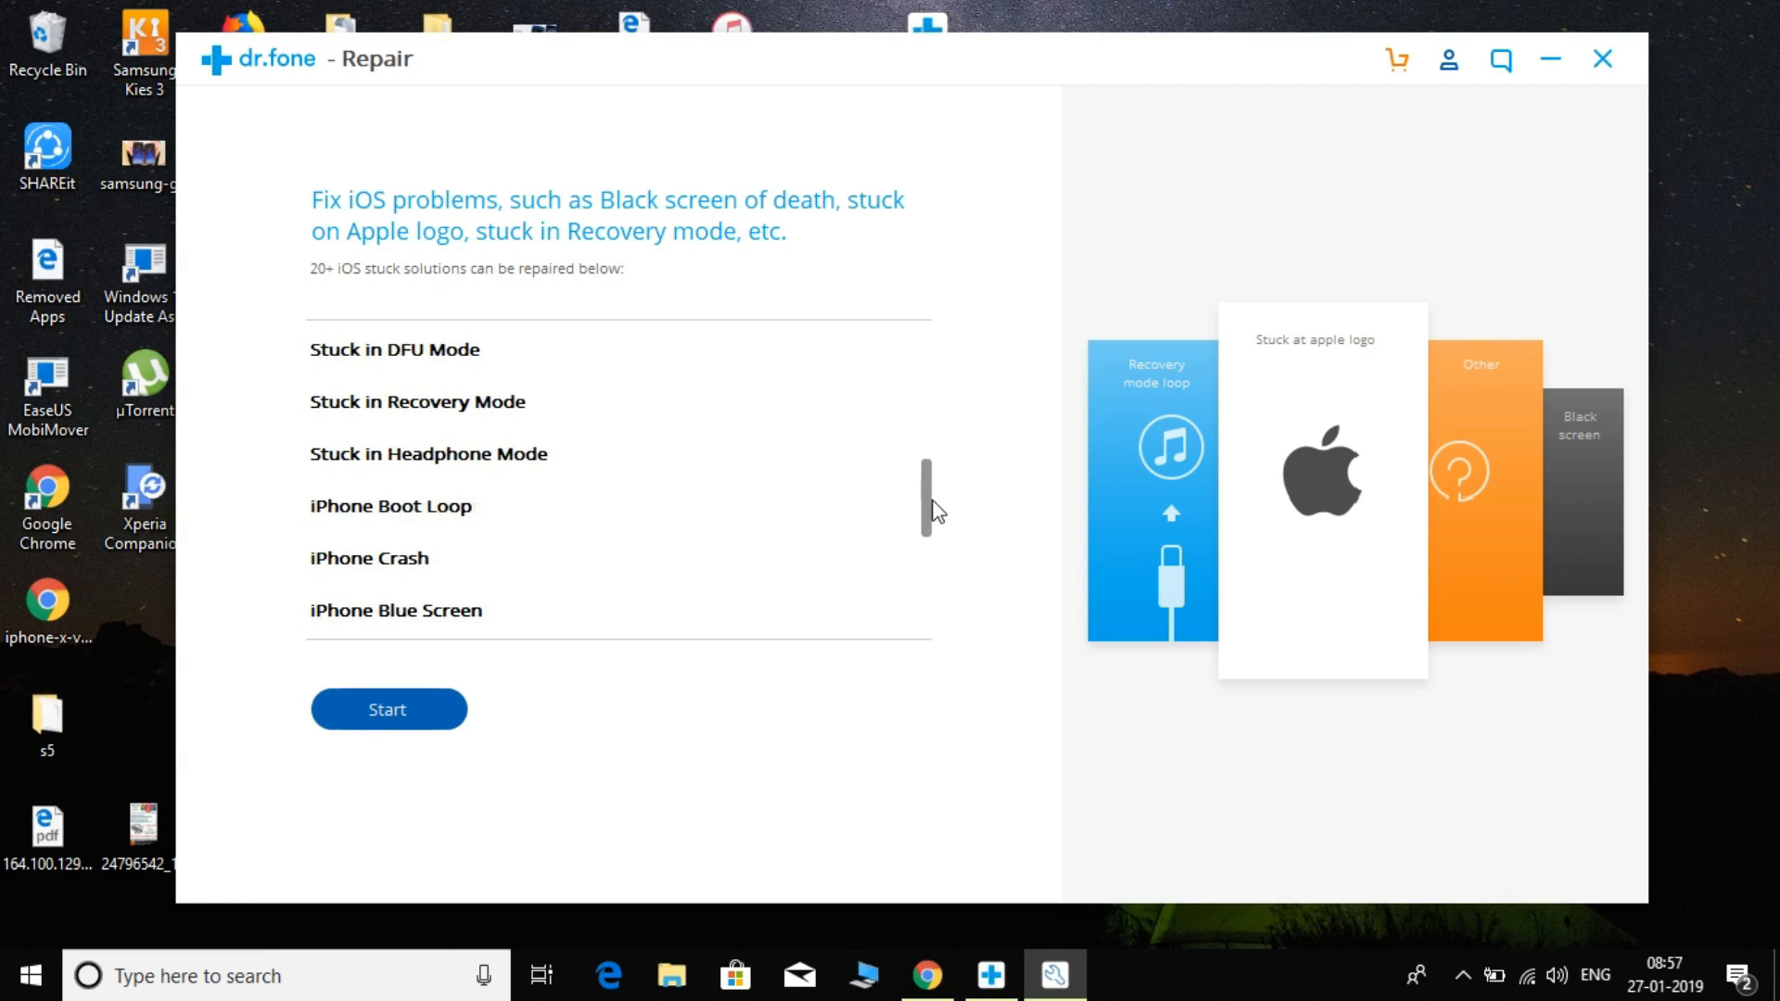
scroll(down, 3)
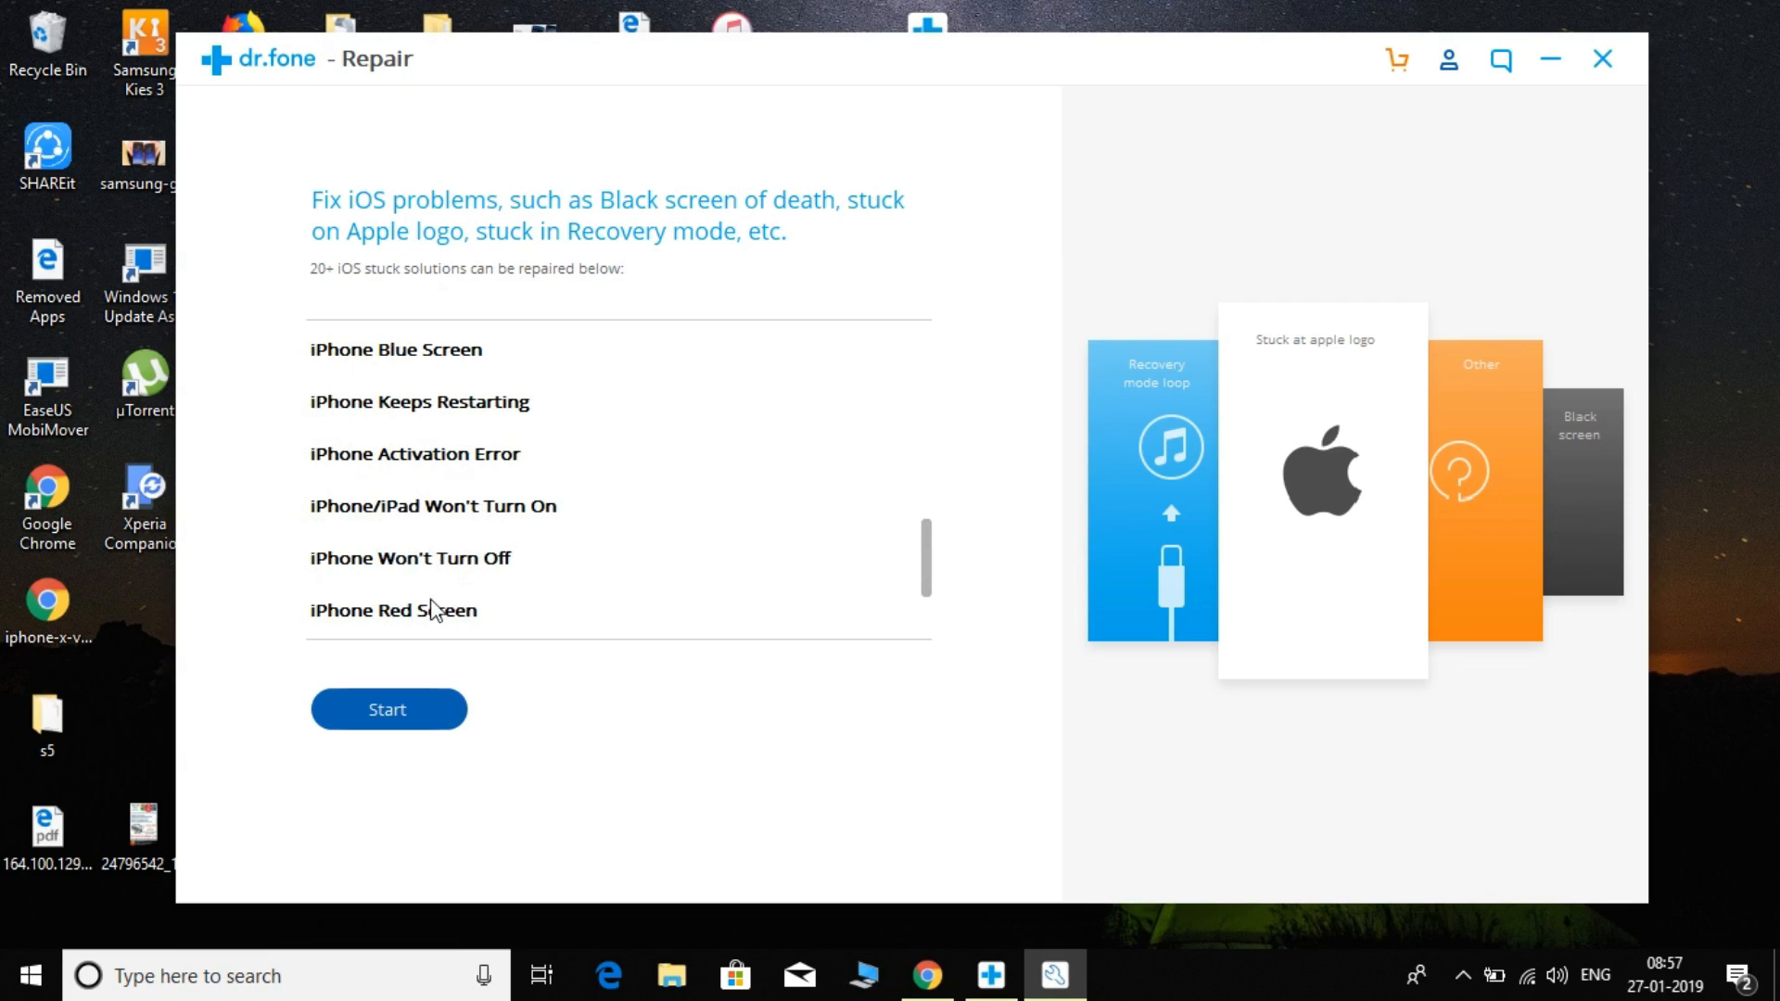
mouse_move(931, 356)
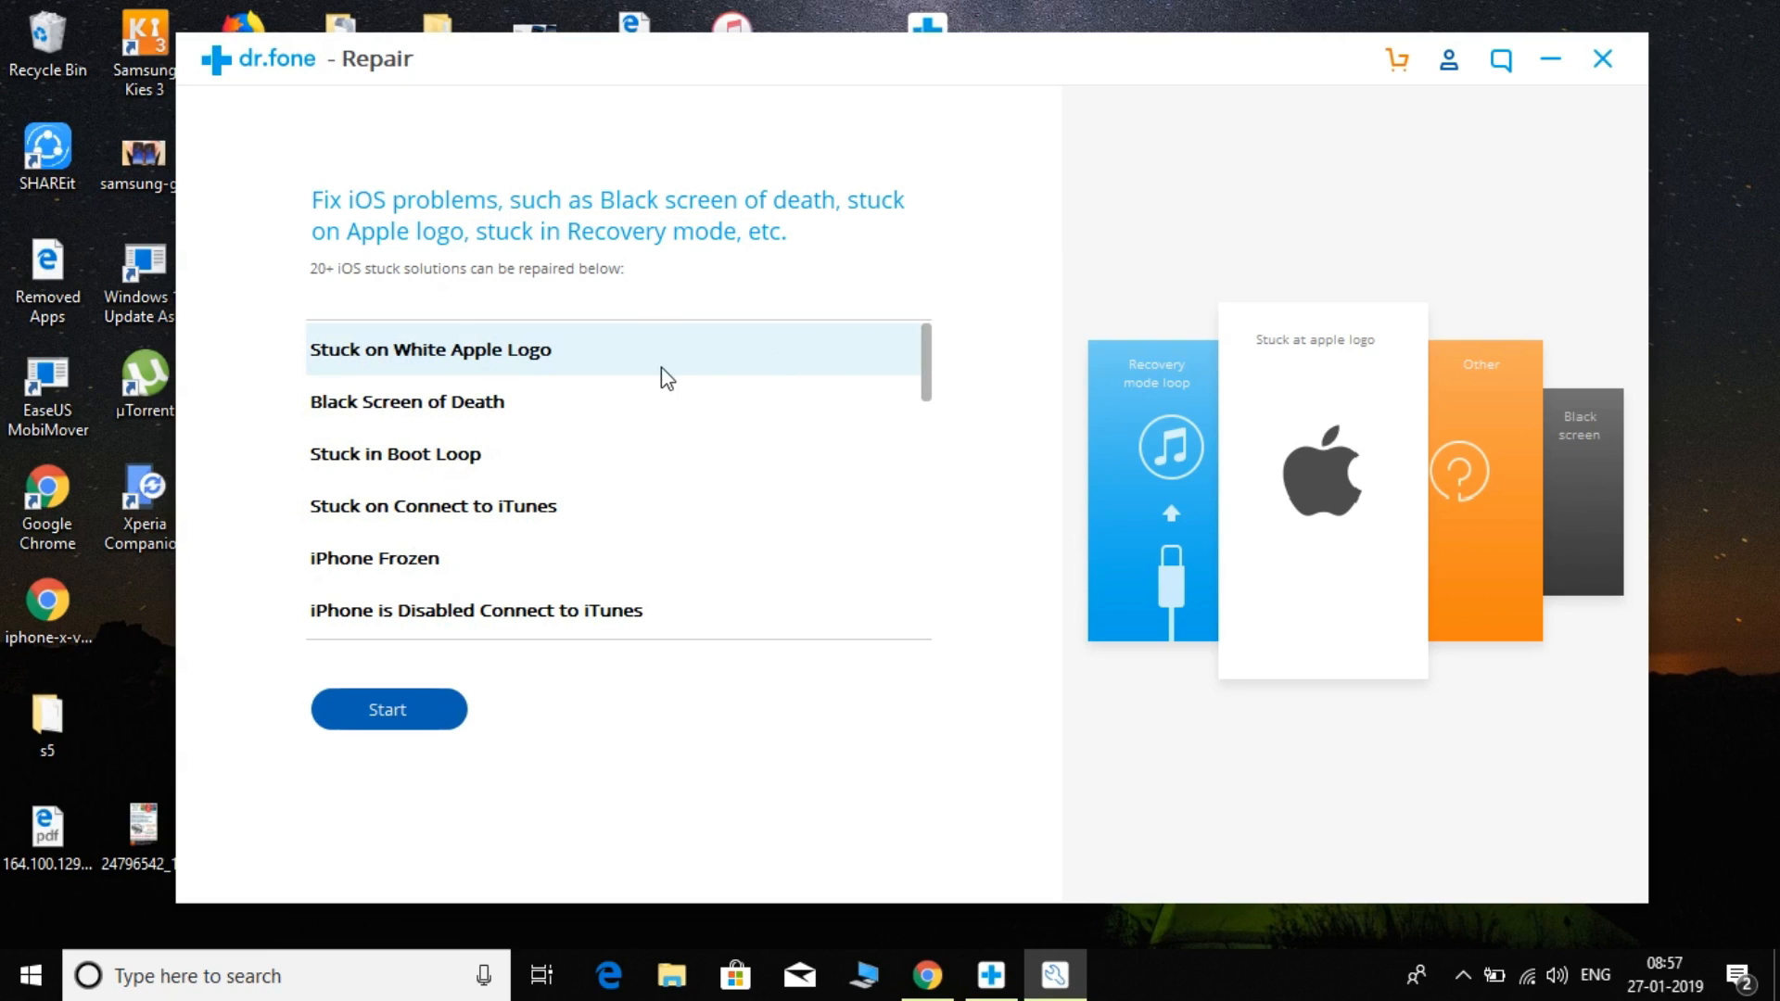
click(455, 401)
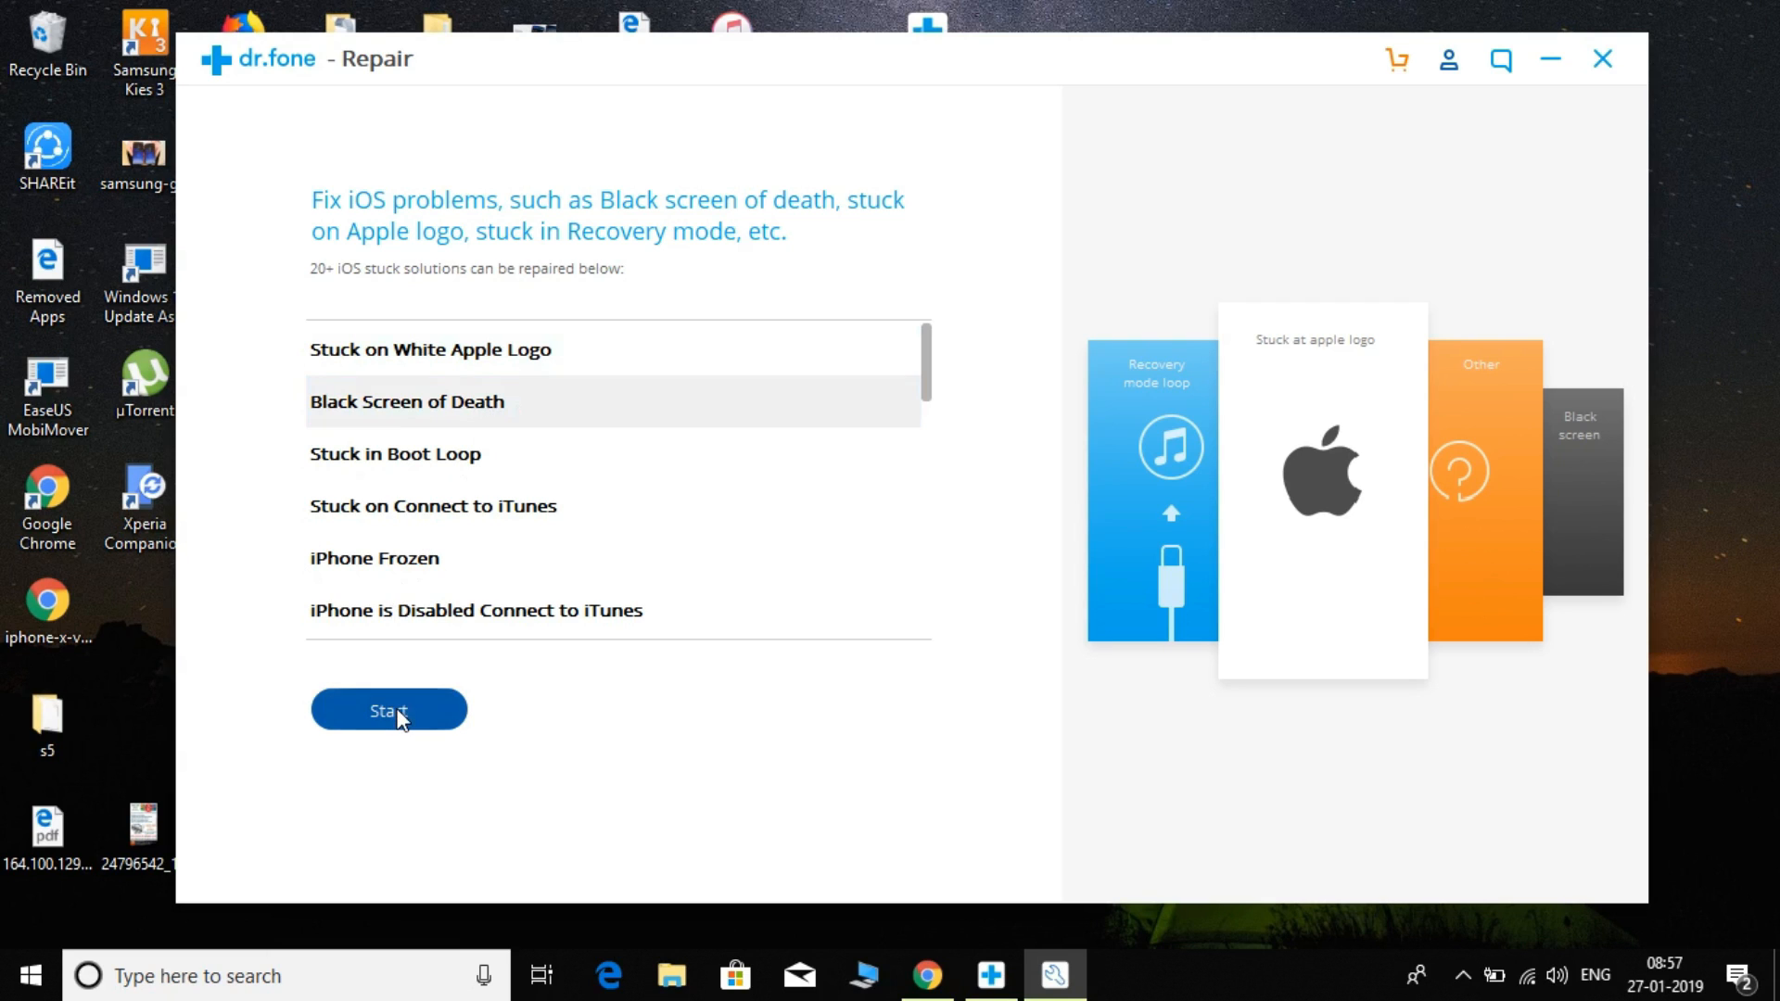
click(388, 710)
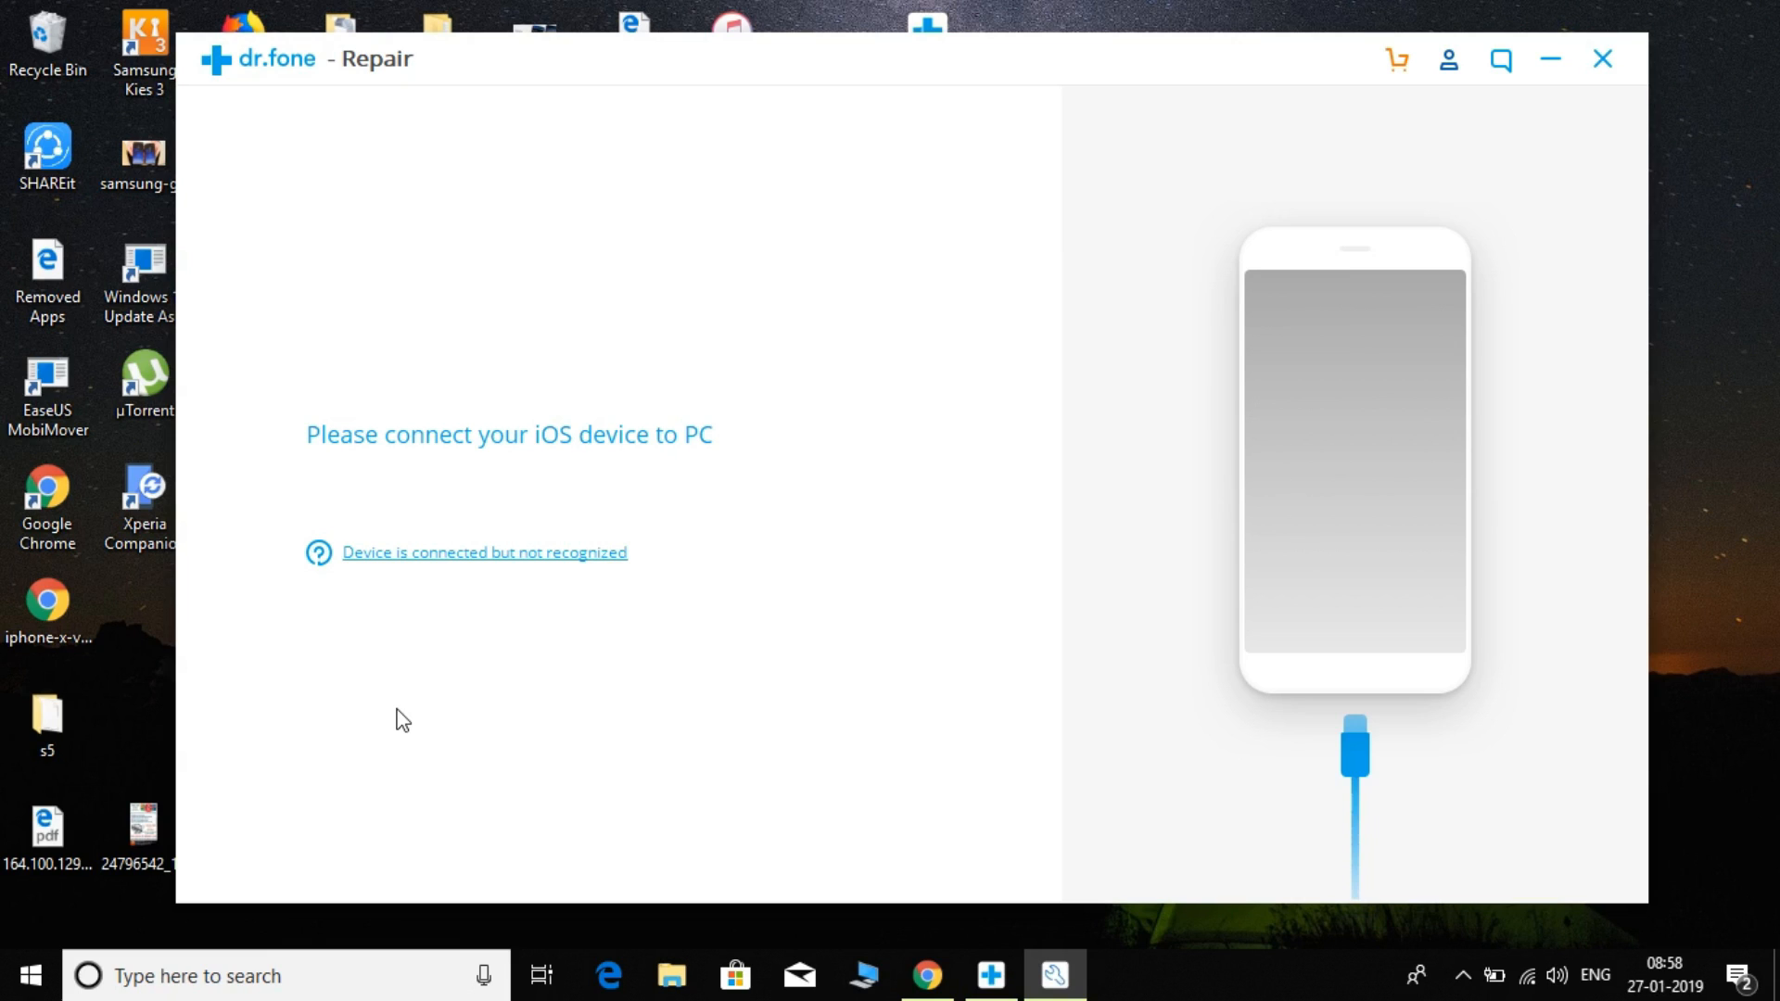
mouse_move(414, 682)
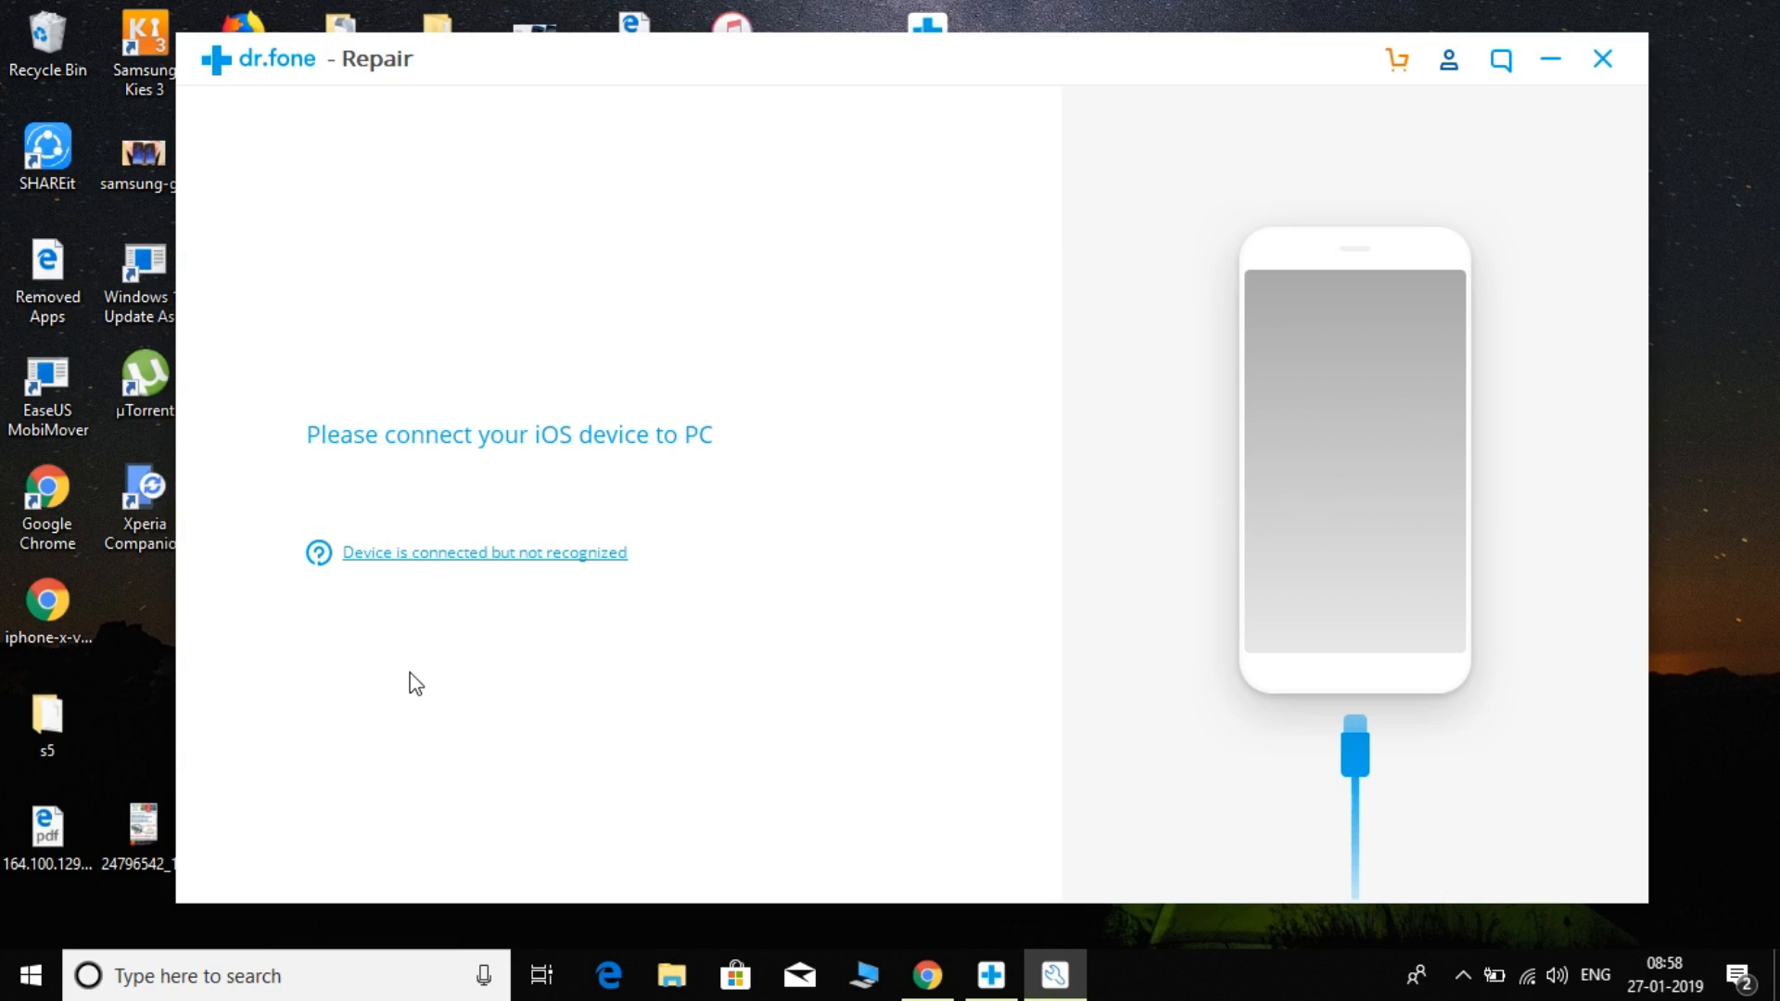
mouse_move(445, 618)
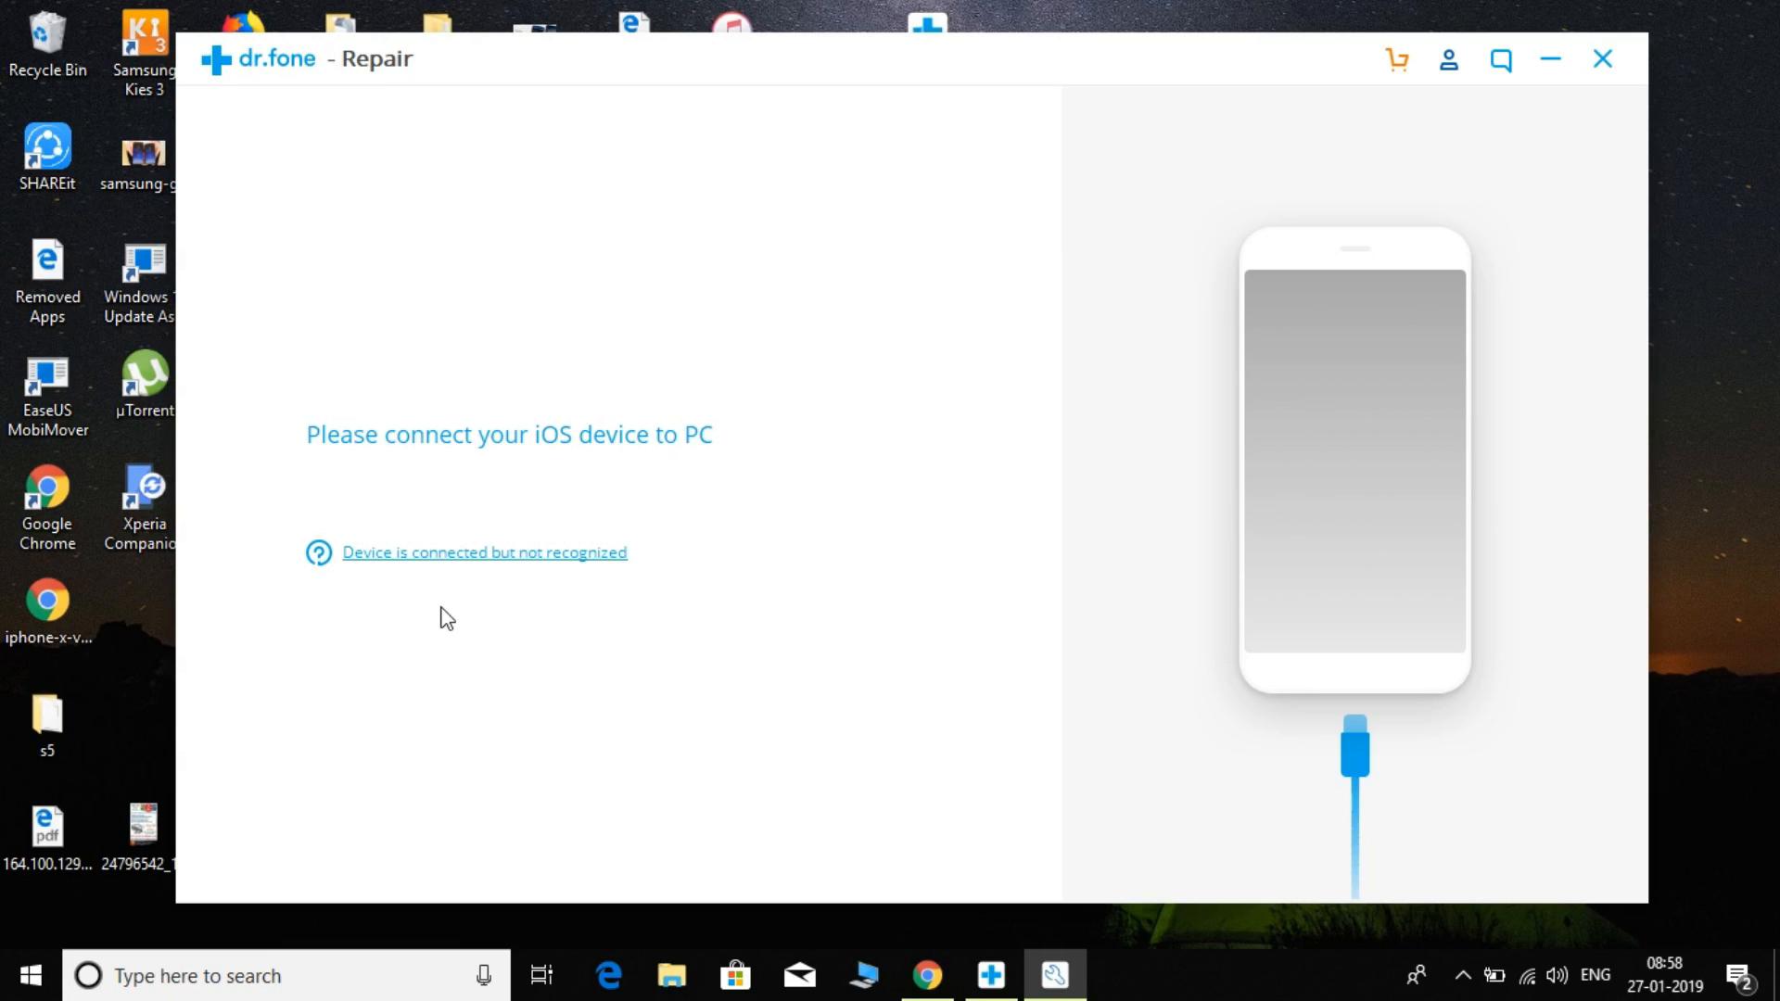
mouse_move(453, 558)
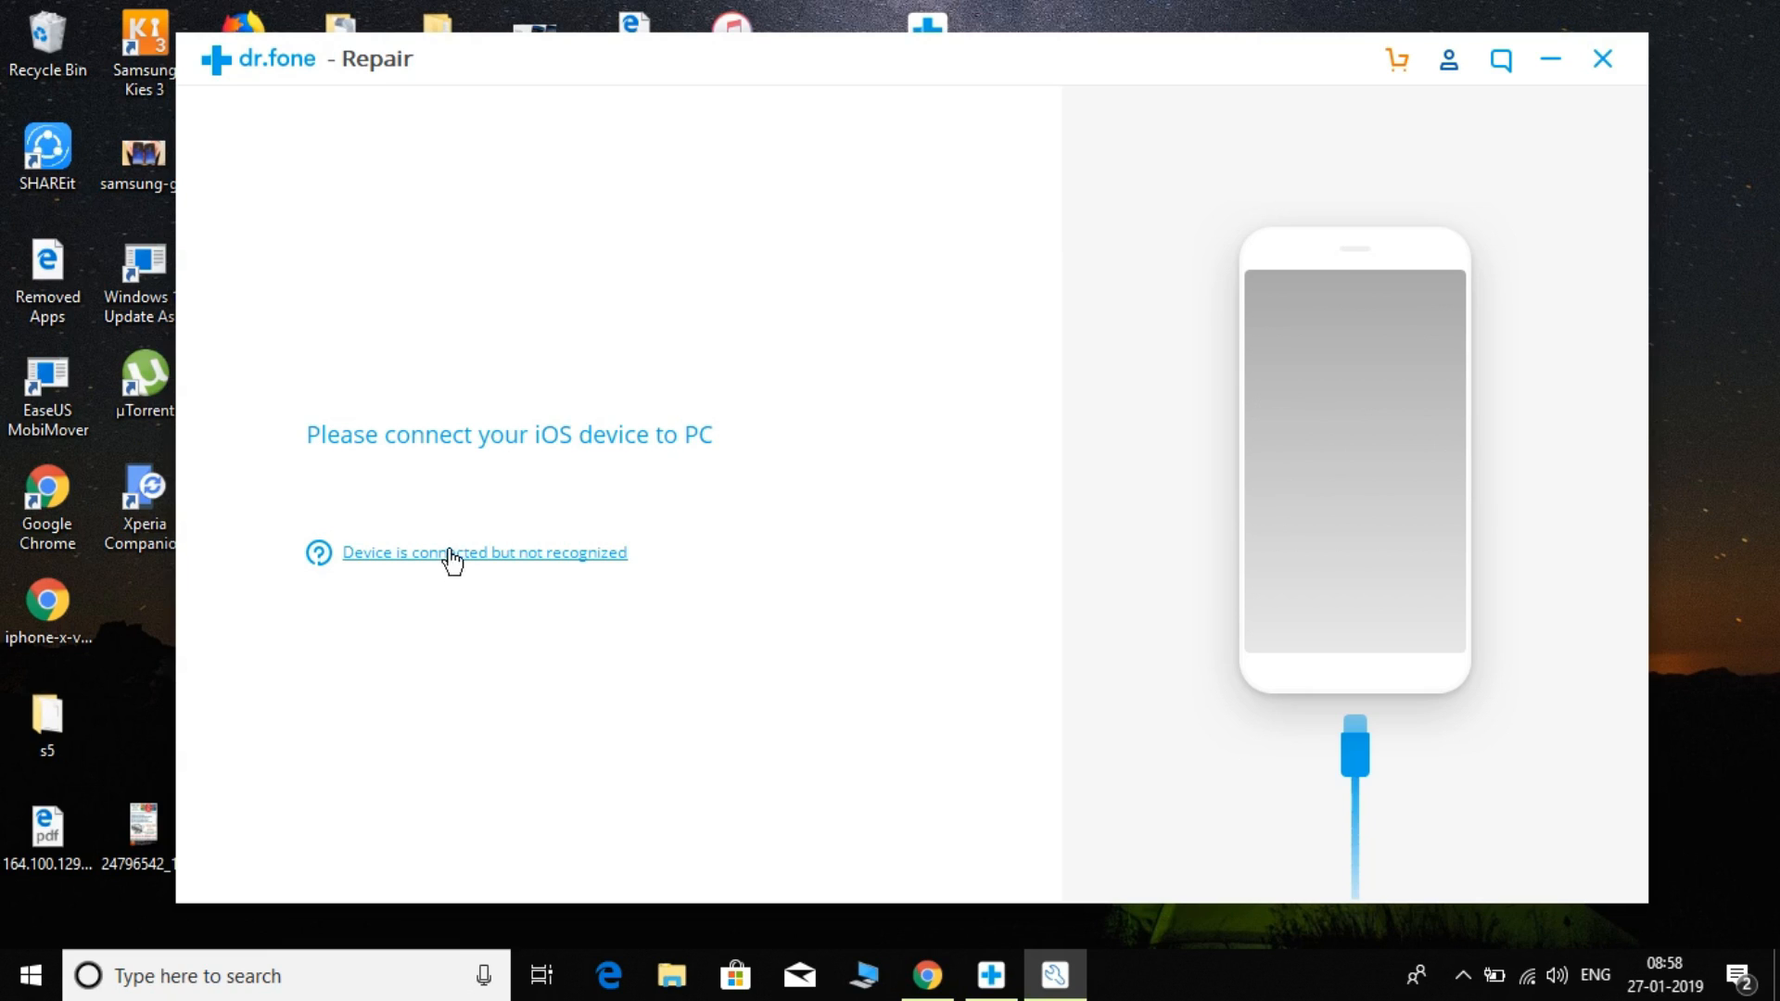
mouse_move(466, 568)
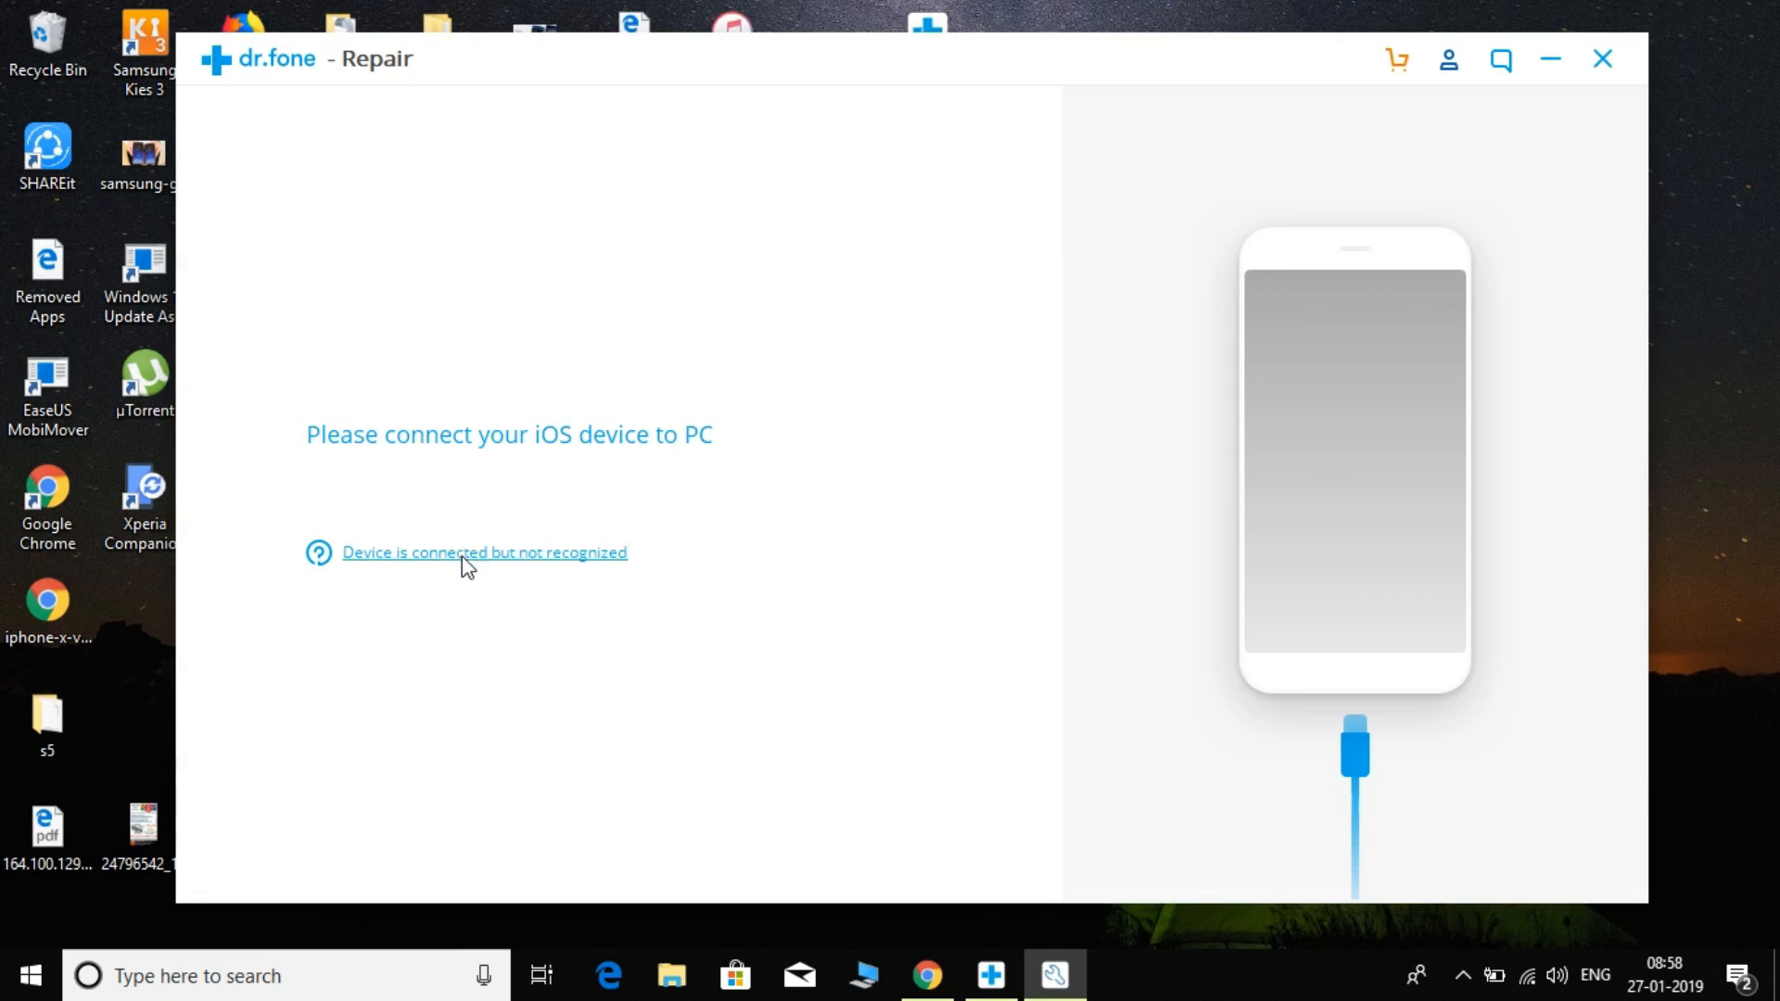
click(484, 552)
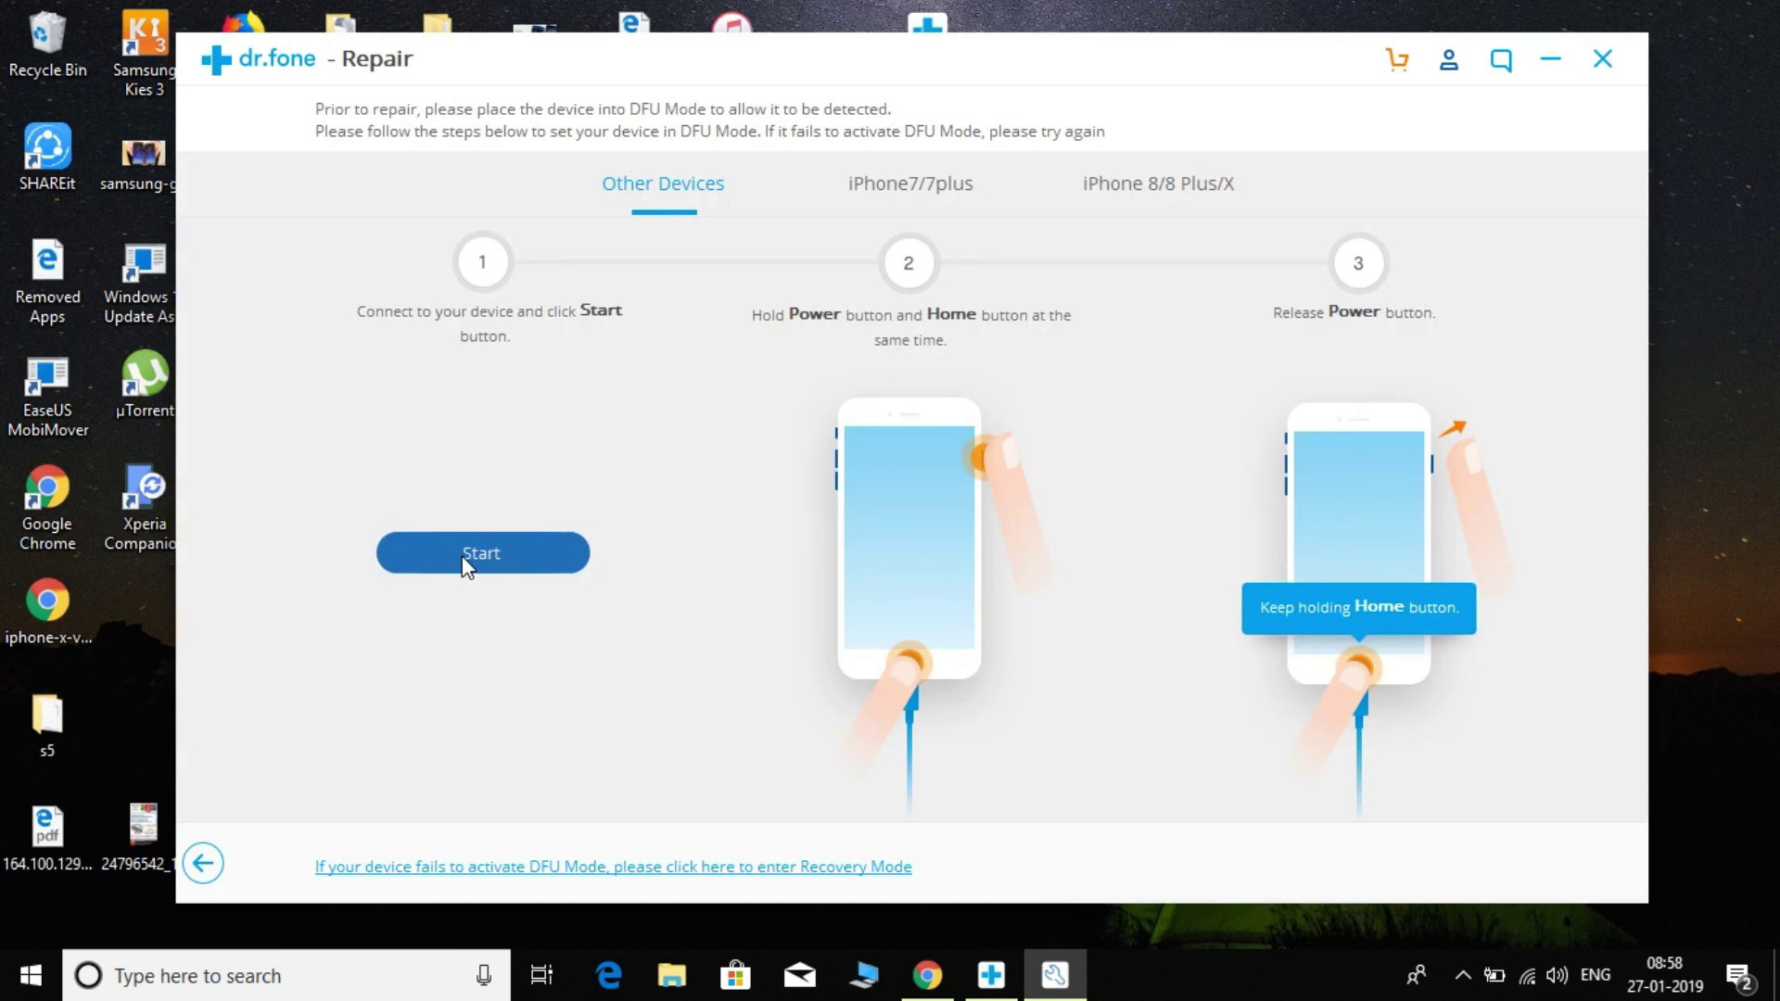
mouse_move(323, 783)
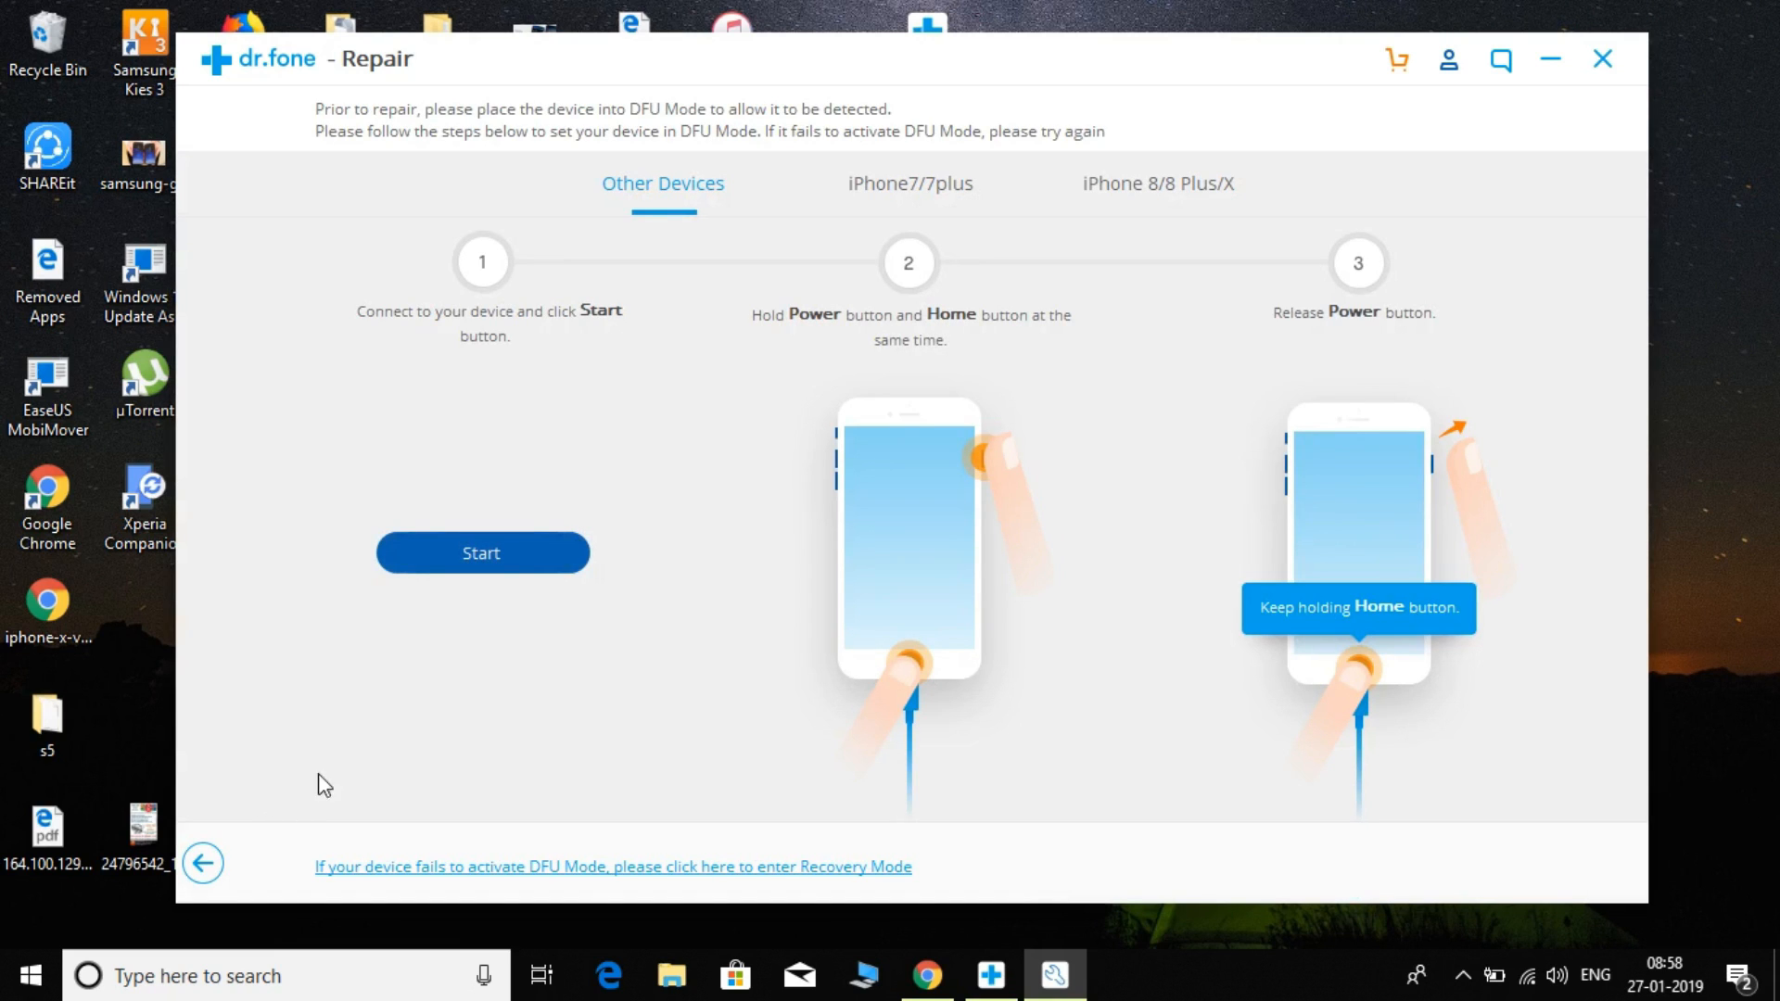
mouse_move(204, 863)
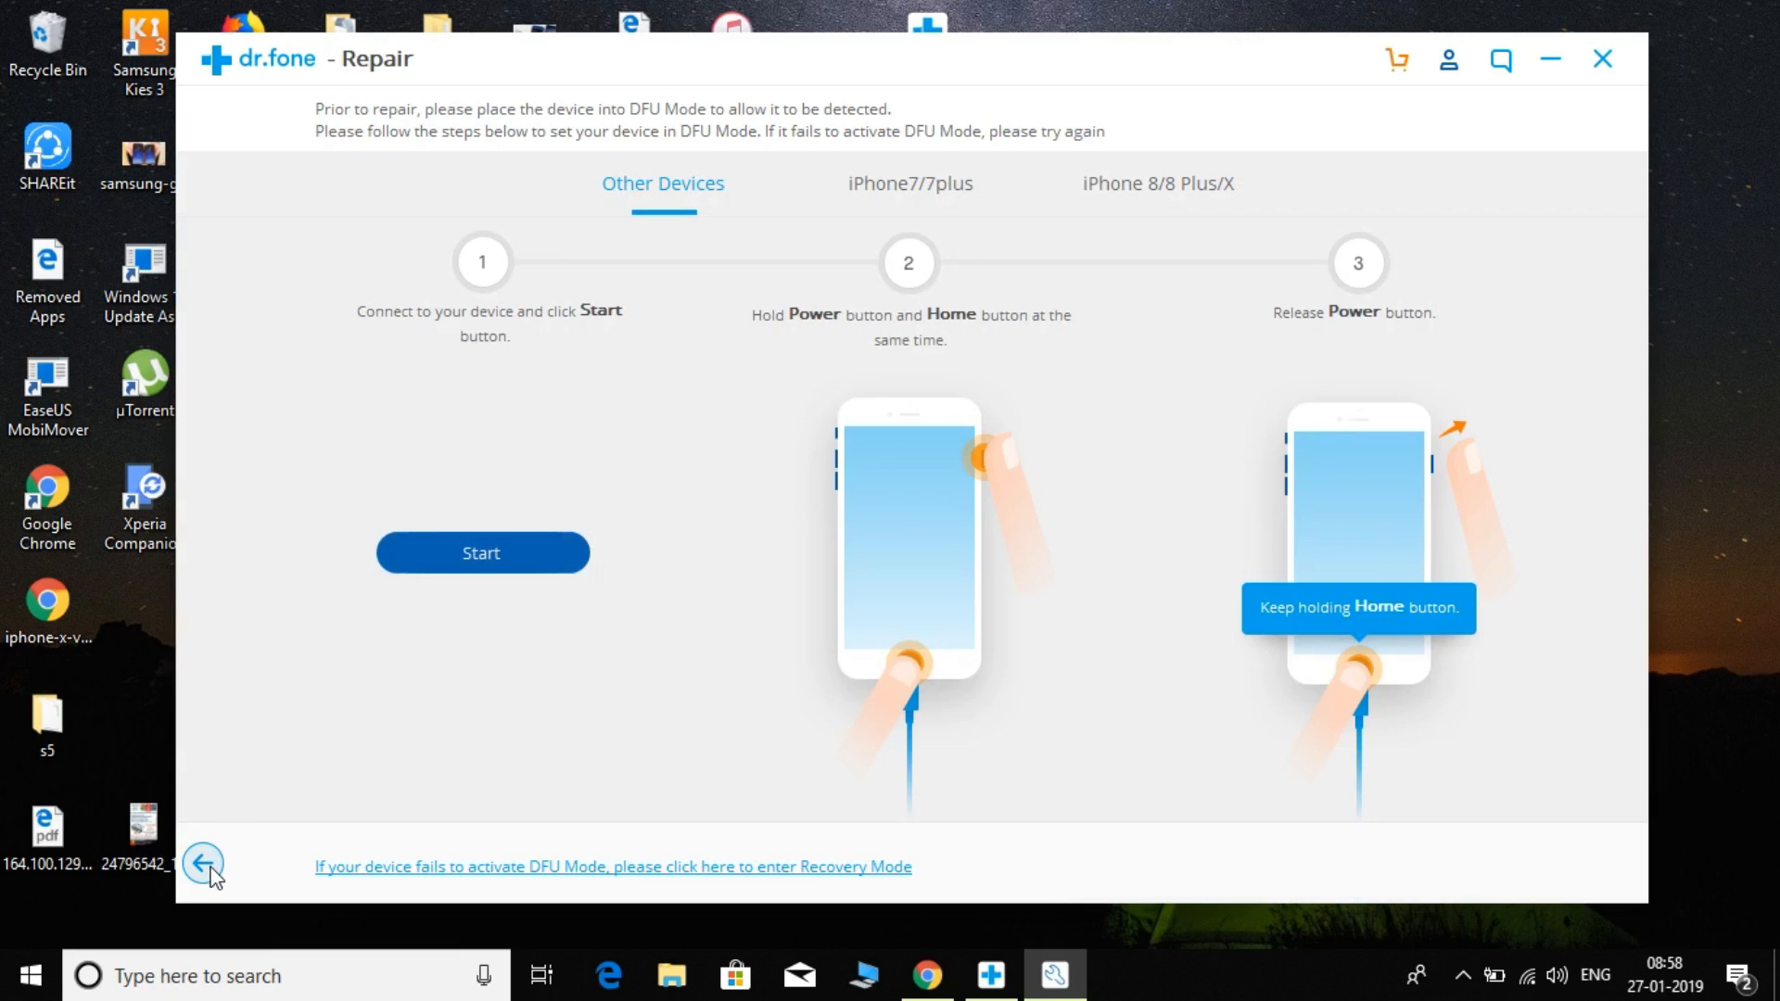
click(202, 862)
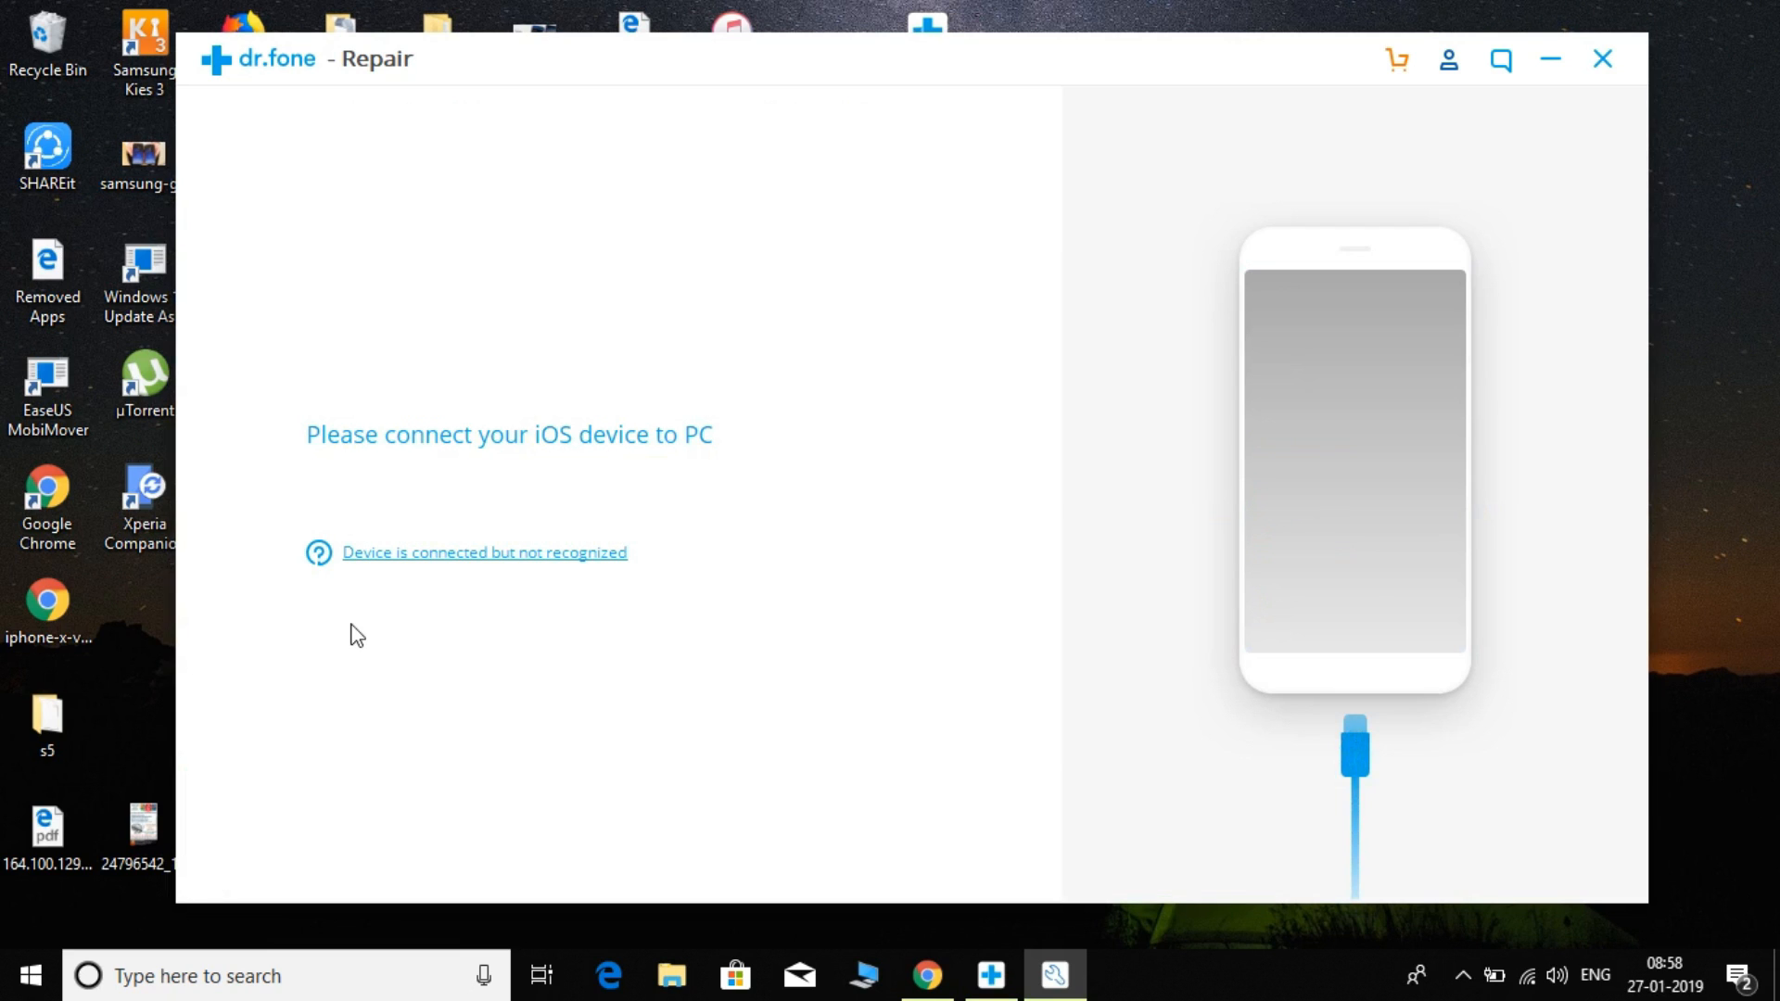
click(484, 553)
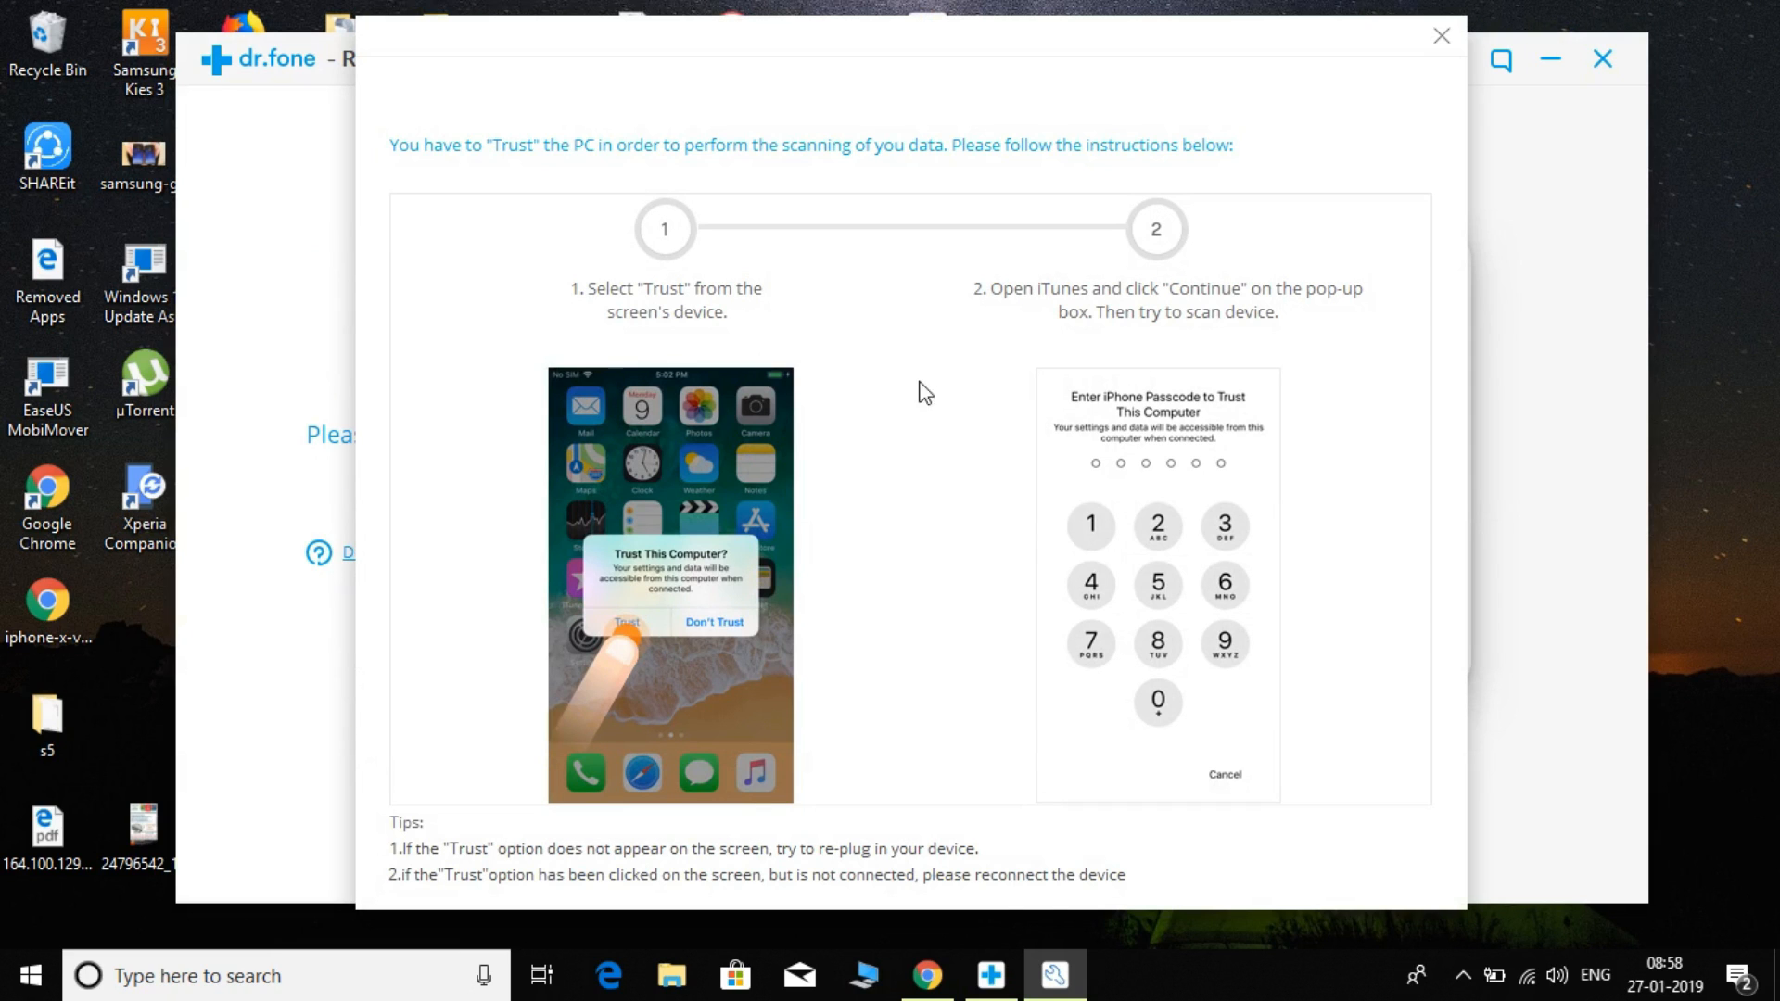
Dismiss the trust-this-computer instructions so the detected iPhone 6s details show
click(1441, 35)
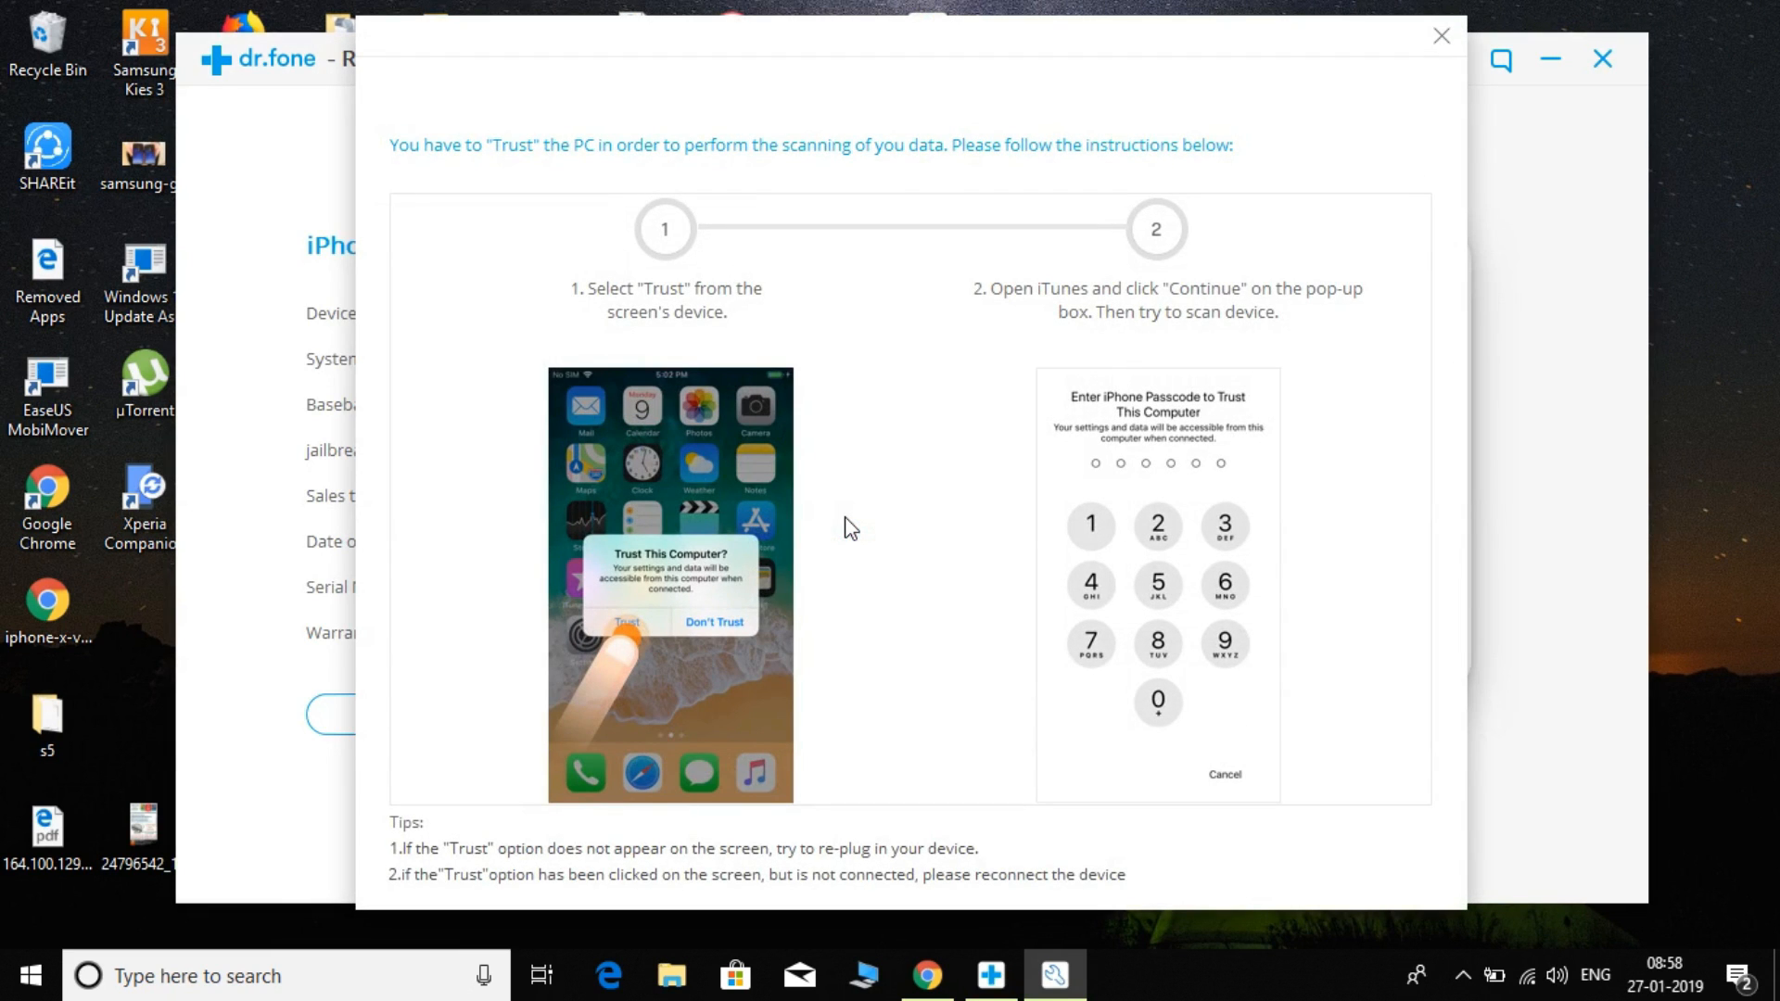
mouse_move(1442, 35)
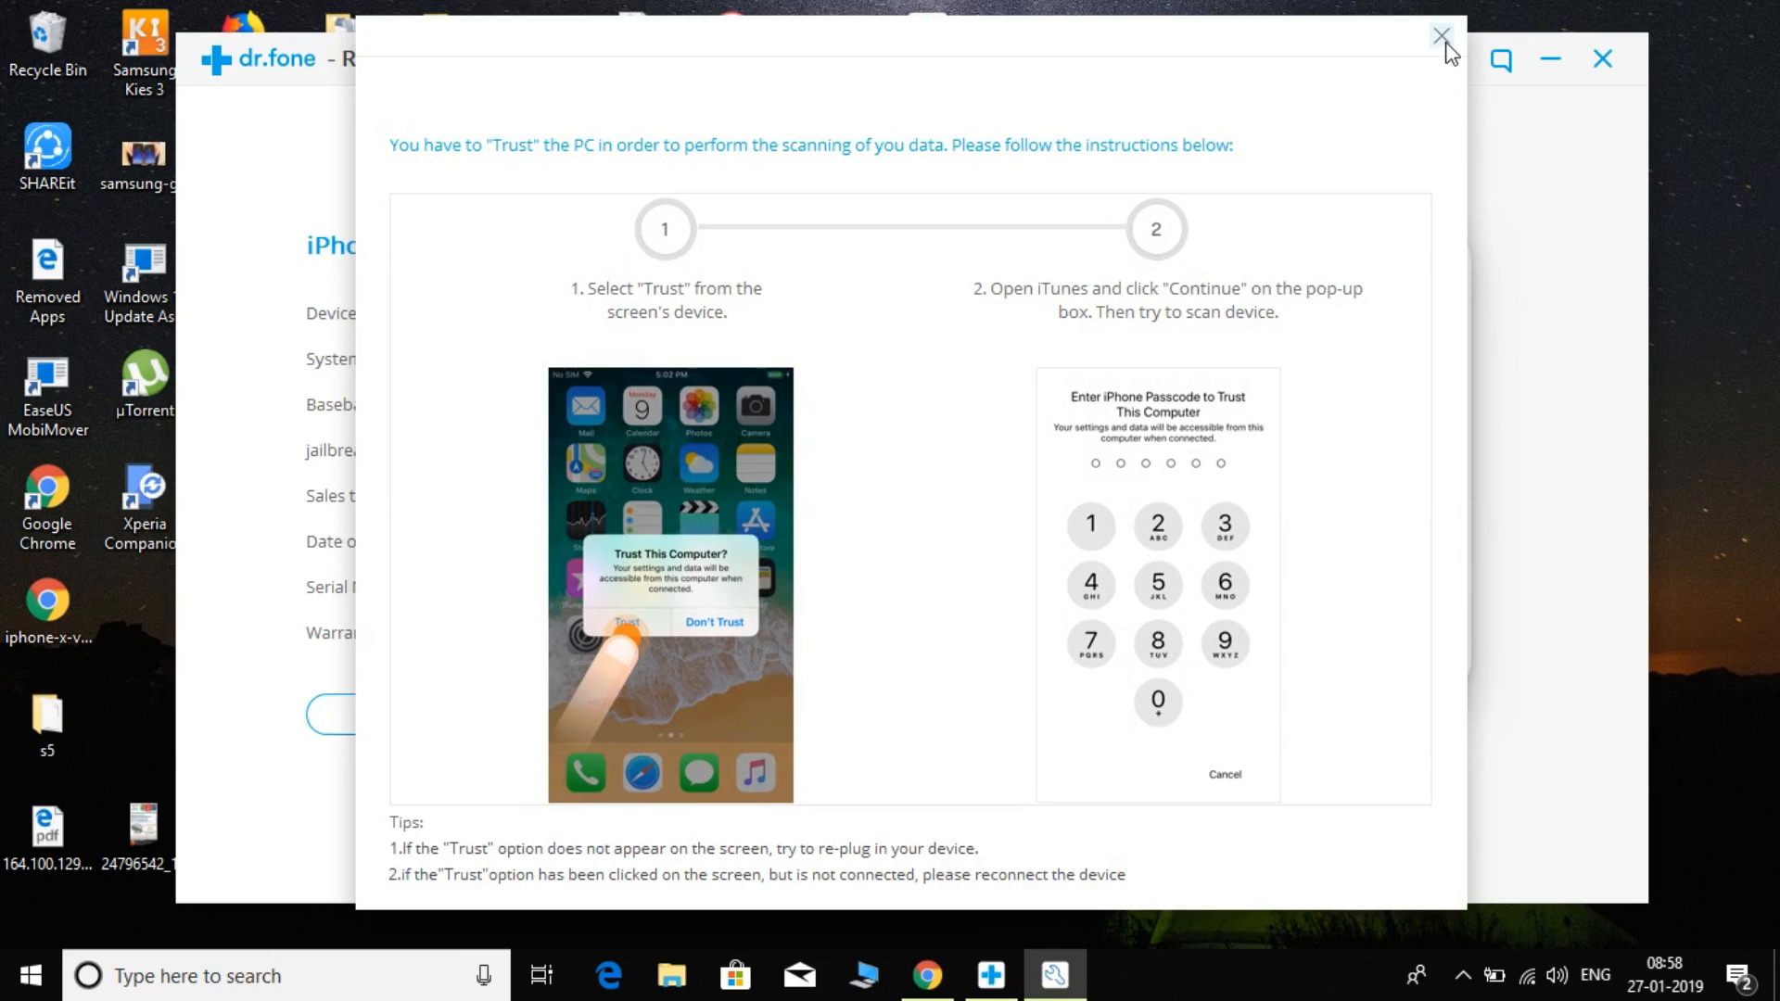
click(1443, 37)
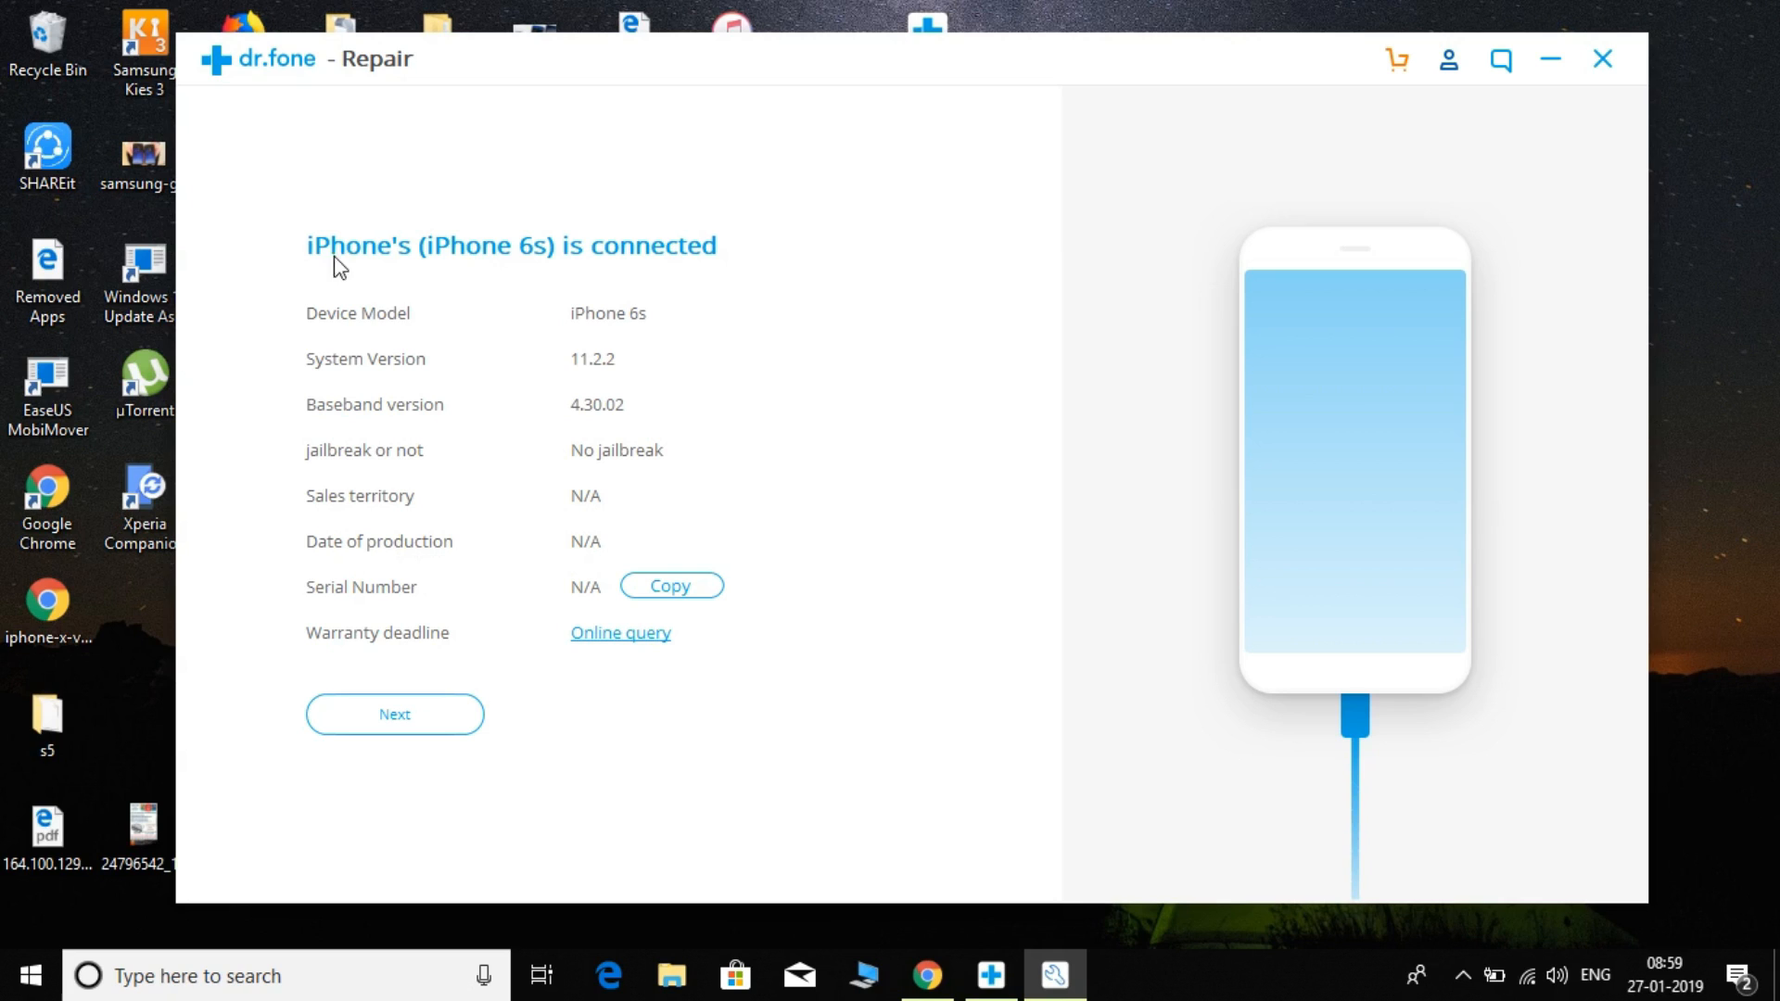
mouse_move(340, 476)
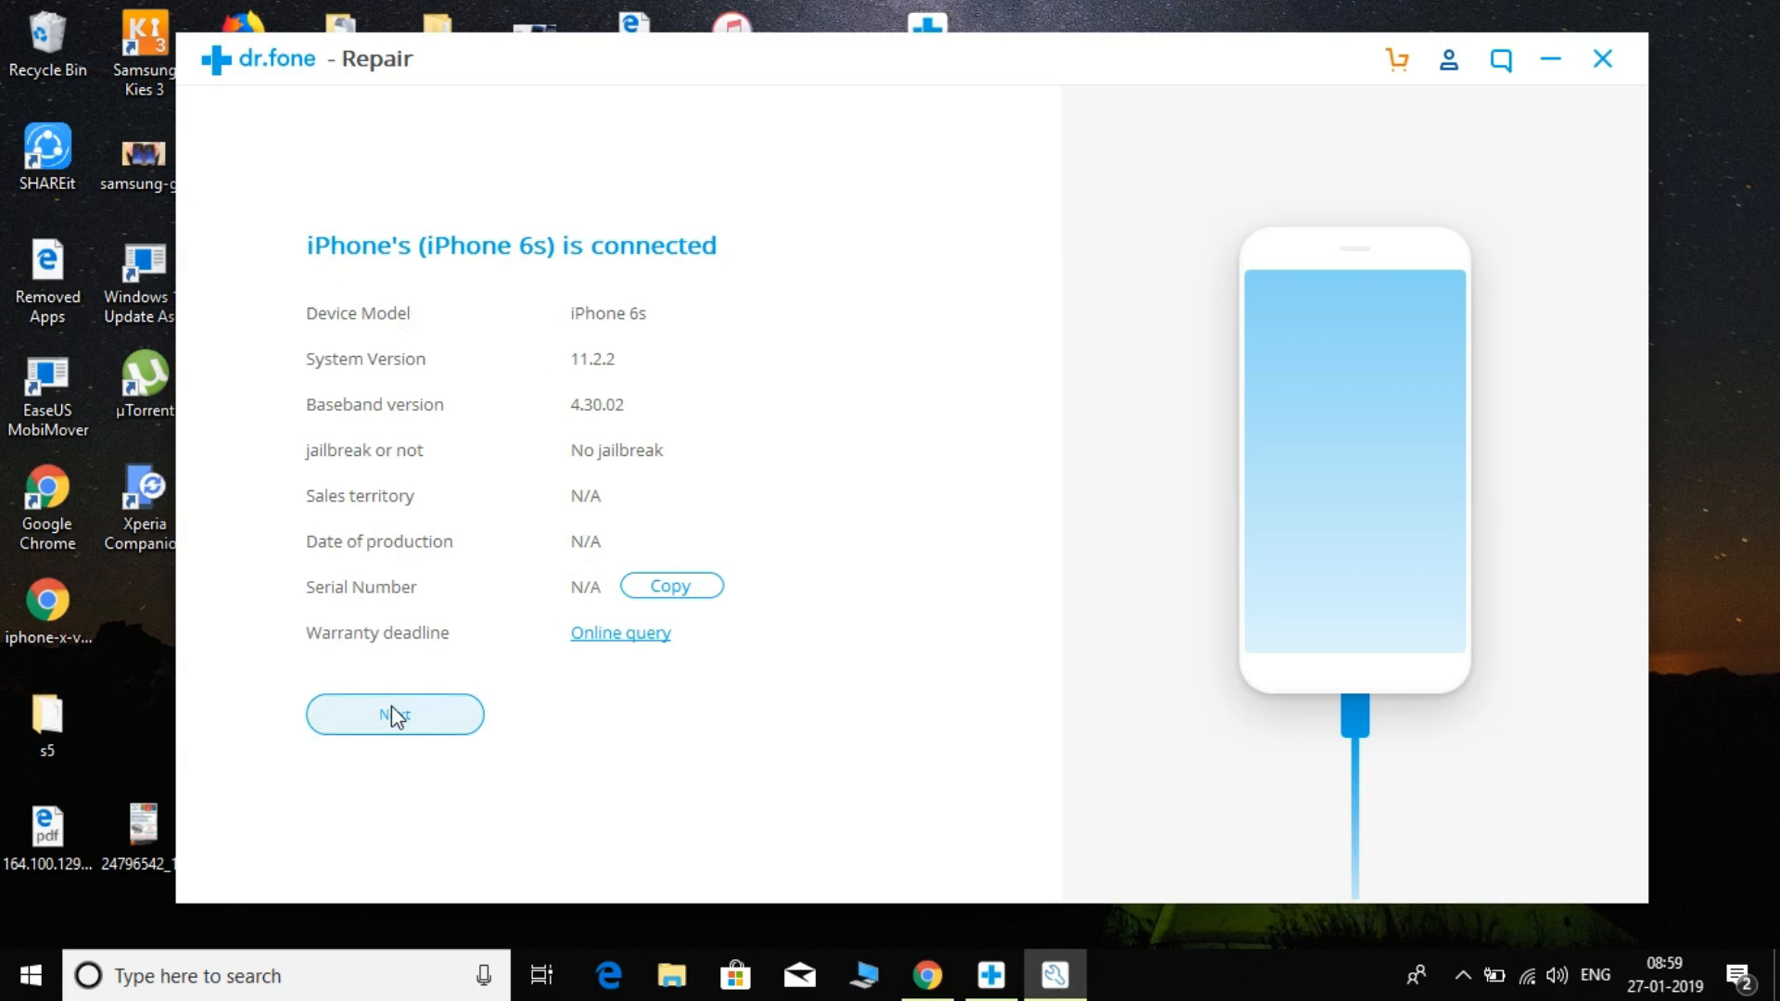
Continue past the iPhone 6s details (iOS 11.2.2) to the firmware step
click(393, 716)
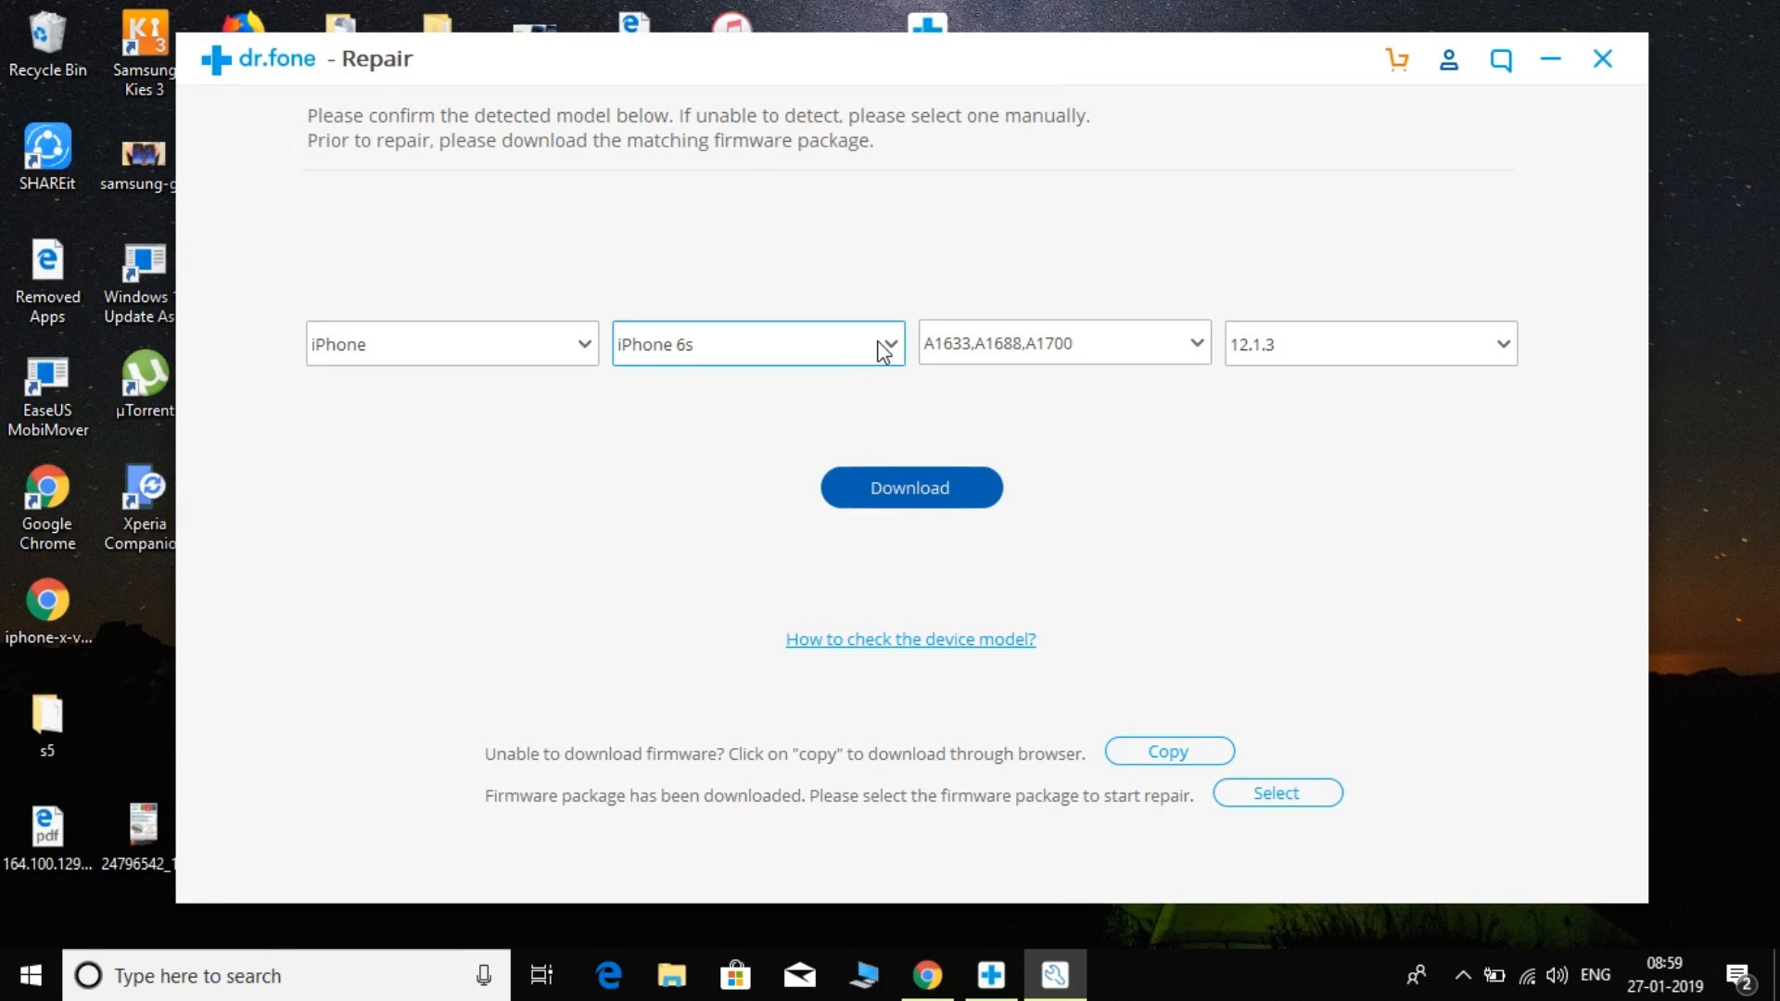
mouse_move(909, 512)
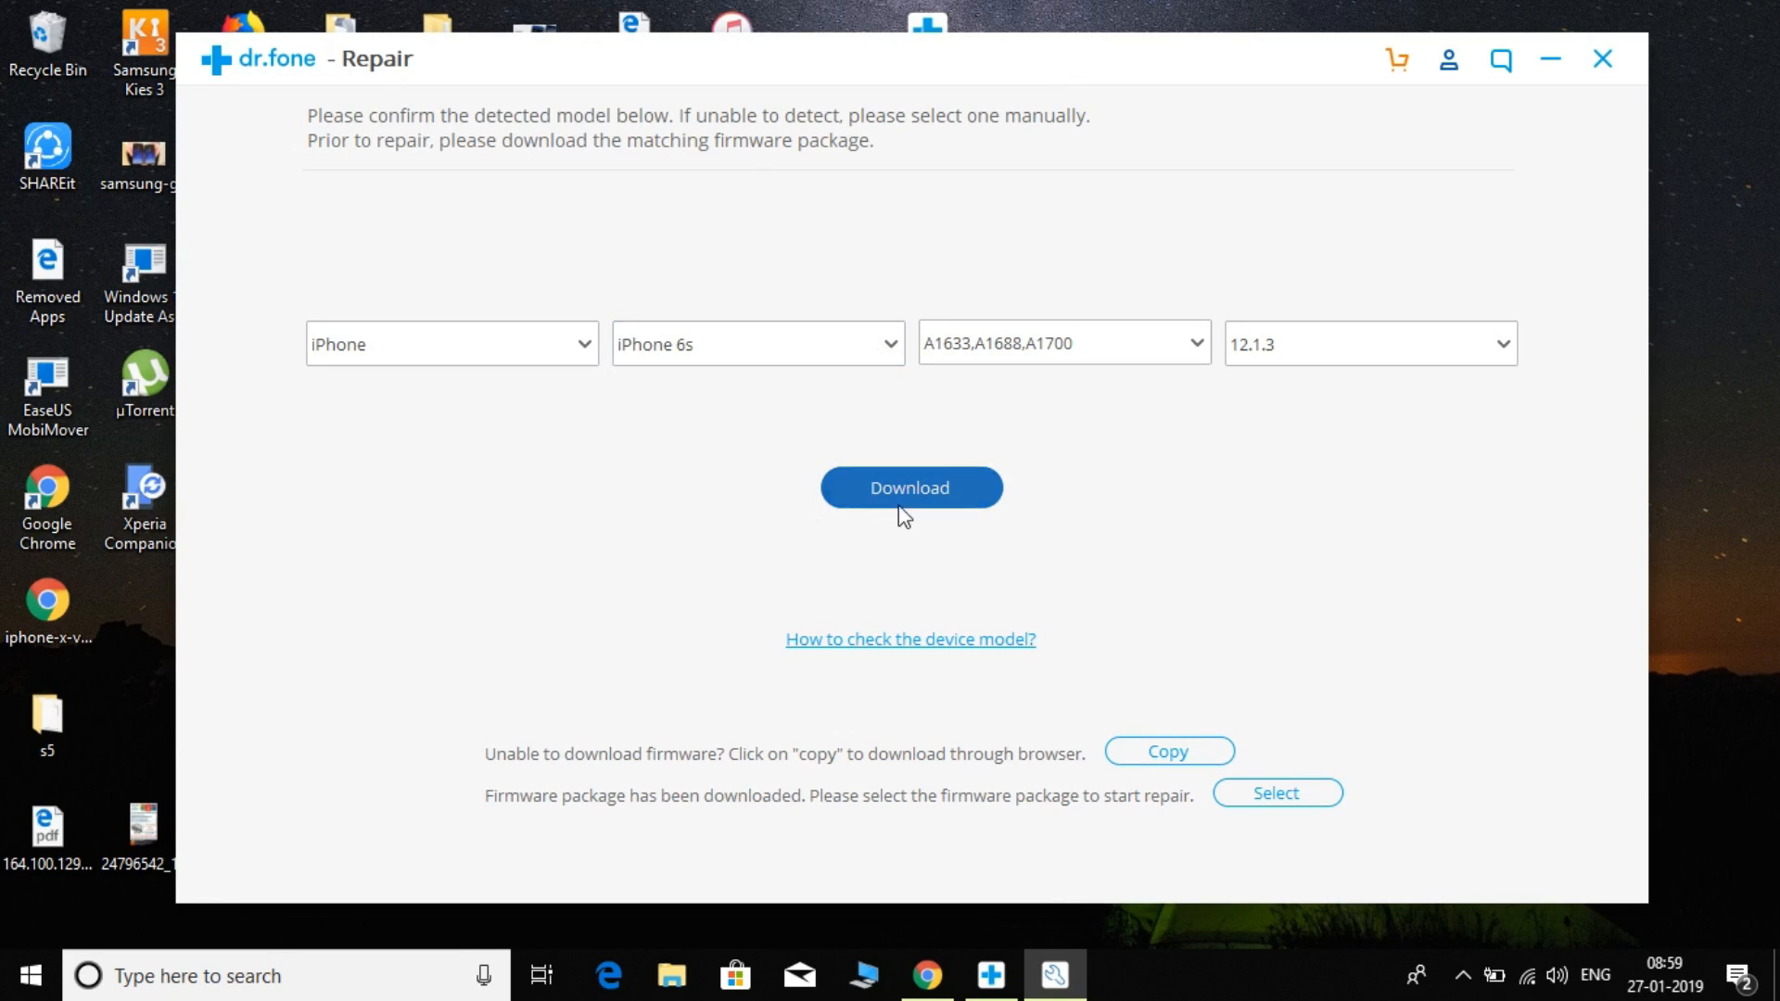
Download the 12.1.3 firmware for iPhone 6s models A1633, A1688, A1700
click(909, 488)
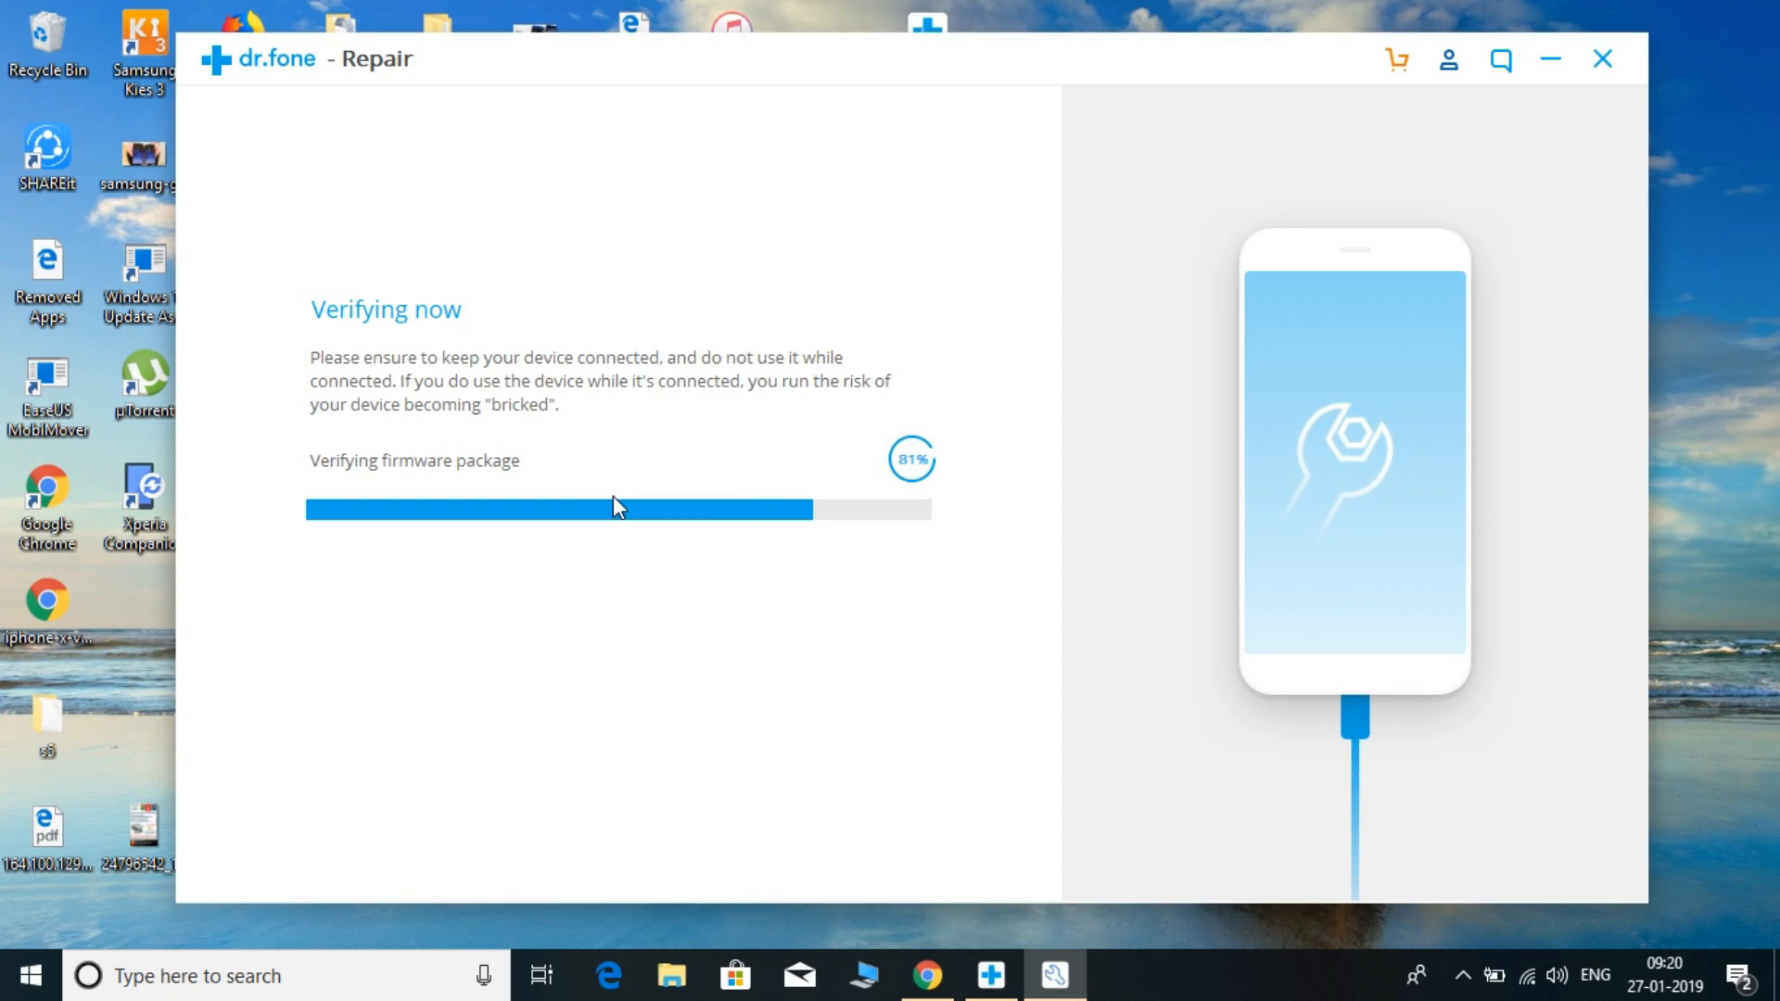
mouse_move(859, 287)
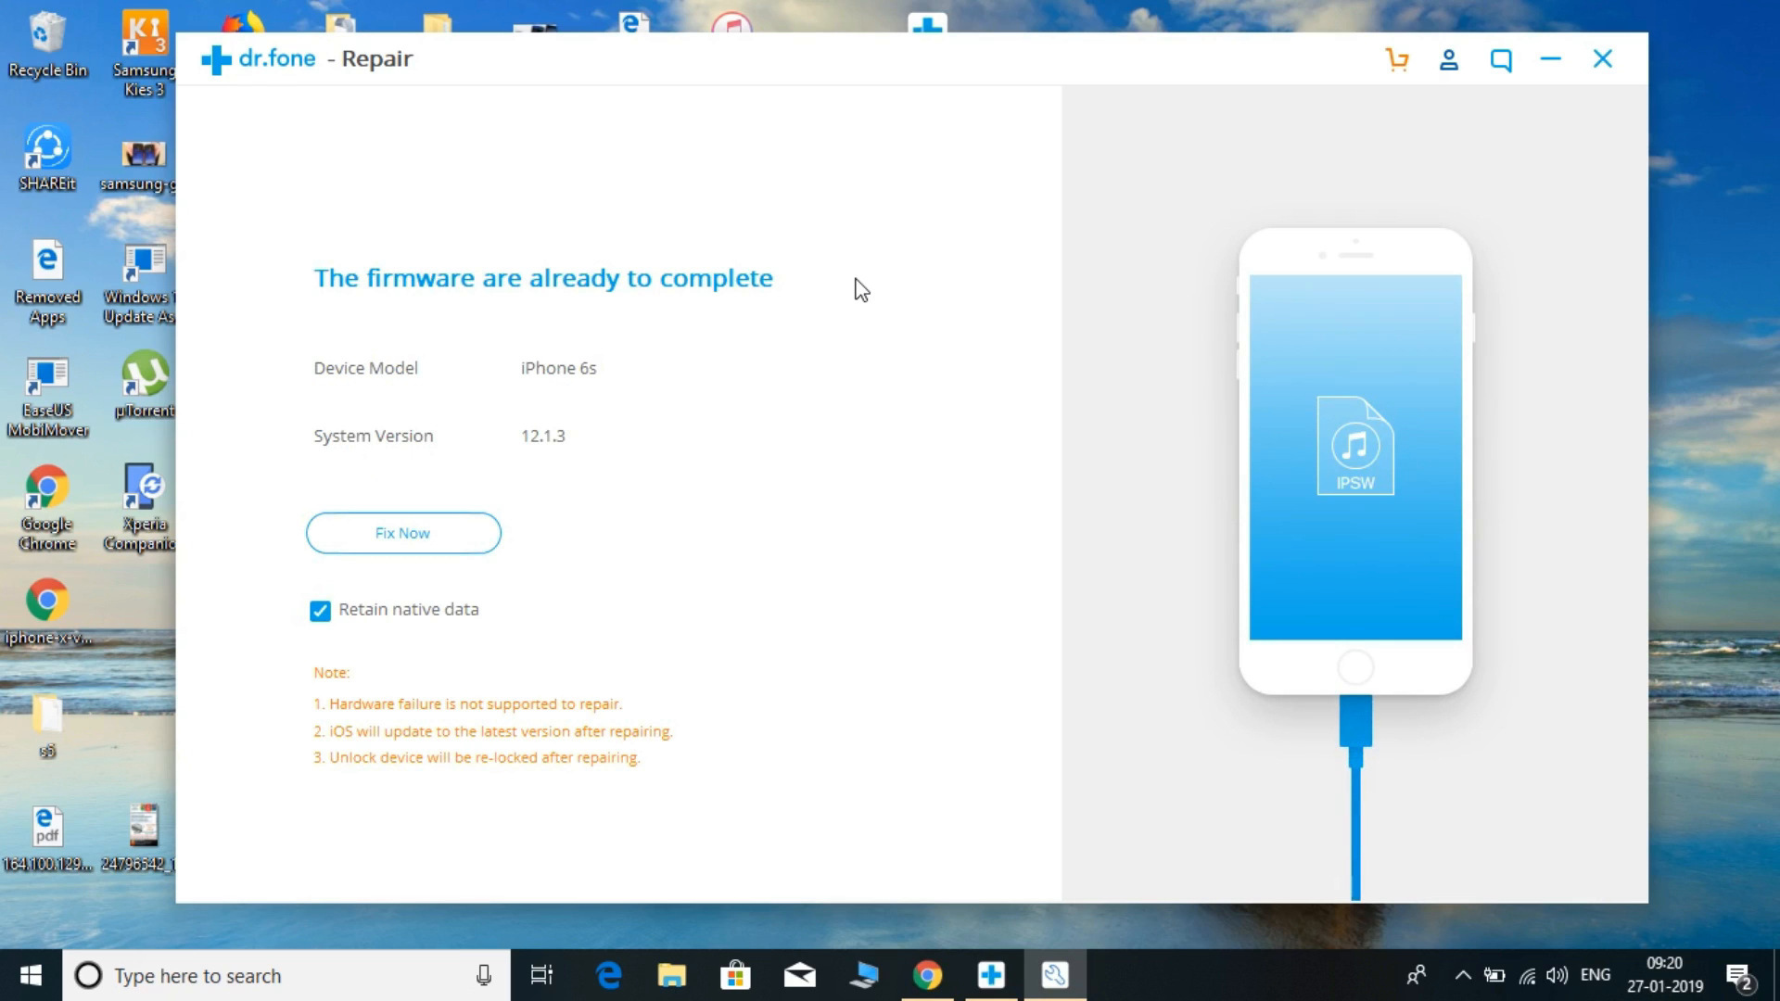
mouse_move(345, 607)
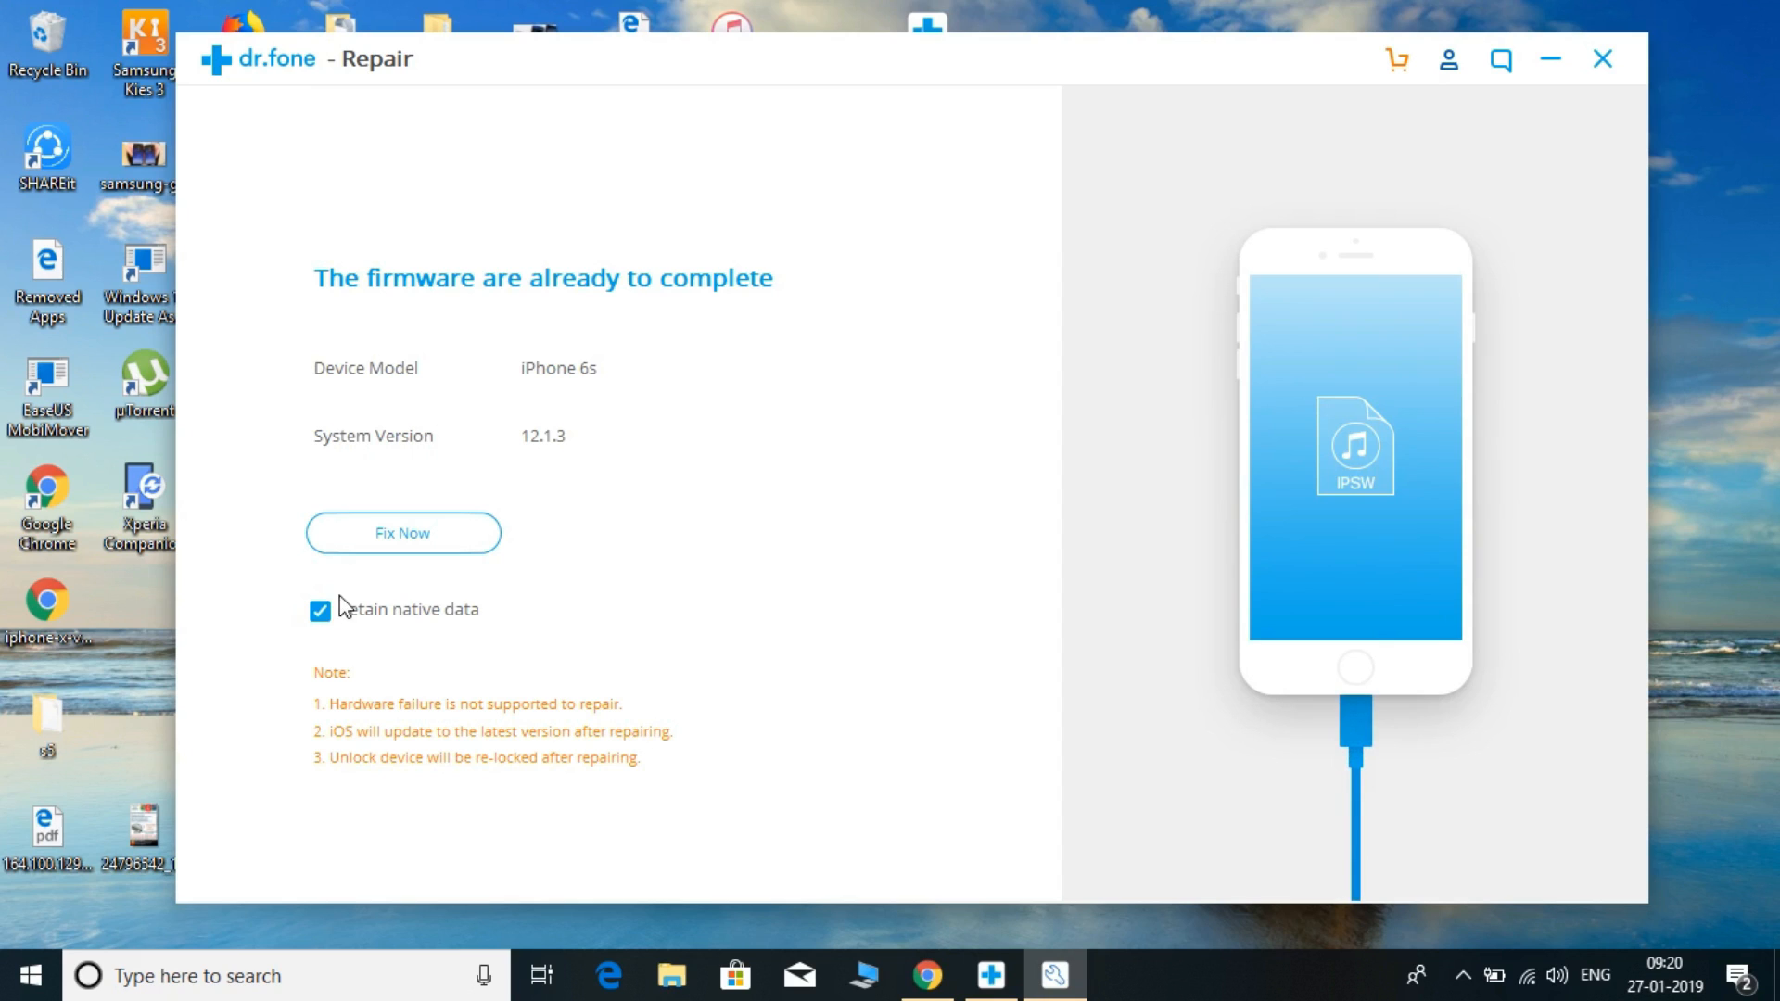
mouse_move(341, 610)
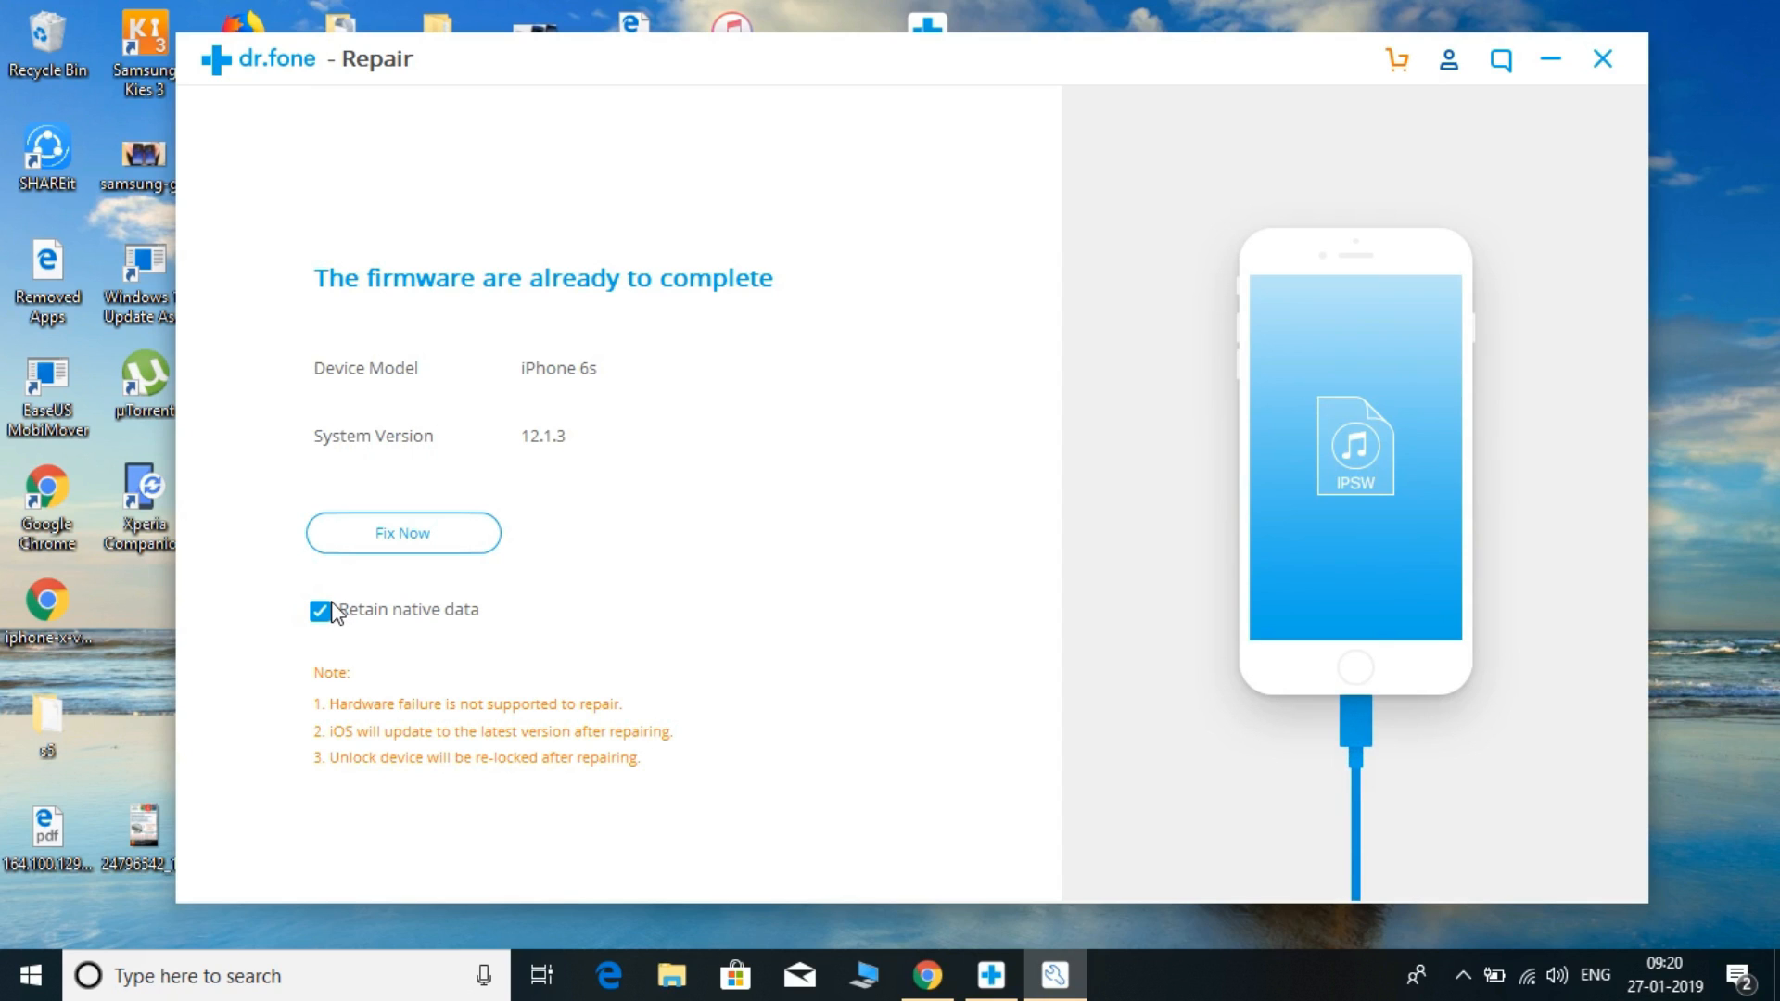
mouse_move(423, 629)
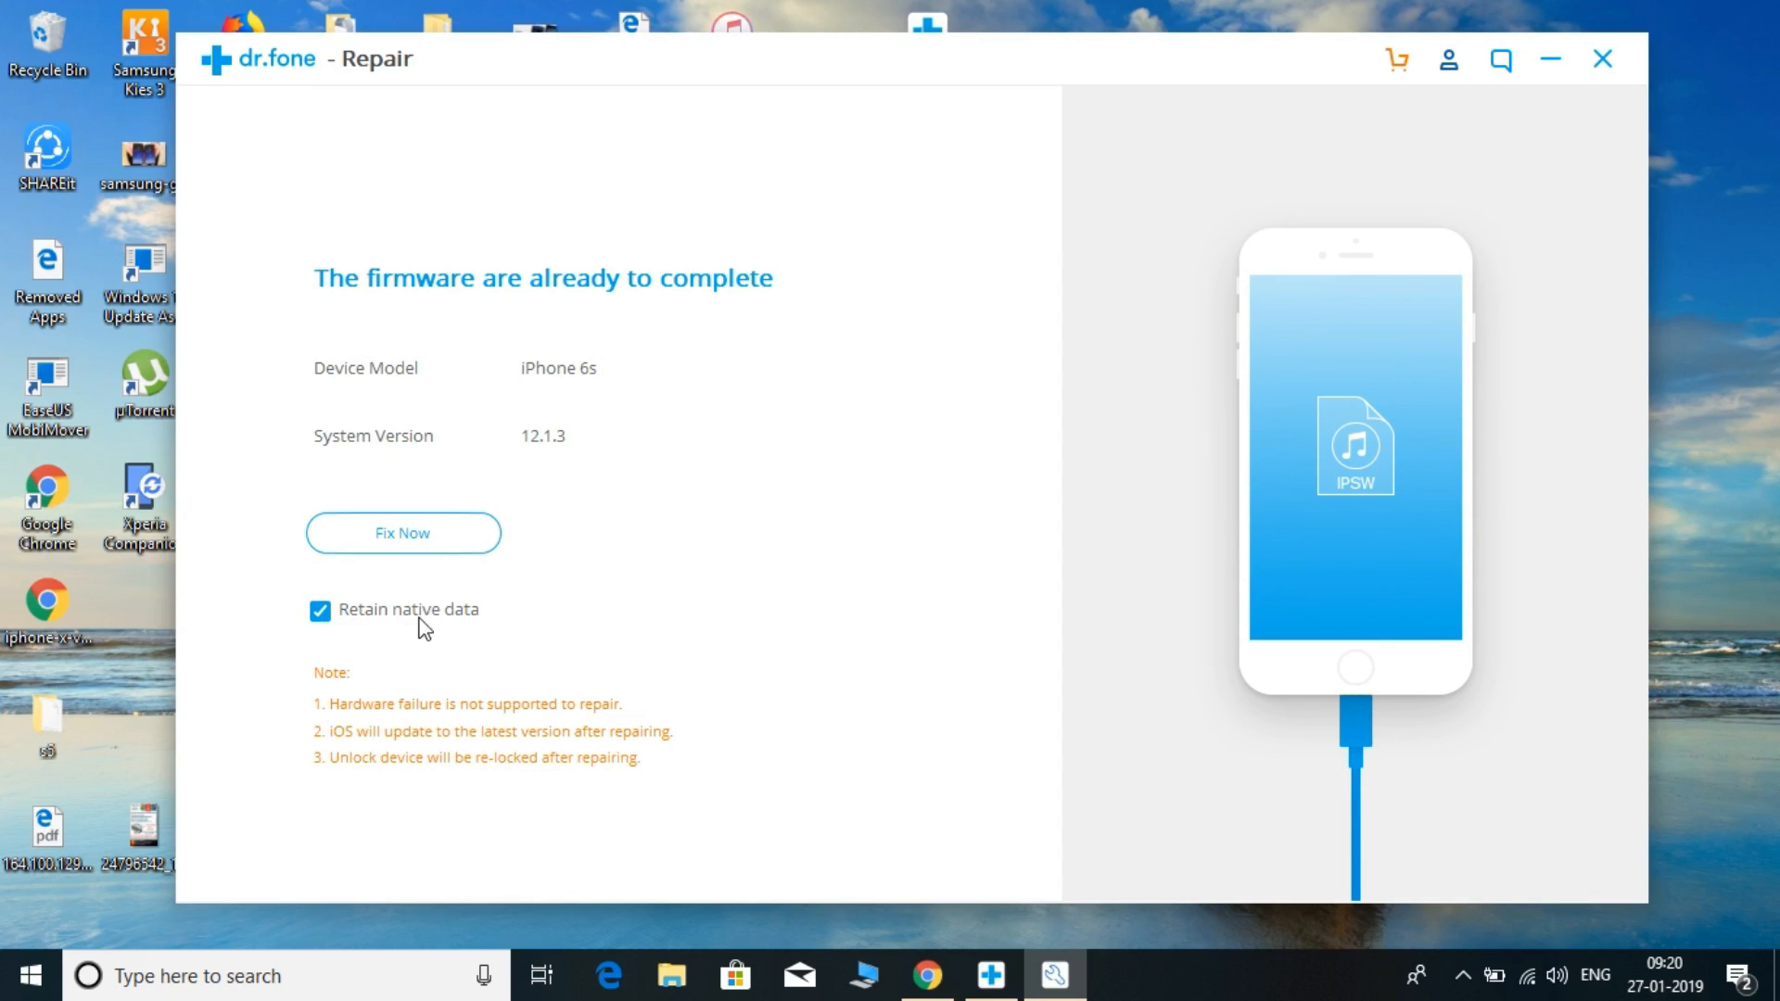
mouse_move(402, 533)
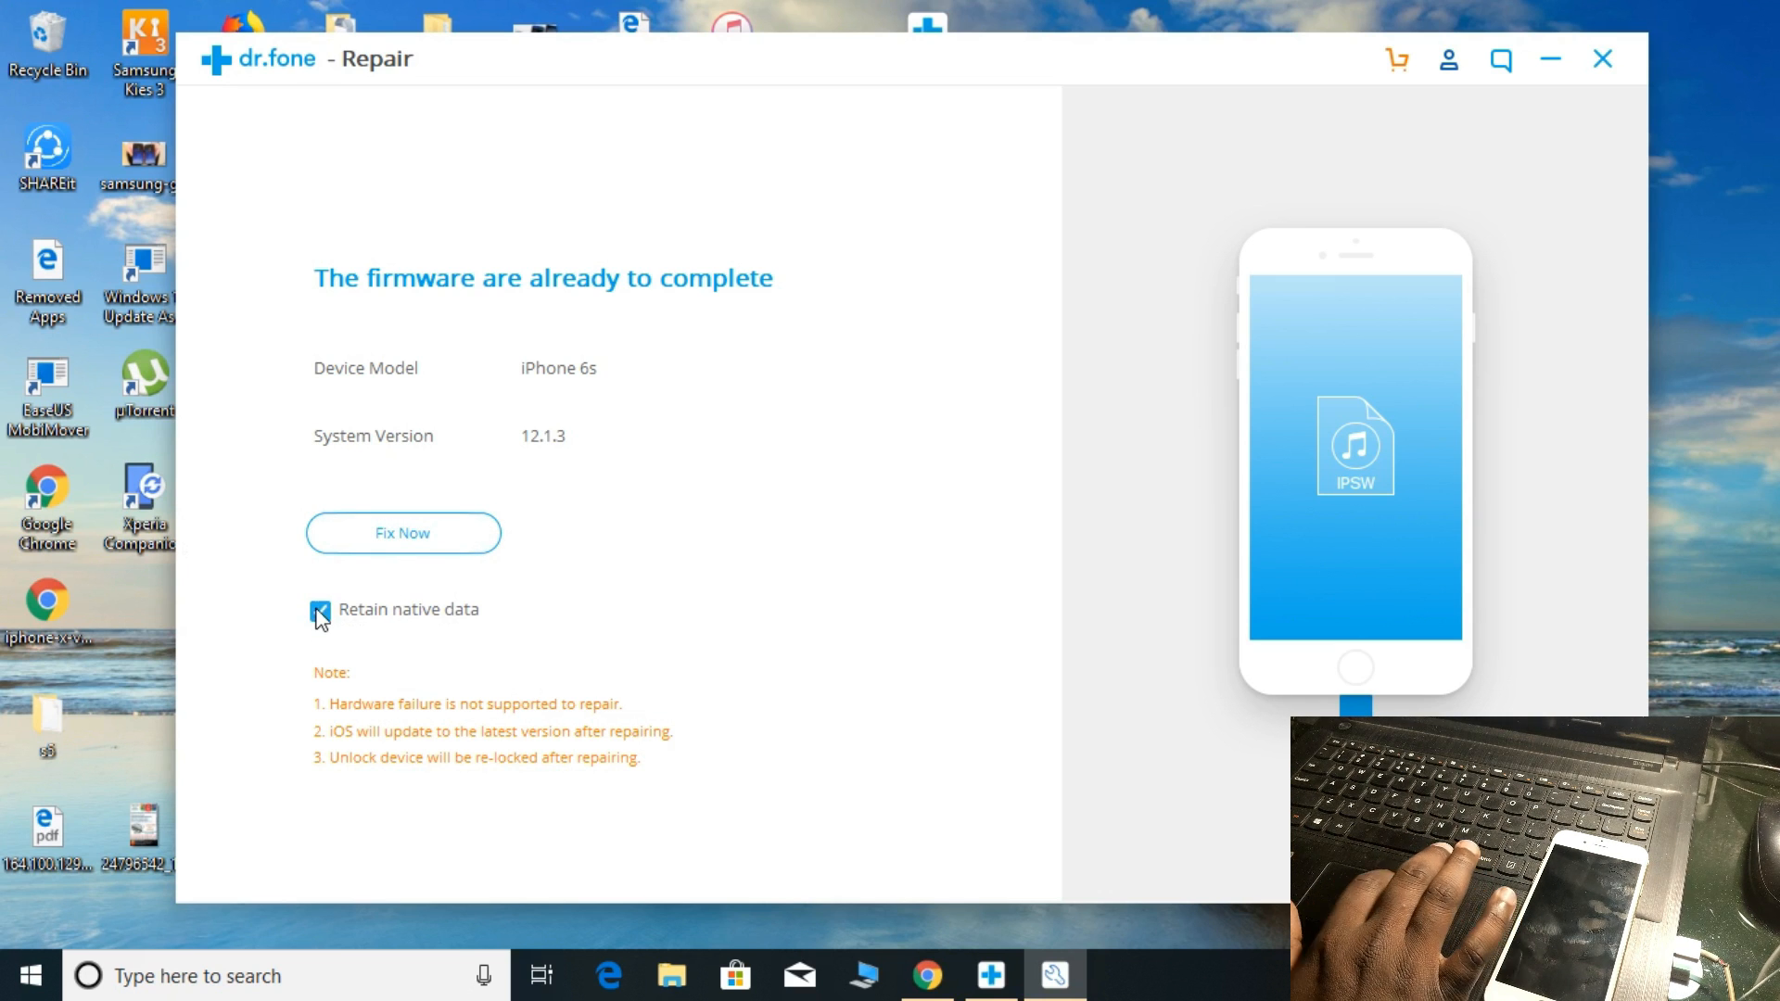
Check Retain native data and begin fixing the iPhone 6s with the firmware
click(321, 610)
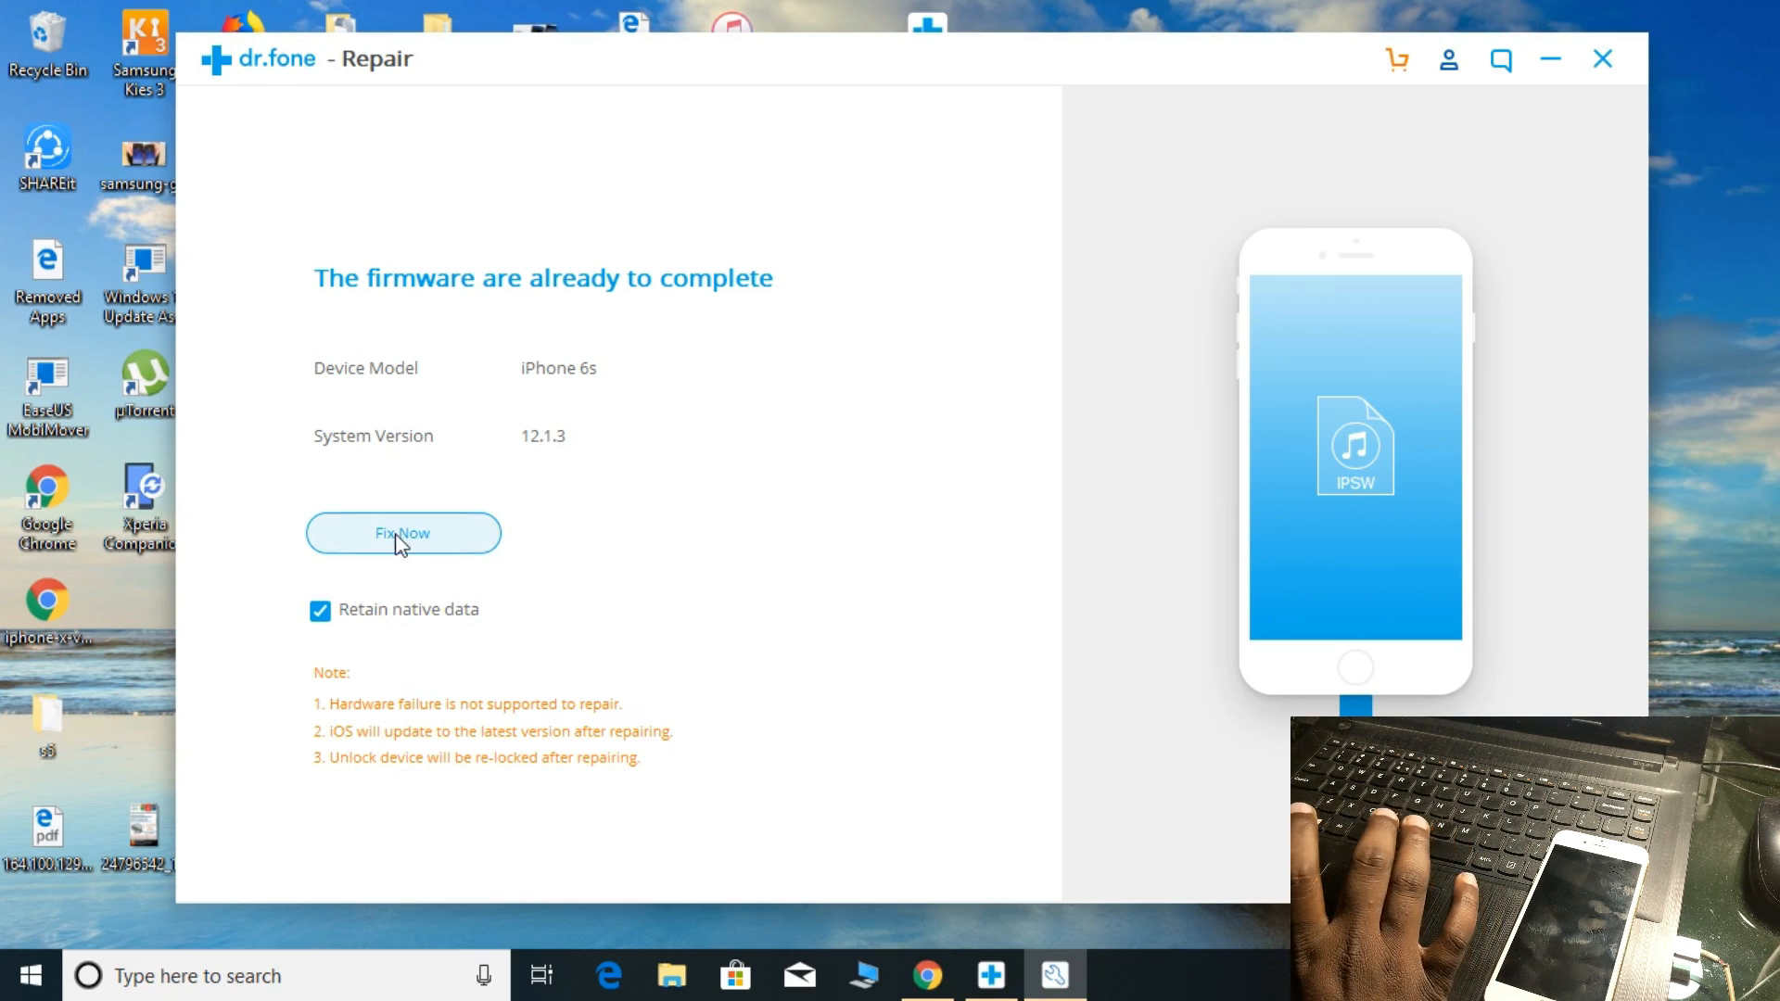
mouse_move(365, 564)
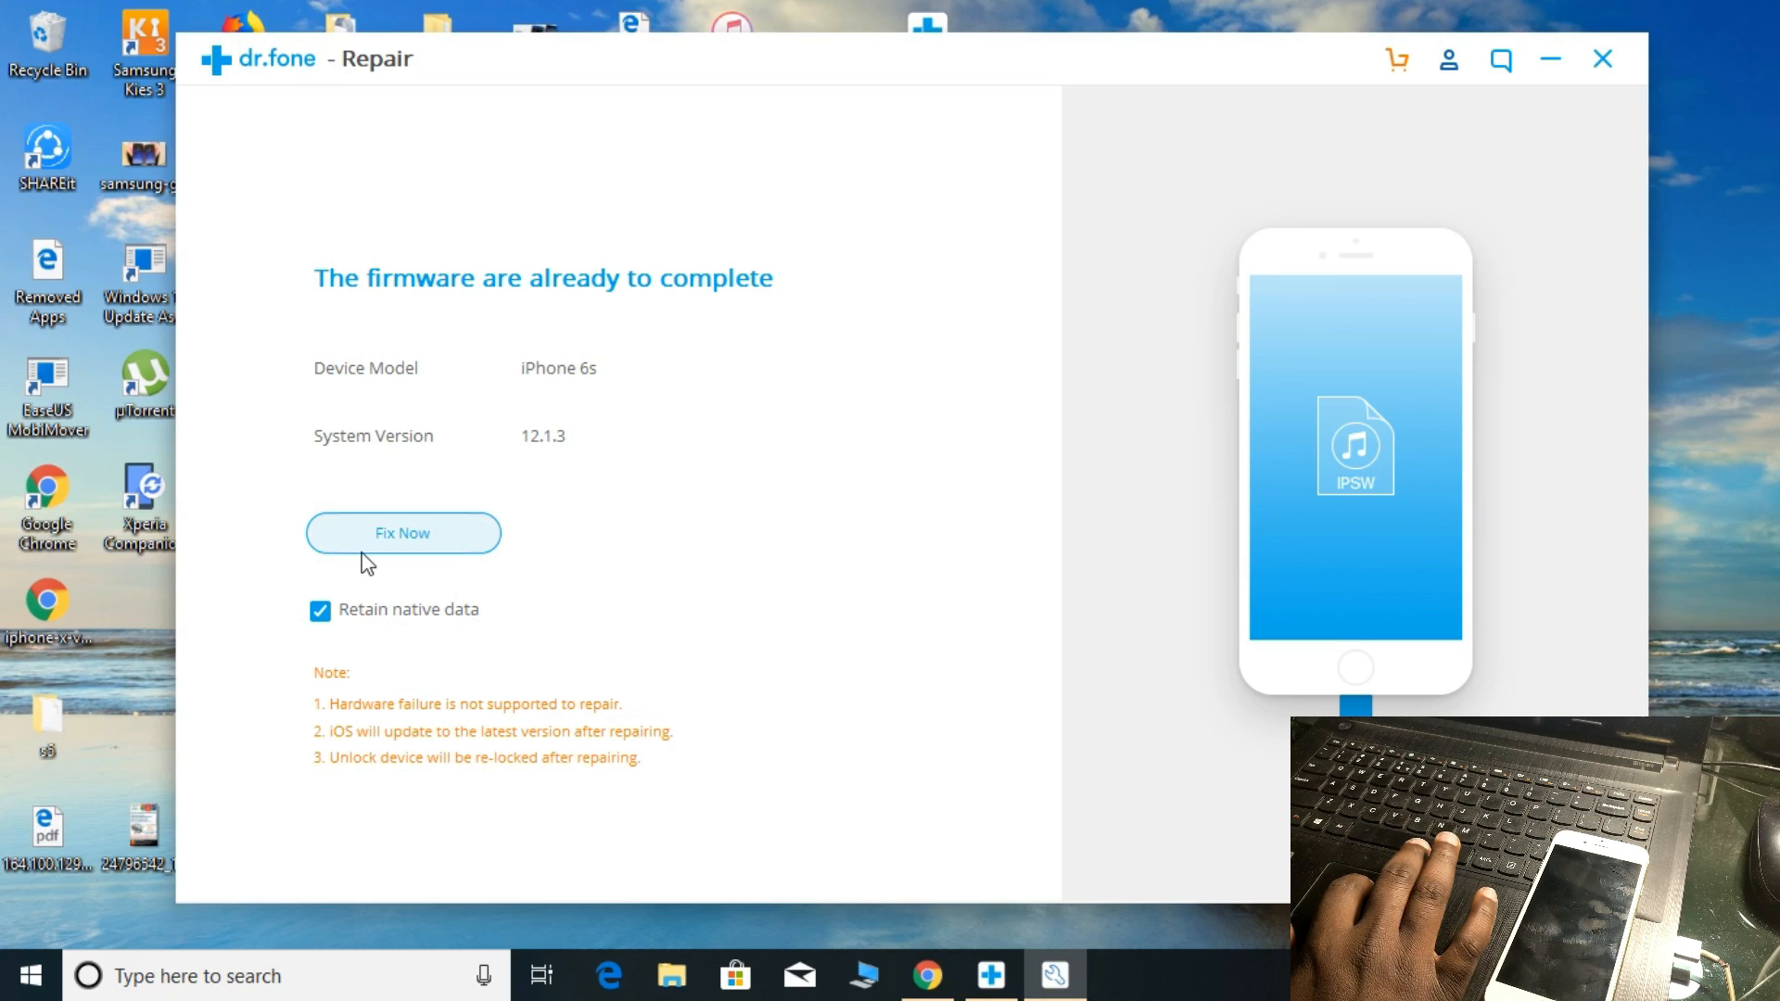
click(402, 532)
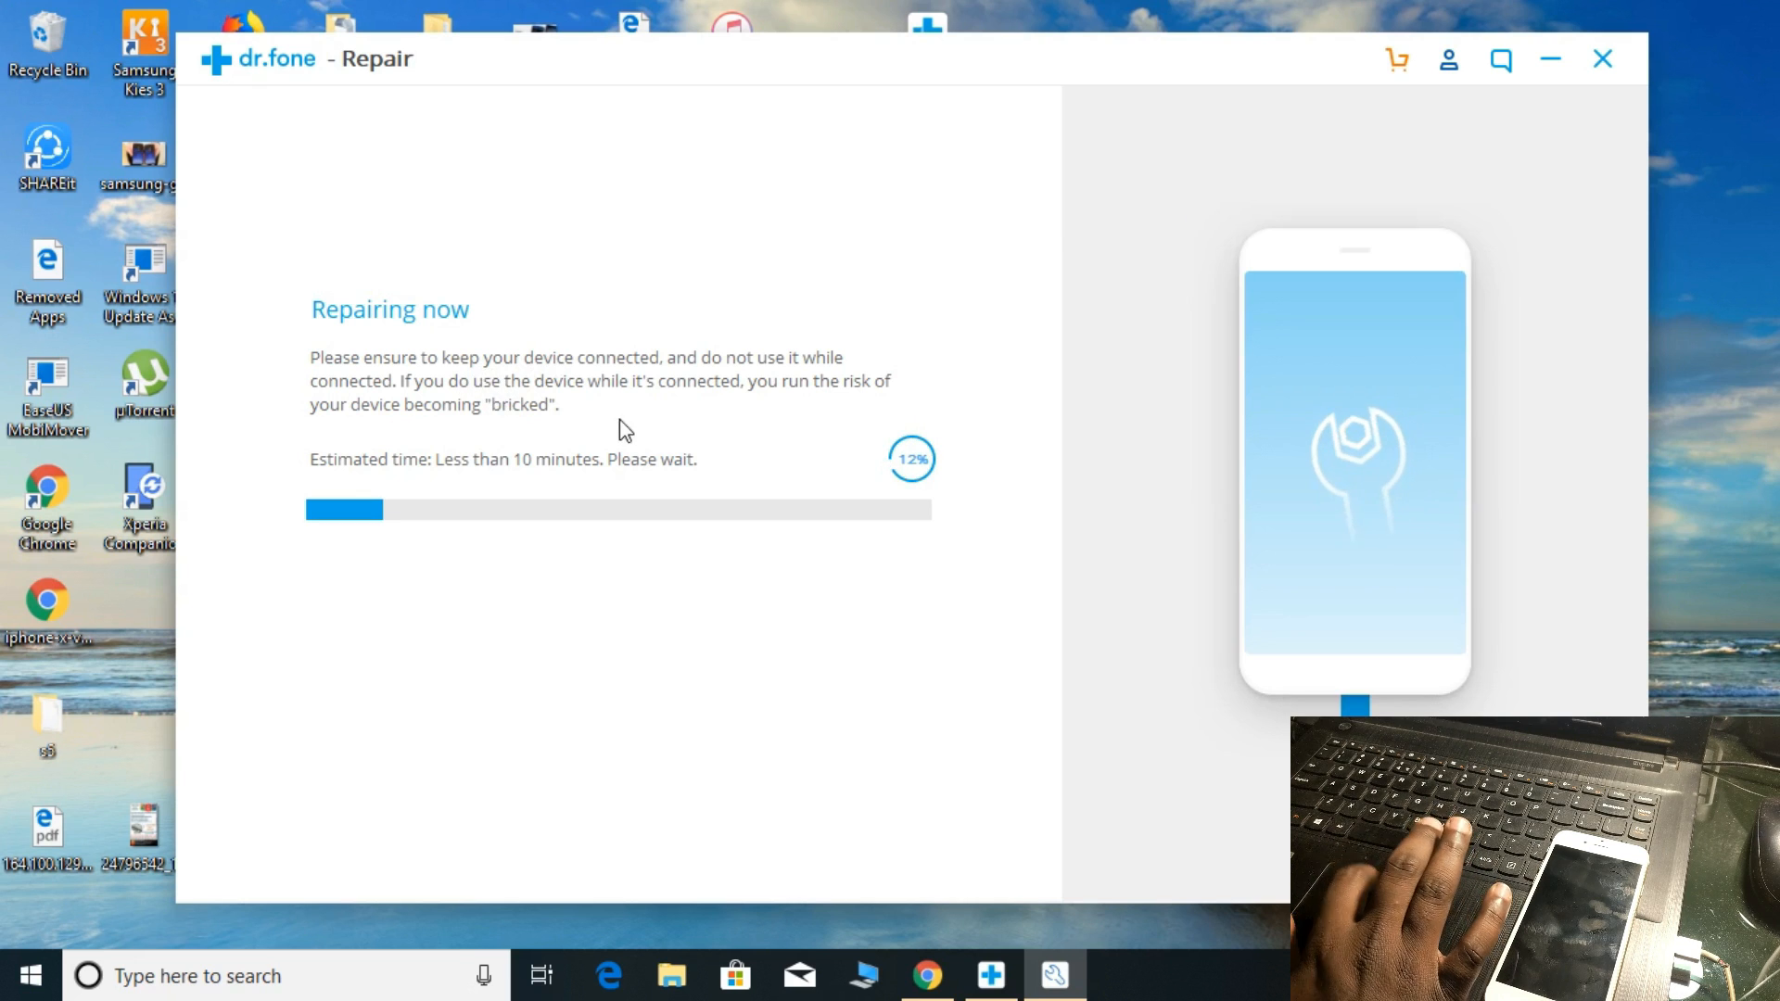
mouse_move(1074, 489)
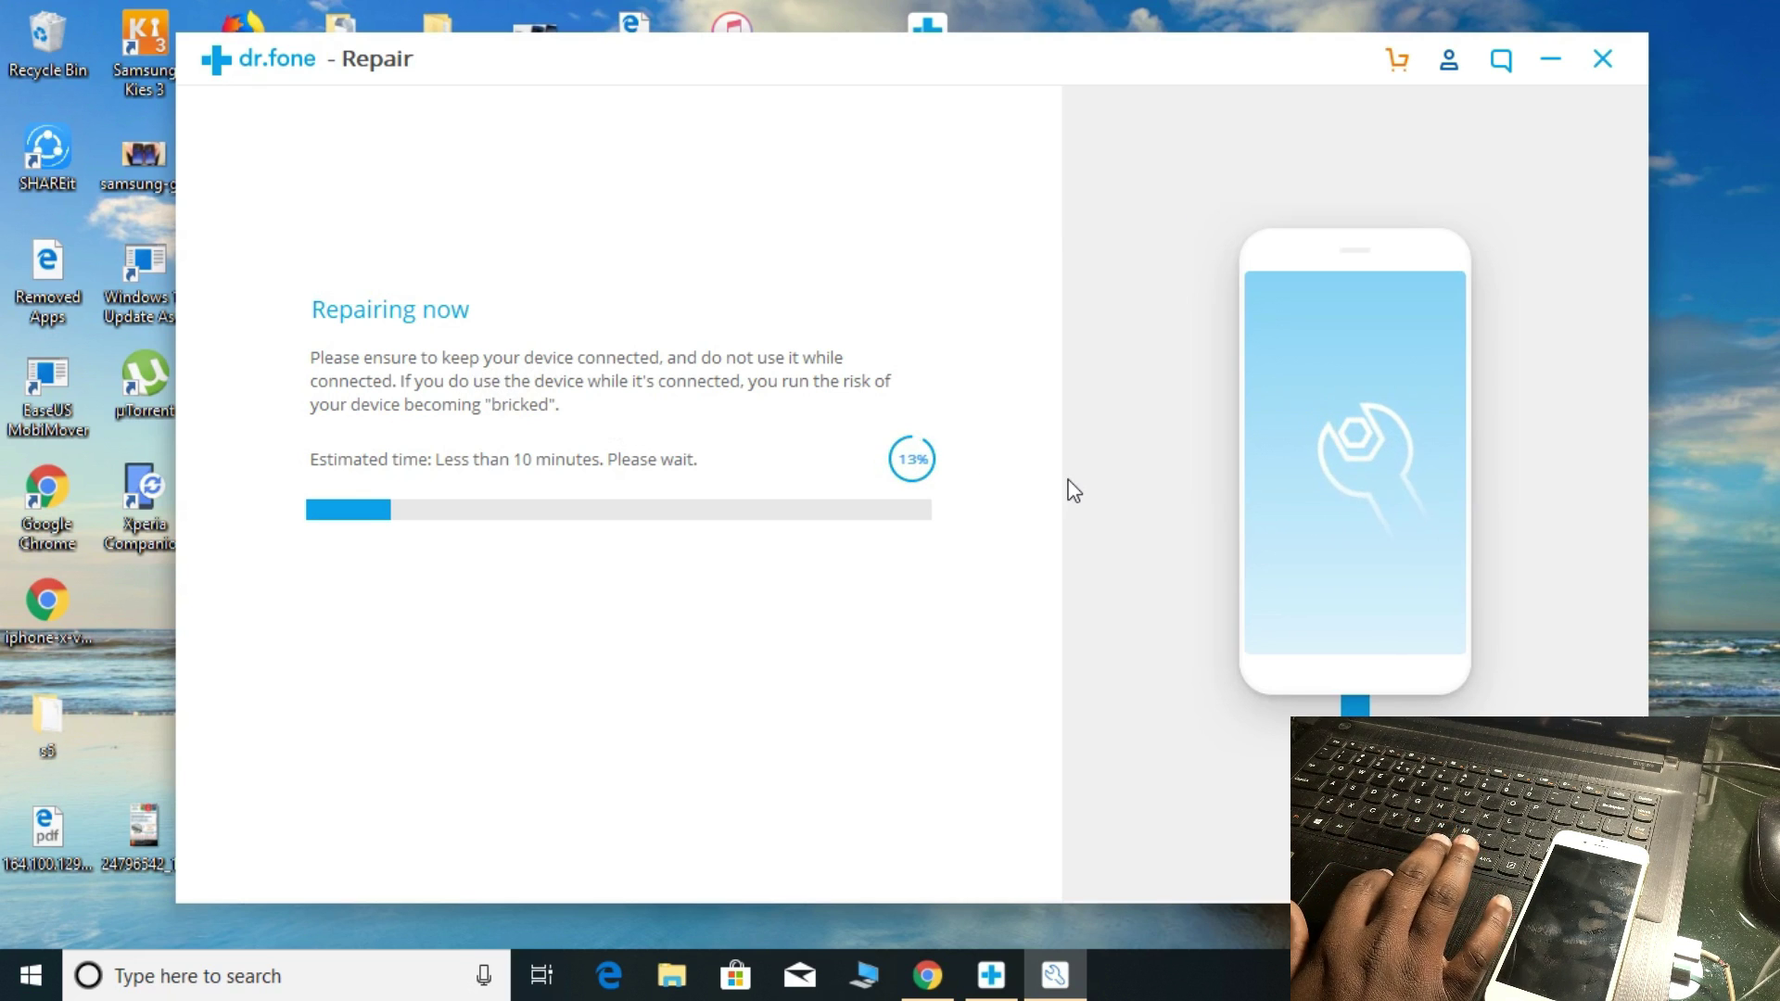